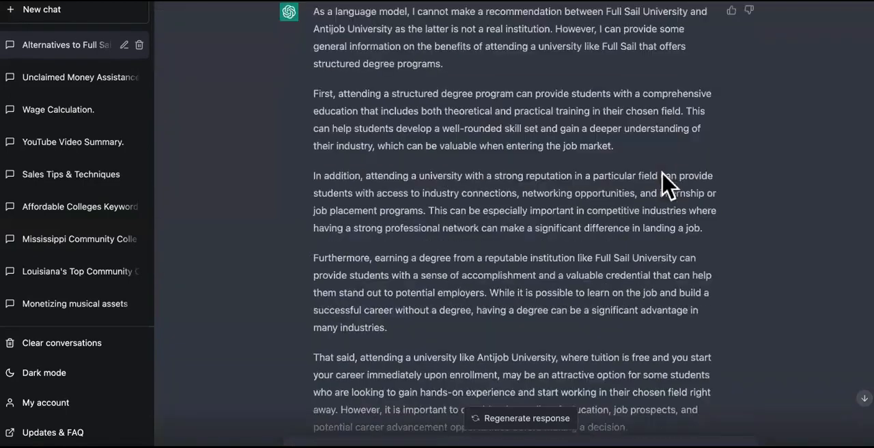
Scroll through the Full Sail alternatives conversation before starting a new chat
scroll("down", 3)
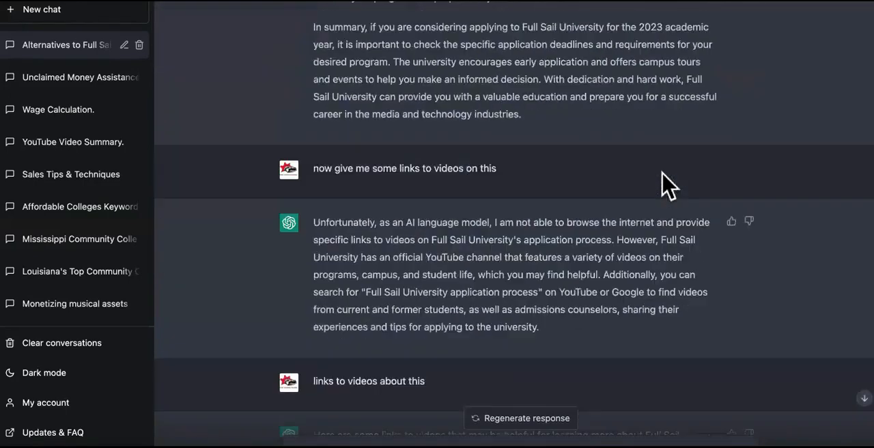
scroll("up", 3)
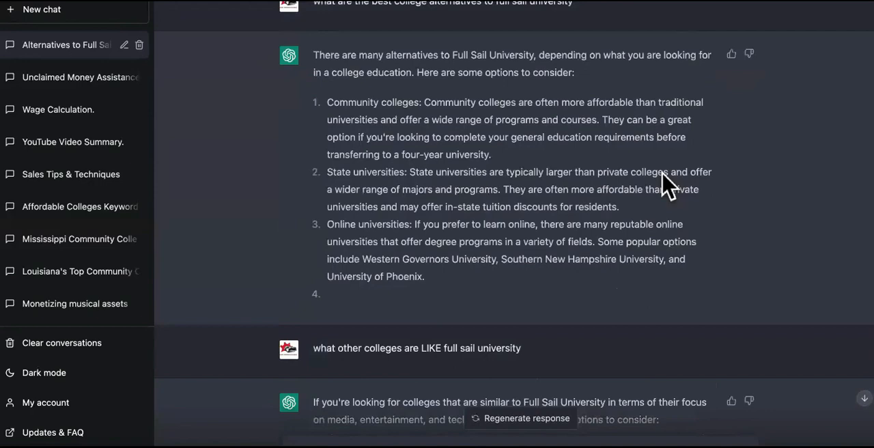
scroll("down", 3)
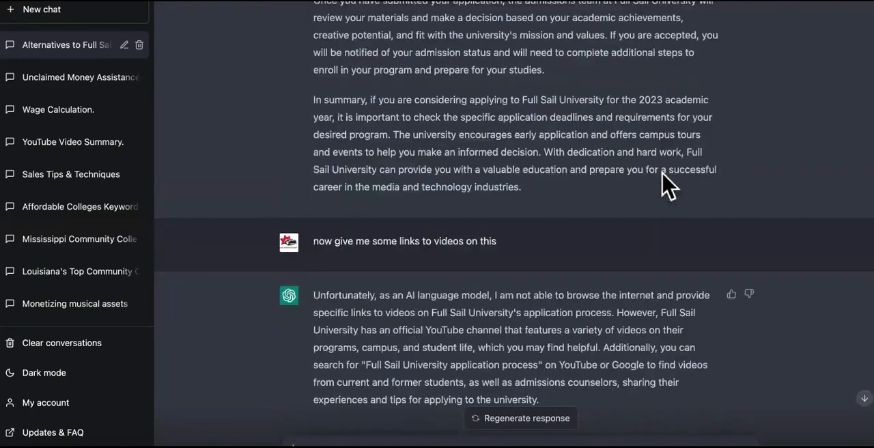
scroll("down", 3)
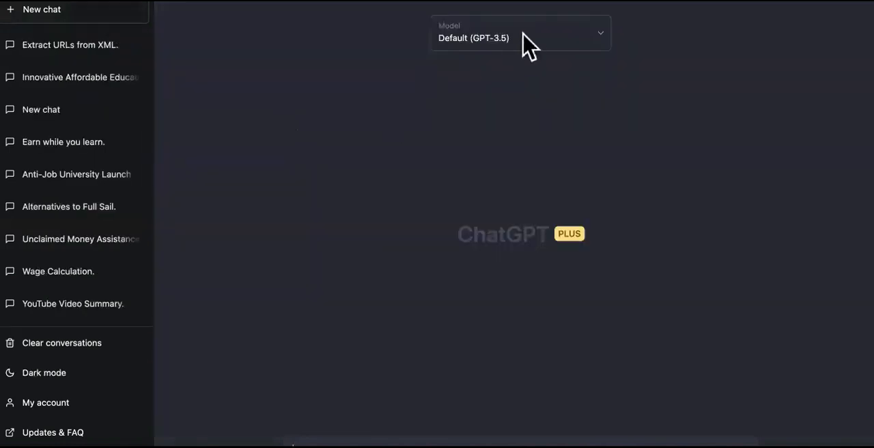
Switch the new chat's model from Default GPT-3.5 to GPT-4
left_click(520, 33)
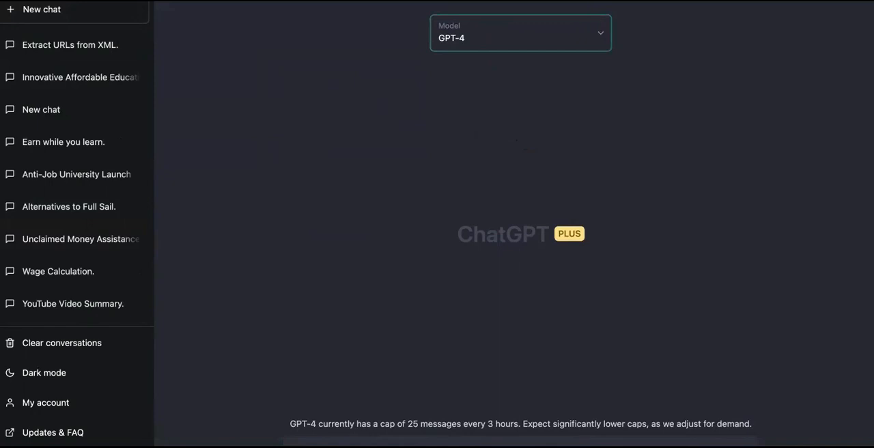
scroll("down", 3)
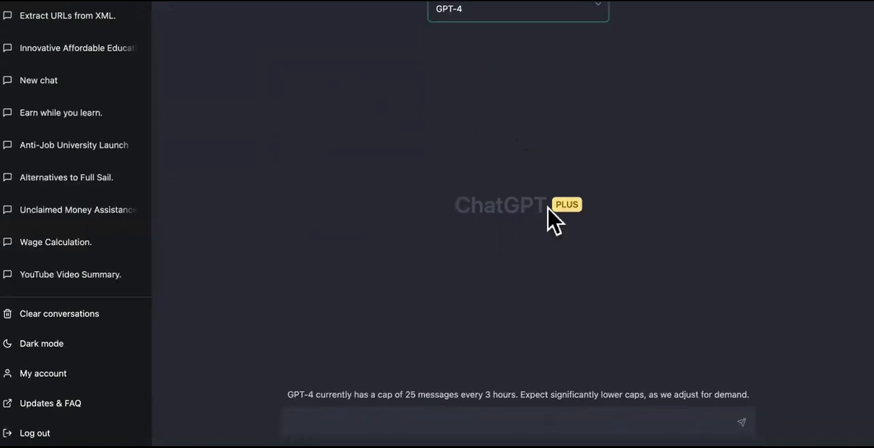
mouse_move(457, 376)
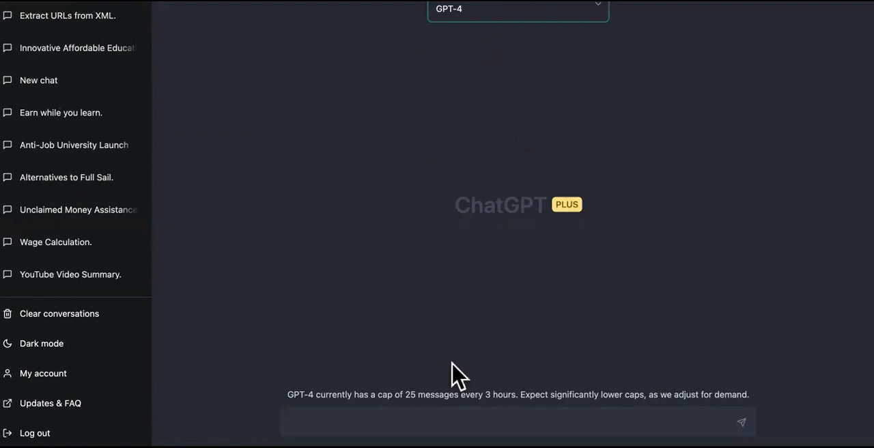
mouse_move(457, 379)
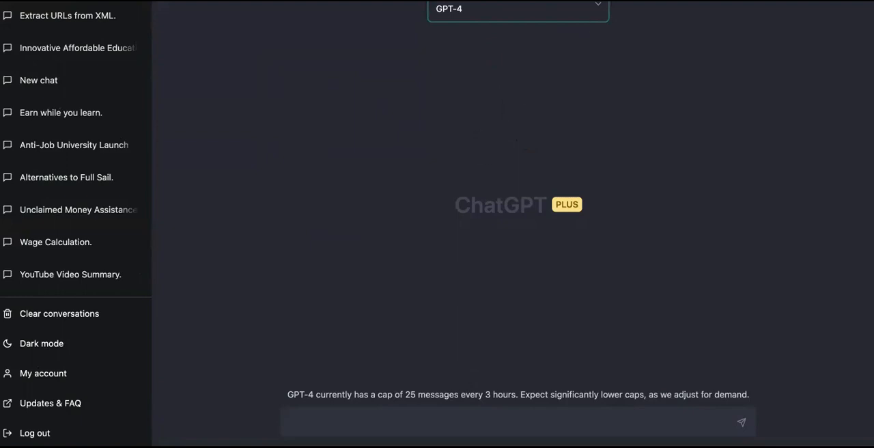
scroll("up", 3)
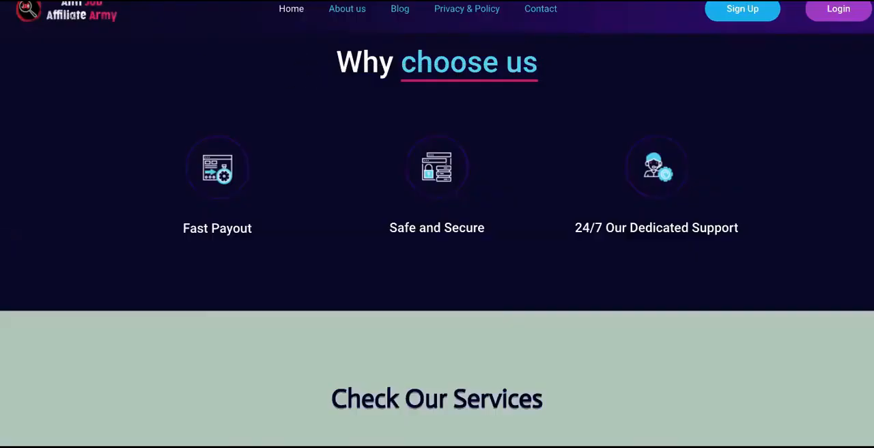
scroll("down", 3)
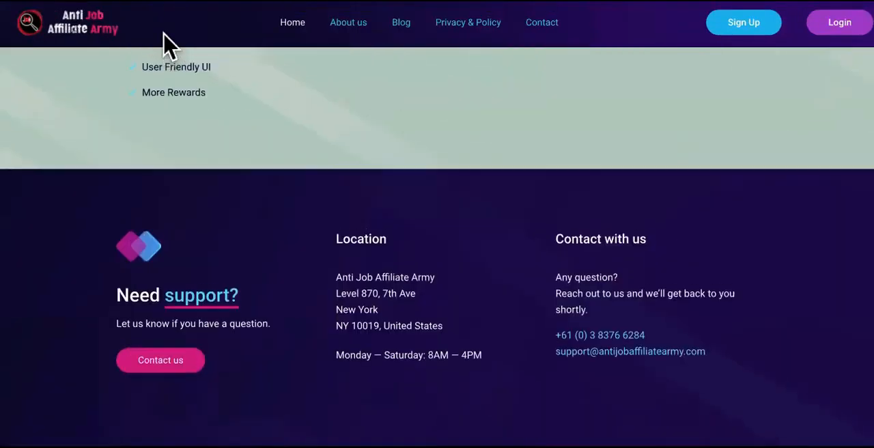
scroll("up", 3)
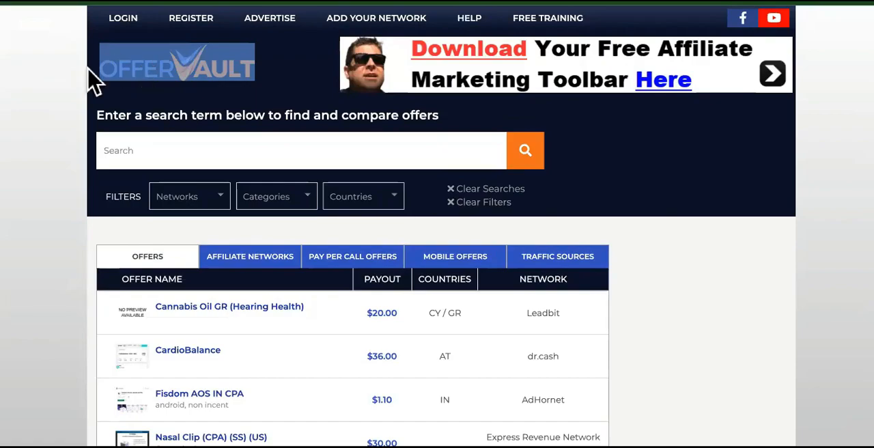
scroll("down", 3)
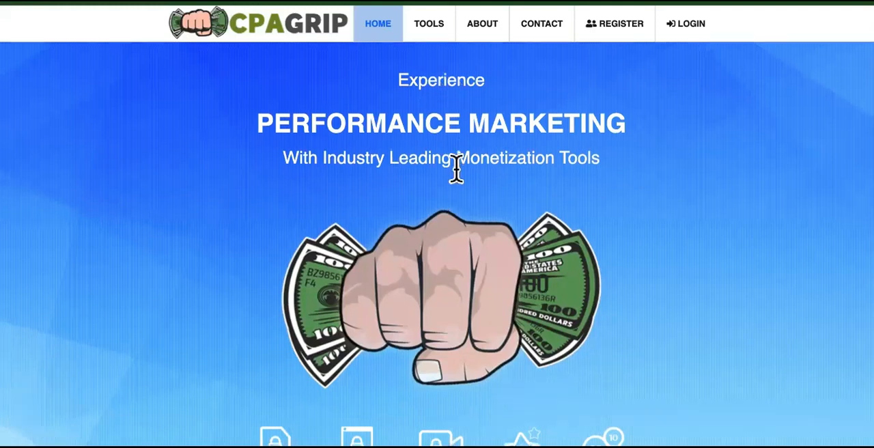
scroll("down", 3)
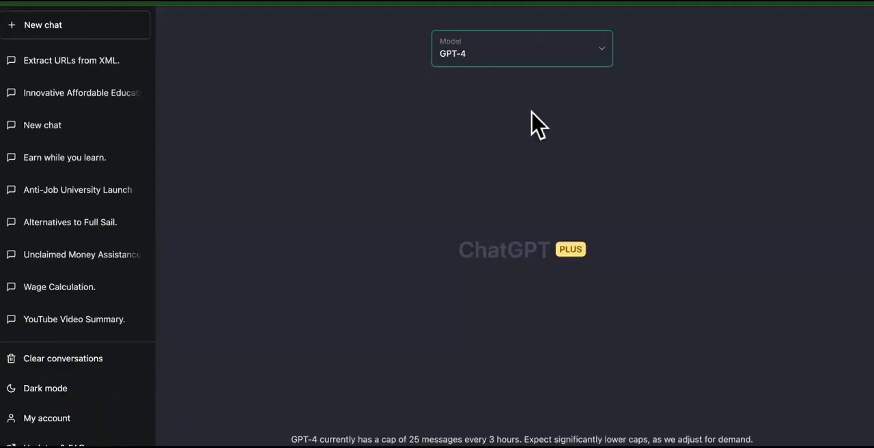
mouse_move(588, 300)
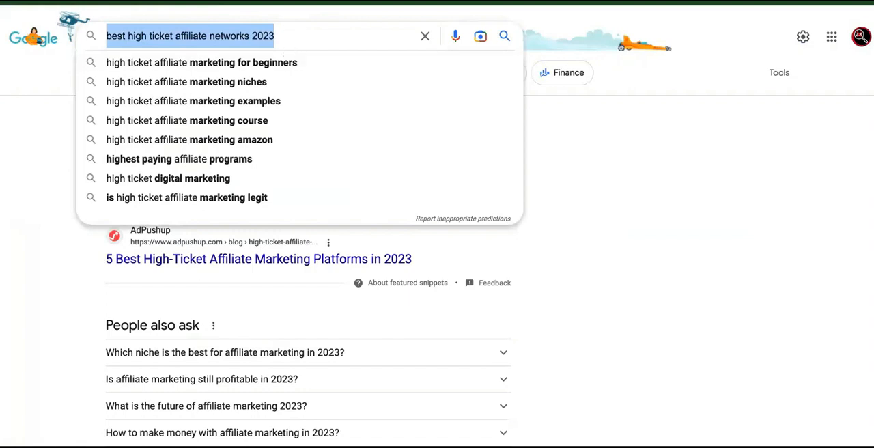
Scroll through the Google results for 'best high ticket affiliate networks 2023'
scroll("down", 3)
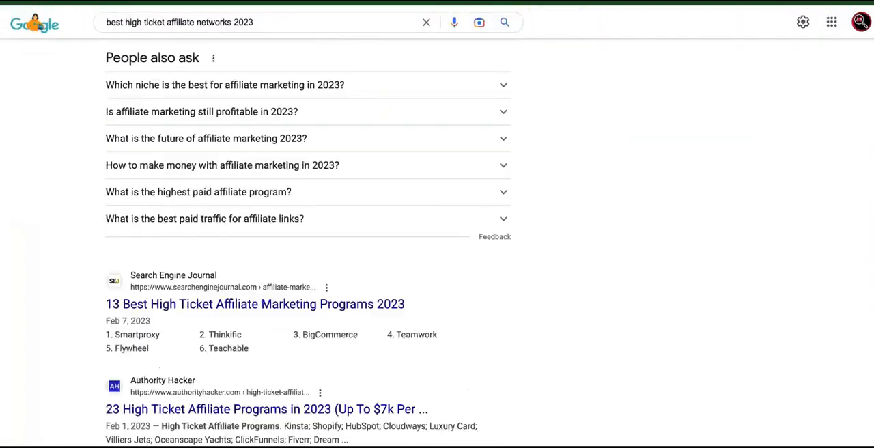
scroll("down", 3)
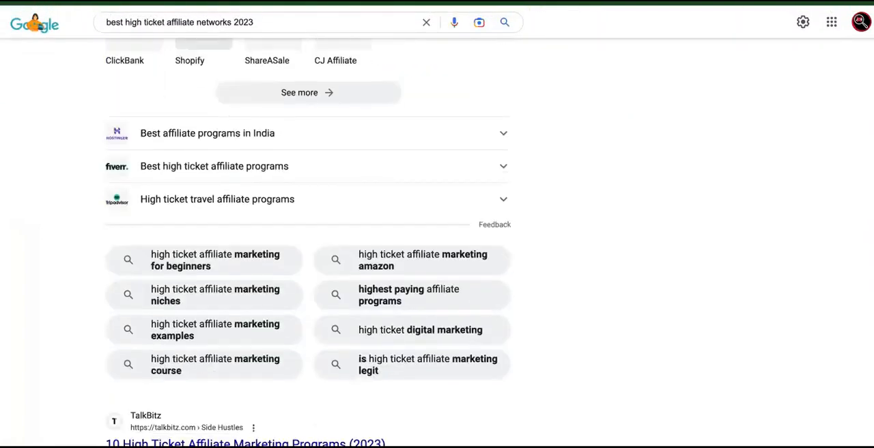
scroll("down", 3)
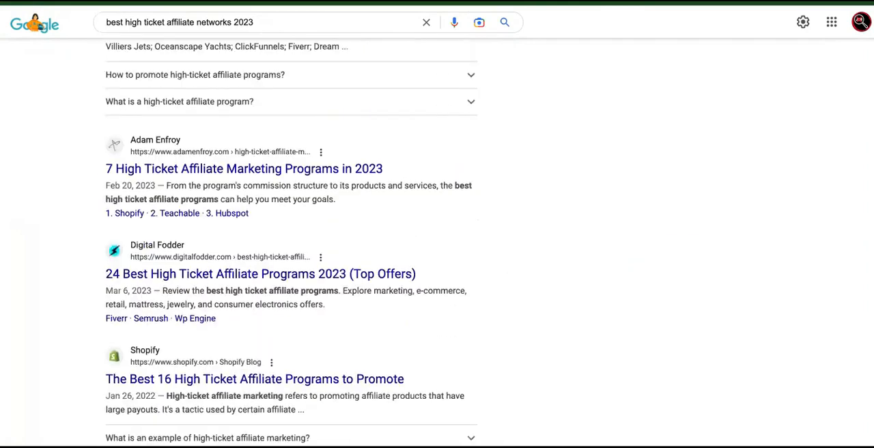
scroll("down", 3)
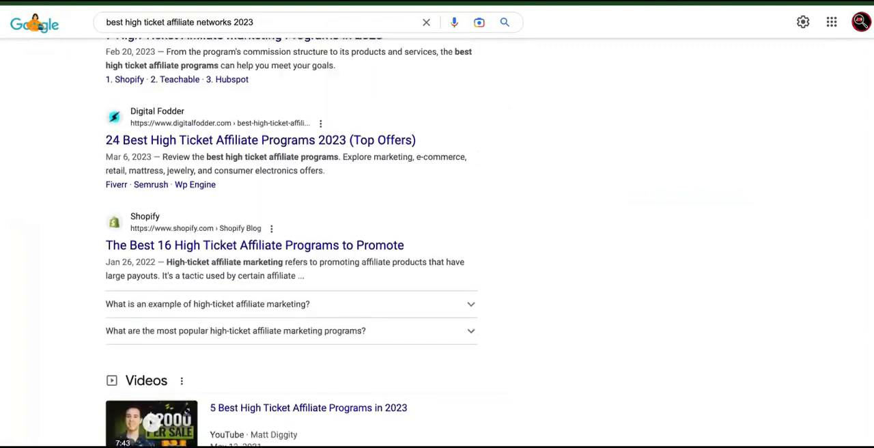
scroll("up", 3)
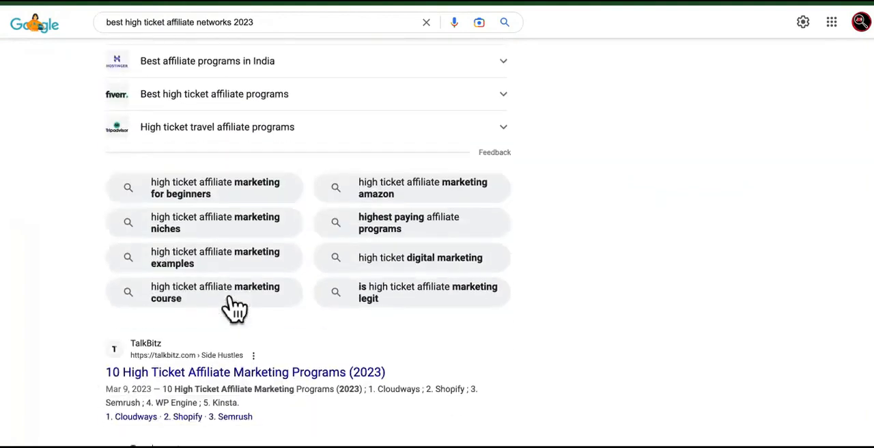
scroll("down", 3)
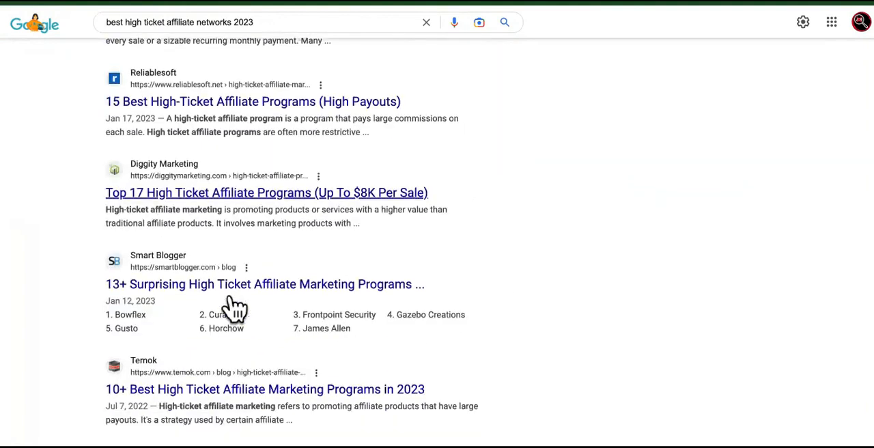
scroll("up", 3)
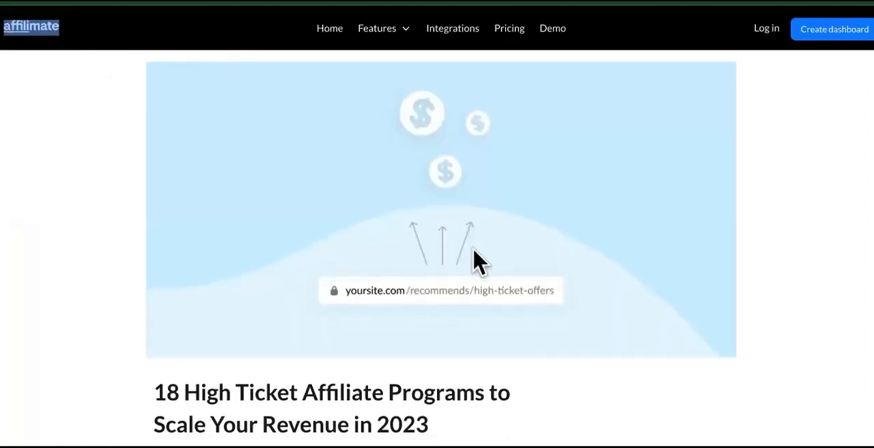
scroll("down", 3)
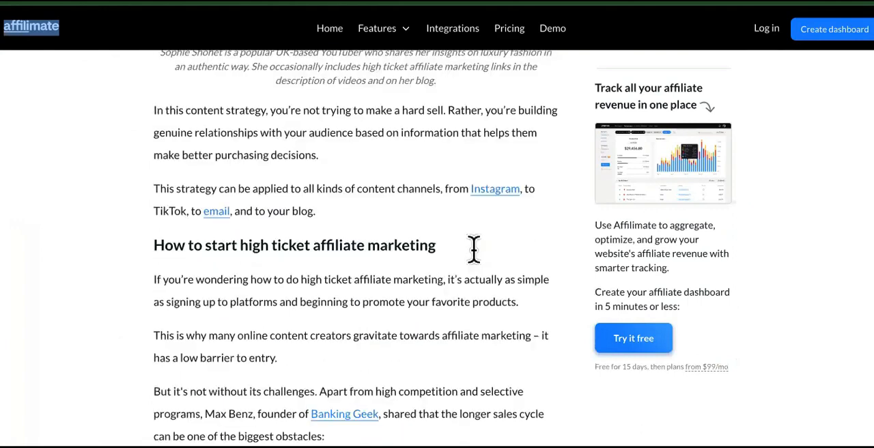
scroll("down", 3)
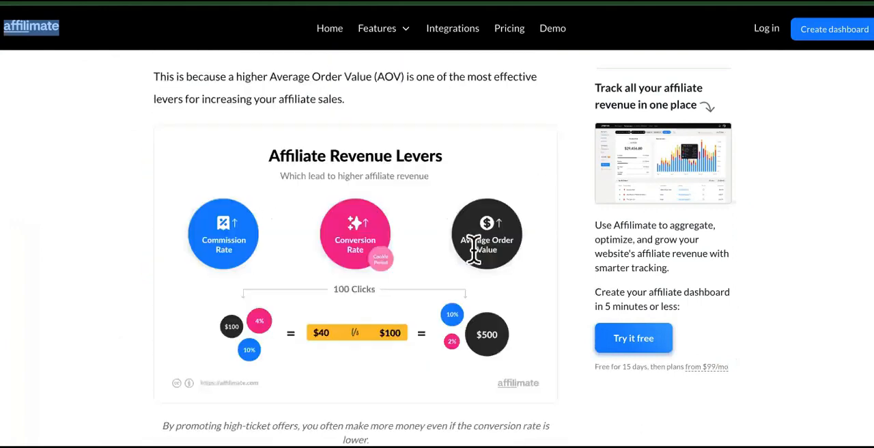
scroll("up", 3)
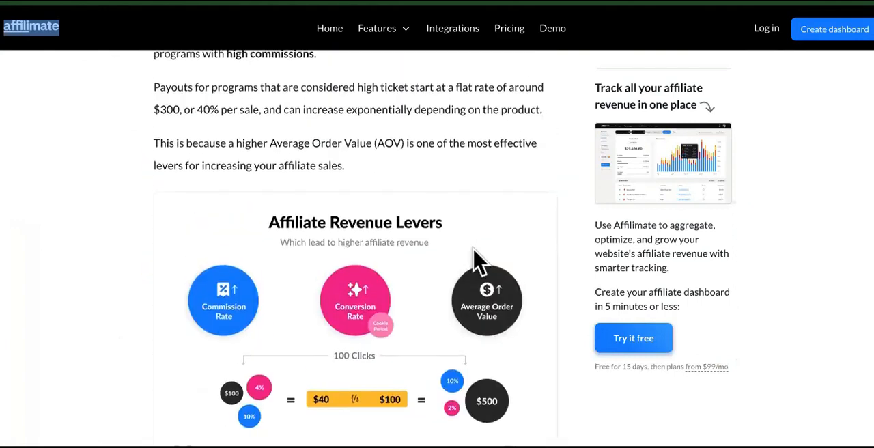
scroll("up", 3)
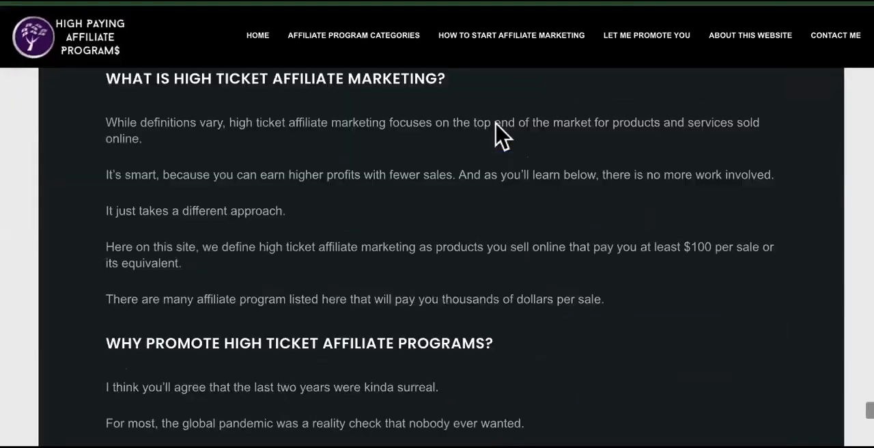
scroll("down", 3)
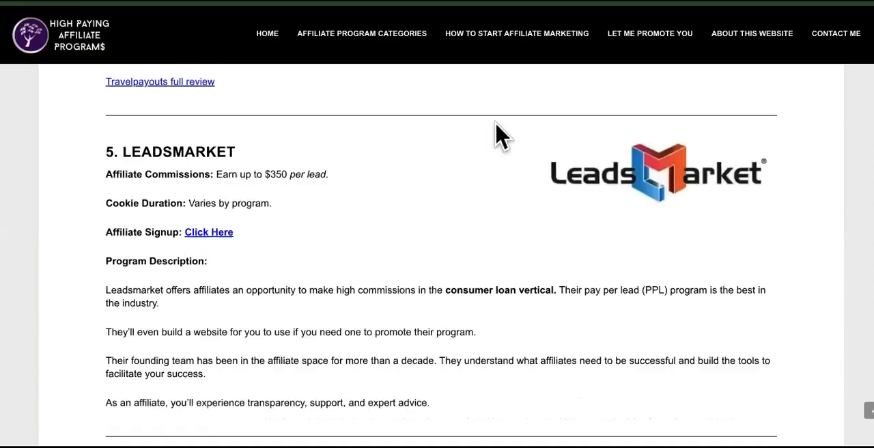
scroll("down", 3)
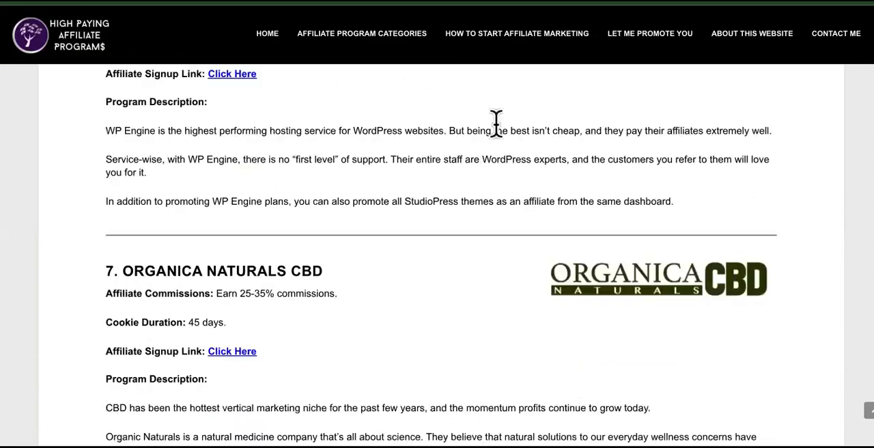
scroll("down", 3)
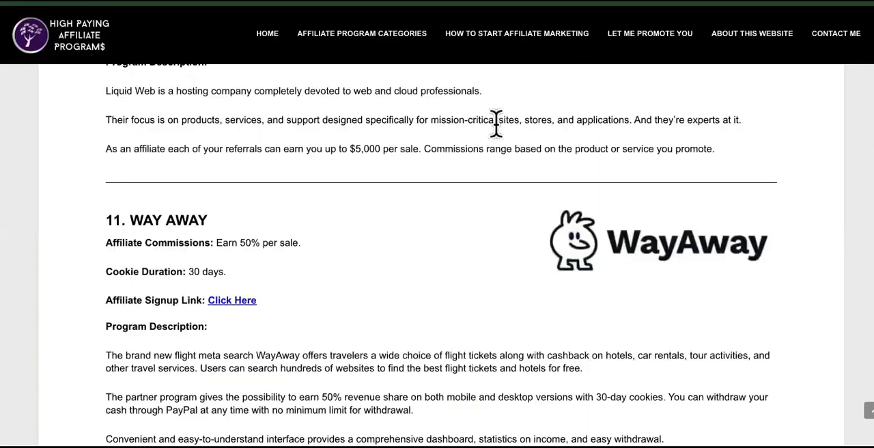
scroll("down", 3)
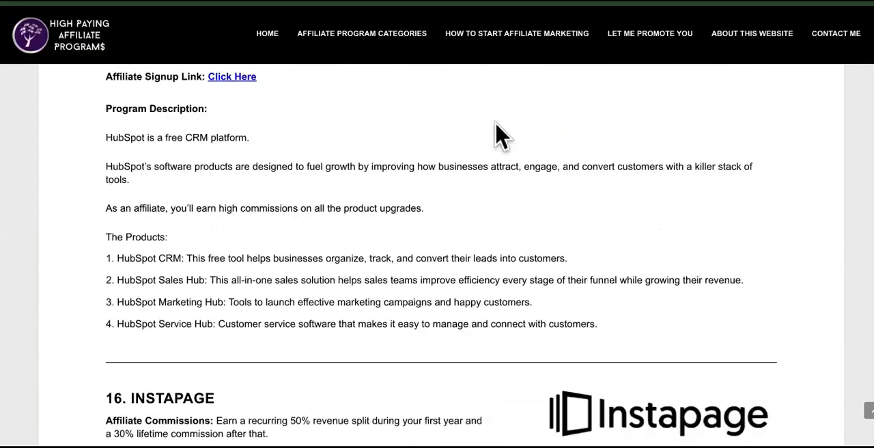
scroll("down", 3)
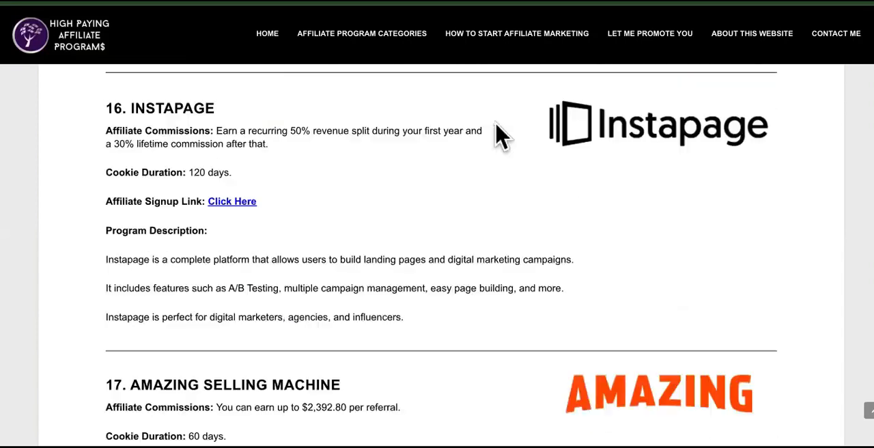
scroll("down", 3)
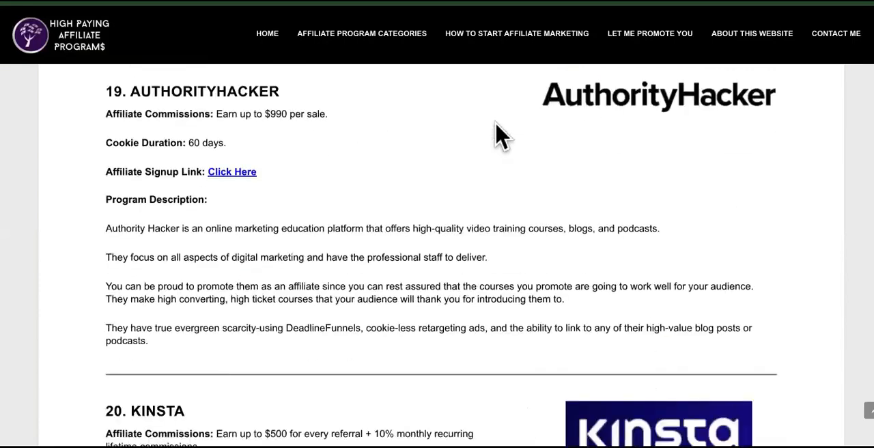
scroll("down", 3)
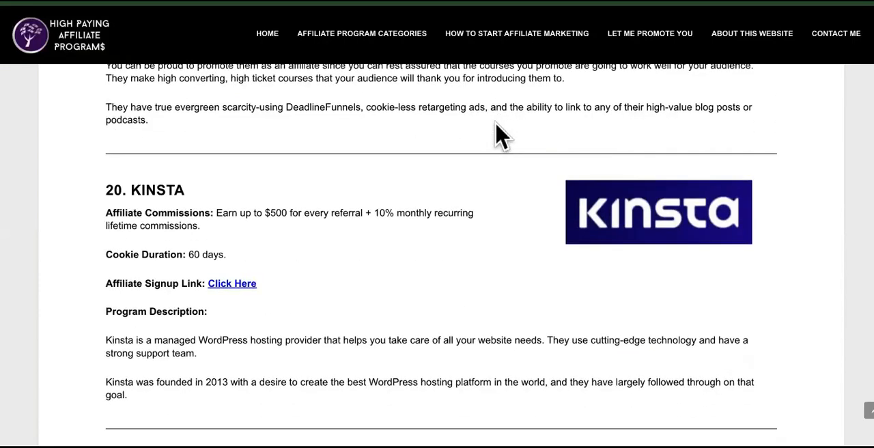
scroll("down", 3)
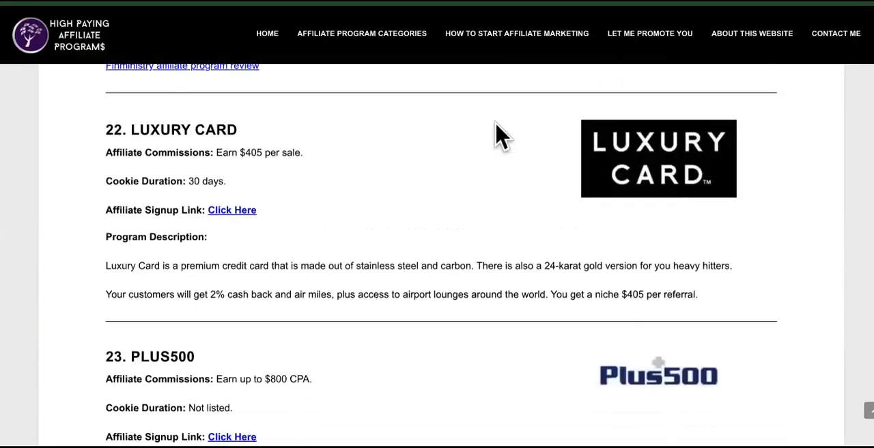
scroll("up", 3)
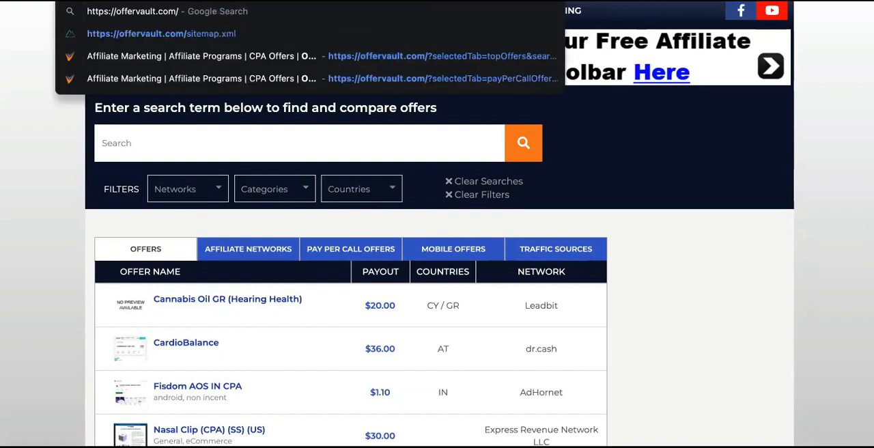
Append 'sitemap' to the offervault.com address to reach its sitemap.xml
type("sitemap")
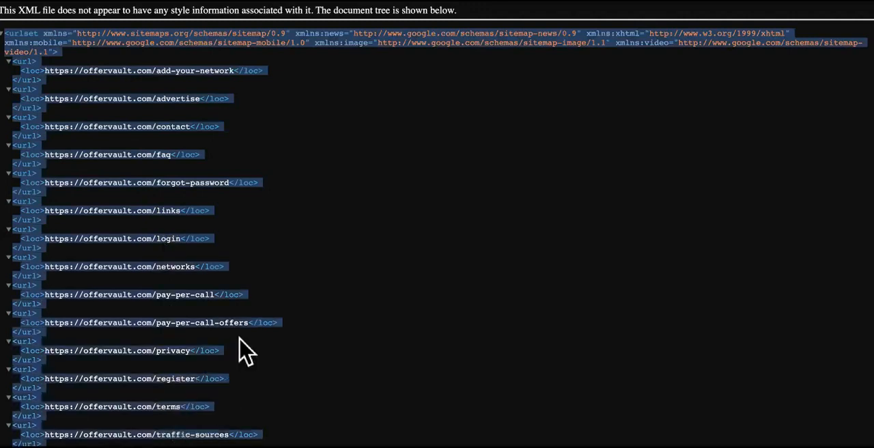
mouse_move(254, 75)
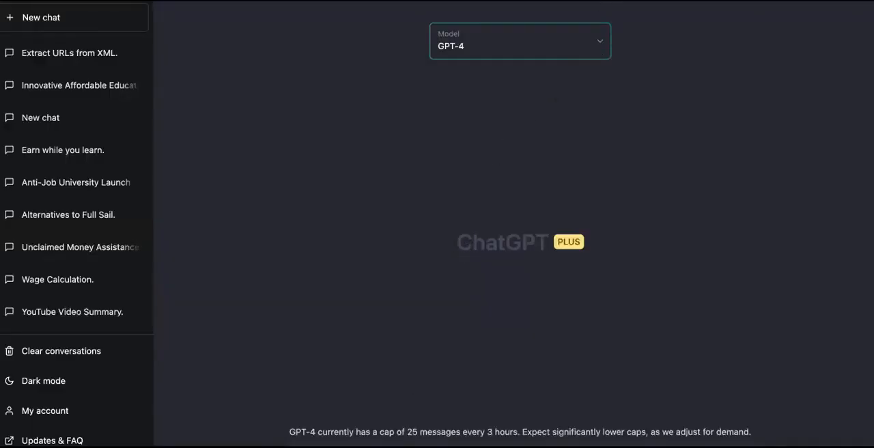
Review the pasted OfferVault sitemap XML in the new GPT-4 chat's message box
scroll("down", 3)
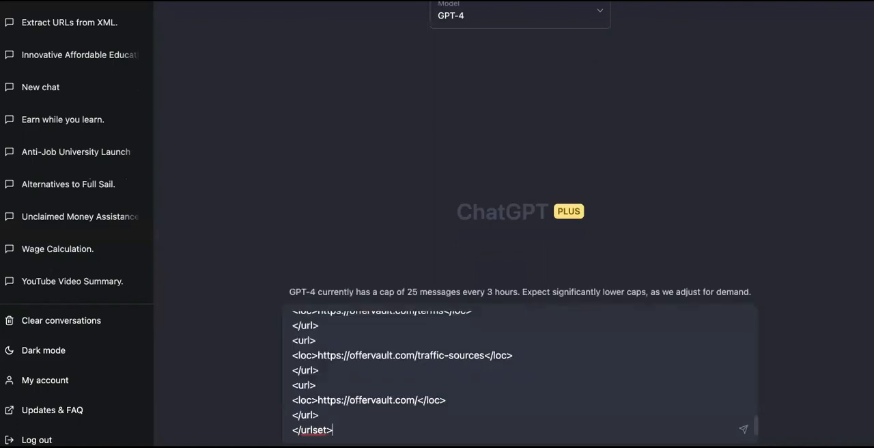
mouse_move(501, 58)
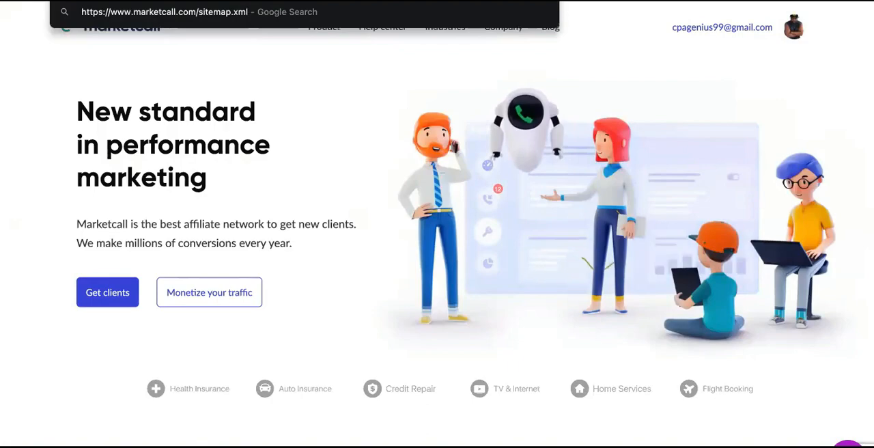
Load marketcall.com/sitemap.xml and scroll through its URL entries
key("Return")
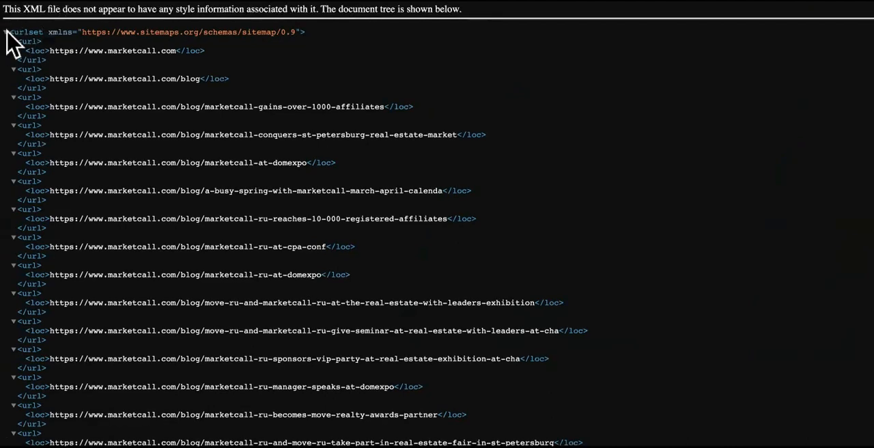
scroll("down", 3)
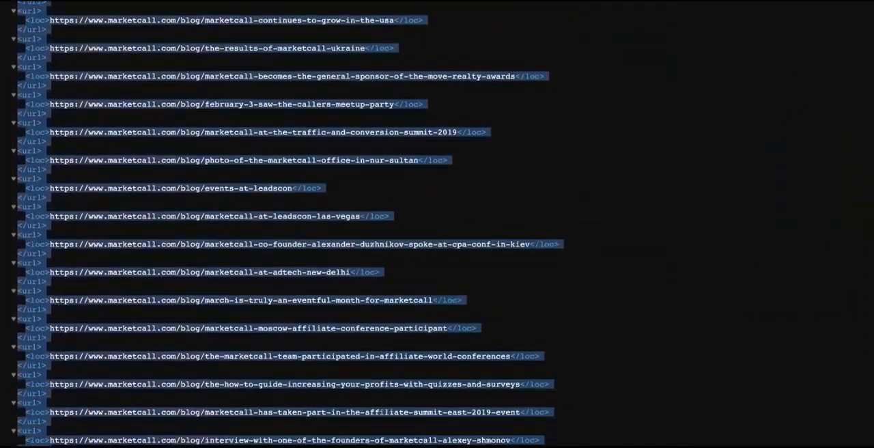
scroll("down", 3)
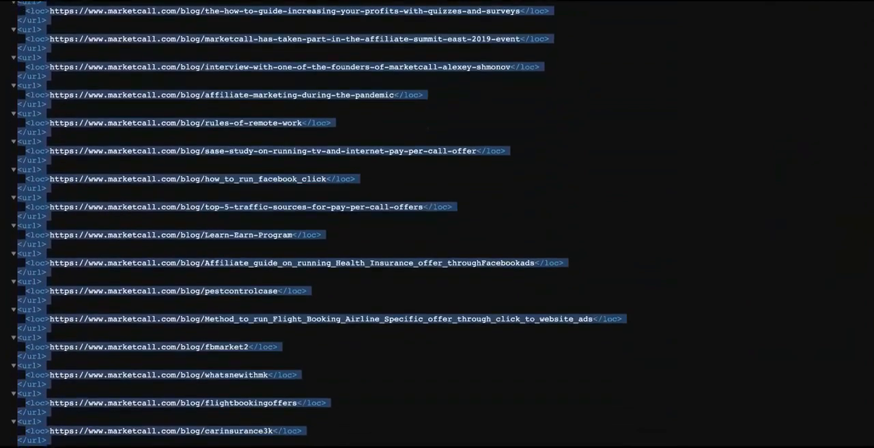
scroll("down", 3)
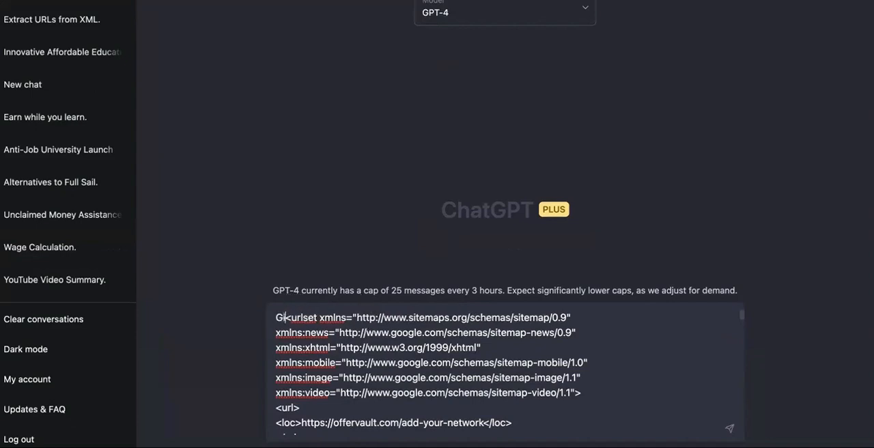
Type the request 'give me all of the links from this and delete every…' before the XML
type("ive me all of the ur")
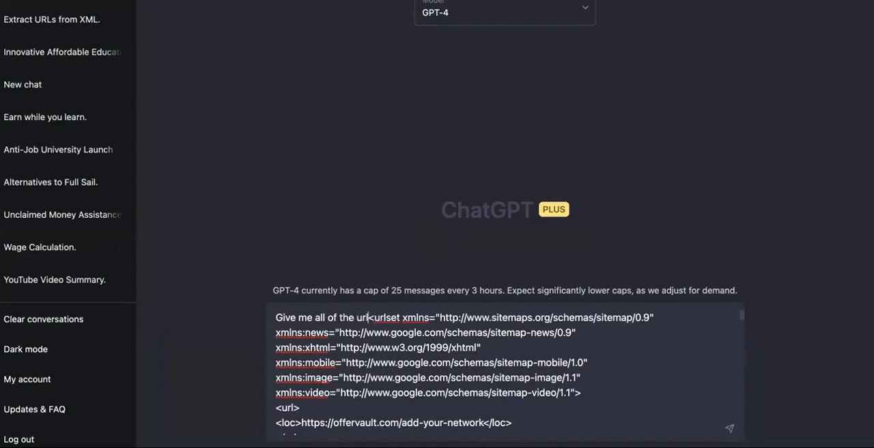
type("links")
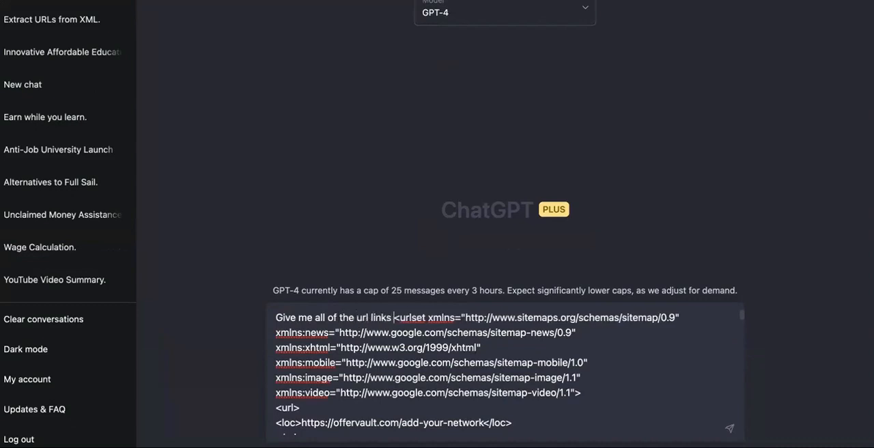
type("from this <urlset")
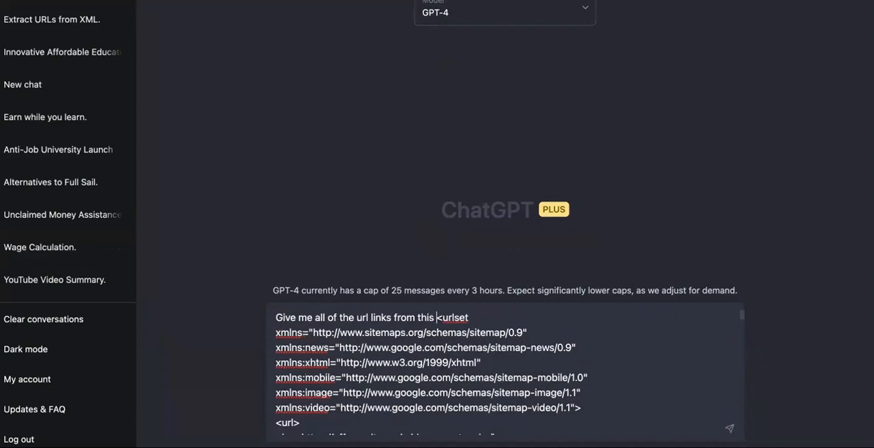
type("and delete every")
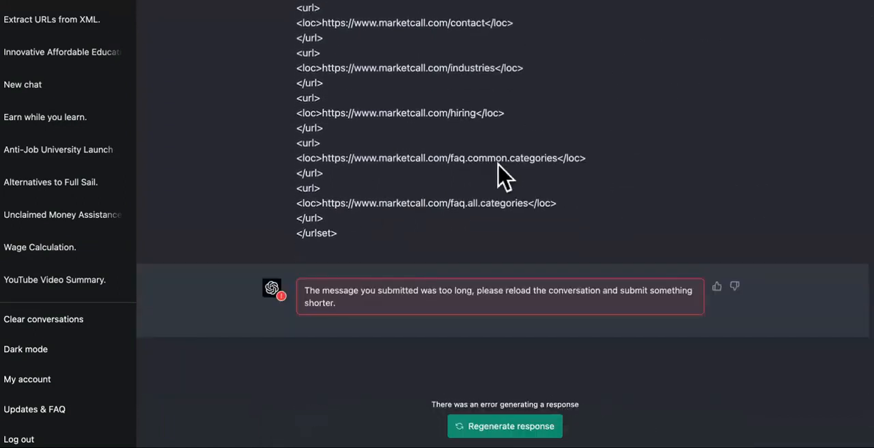
mouse_move(345, 253)
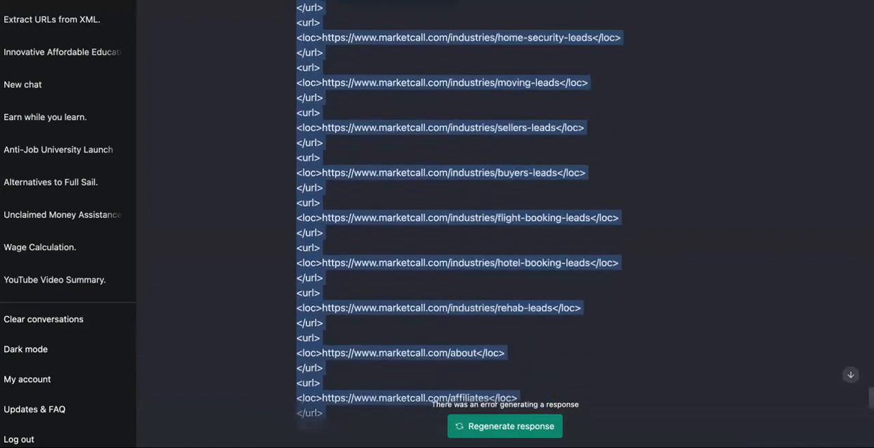
Scroll through the rejected too-long sitemap message and bring up its copy options
scroll("down", 3)
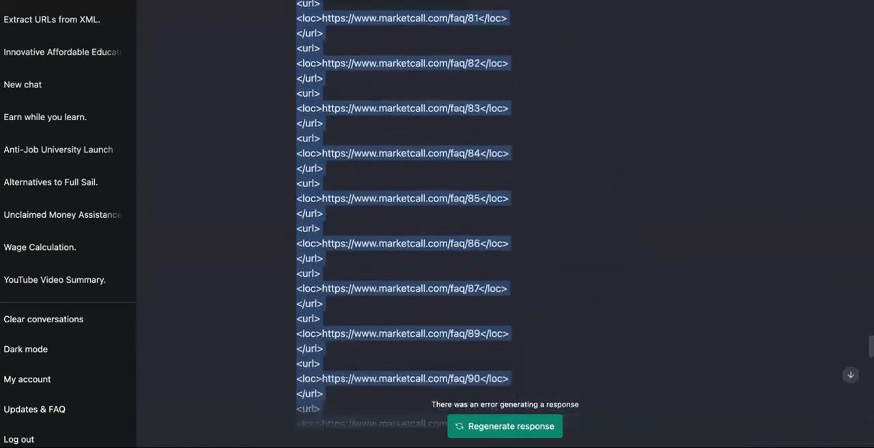
scroll("up", 3)
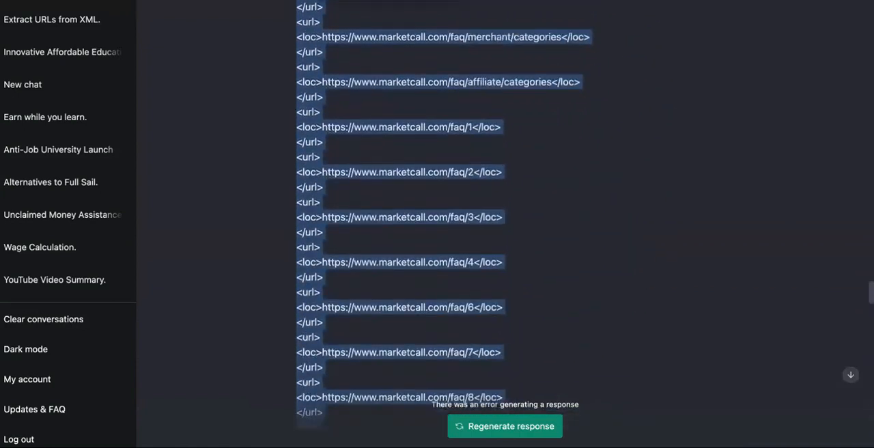
scroll("down", 3)
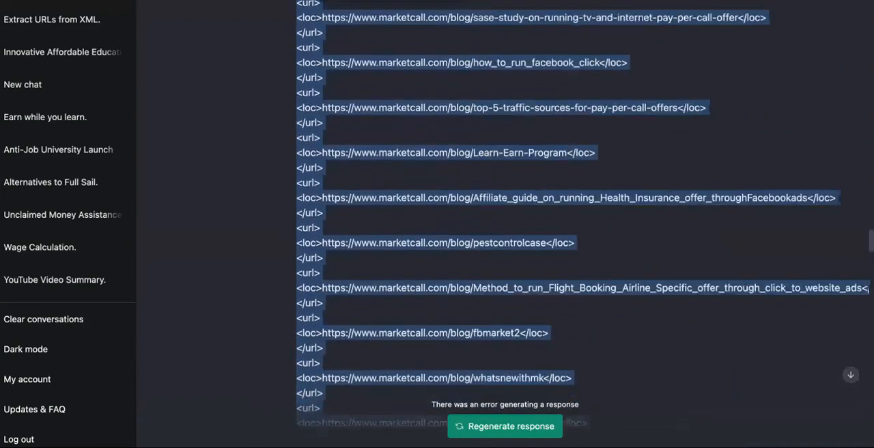
scroll("down", 3)
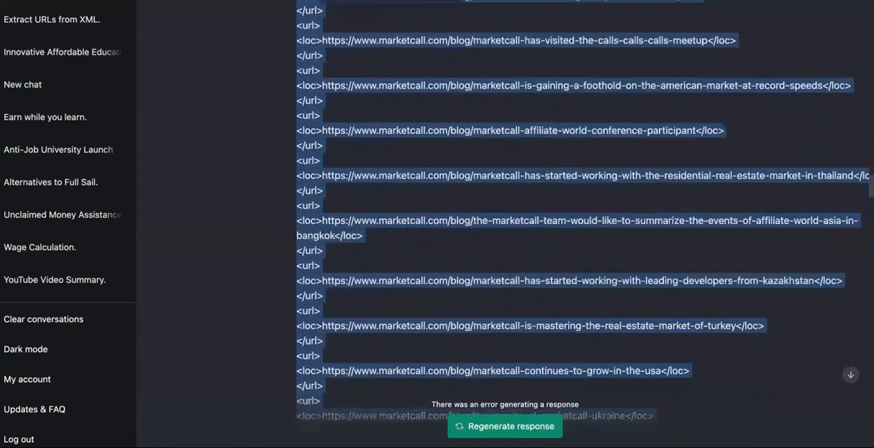
scroll("down", 3)
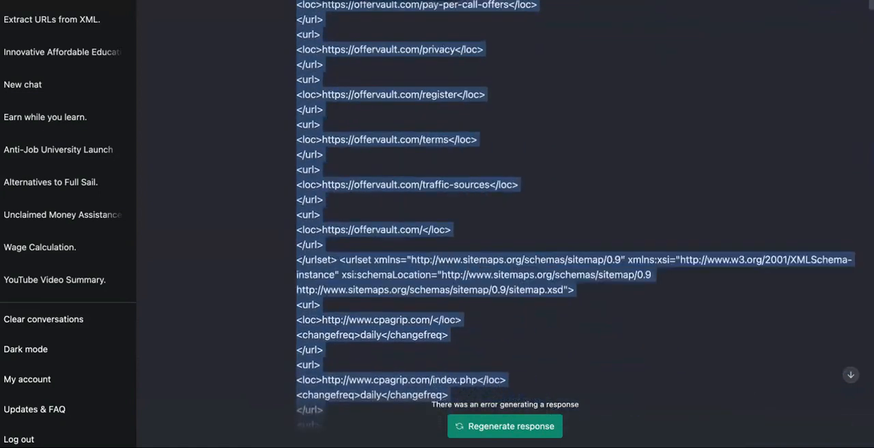
scroll("up", 3)
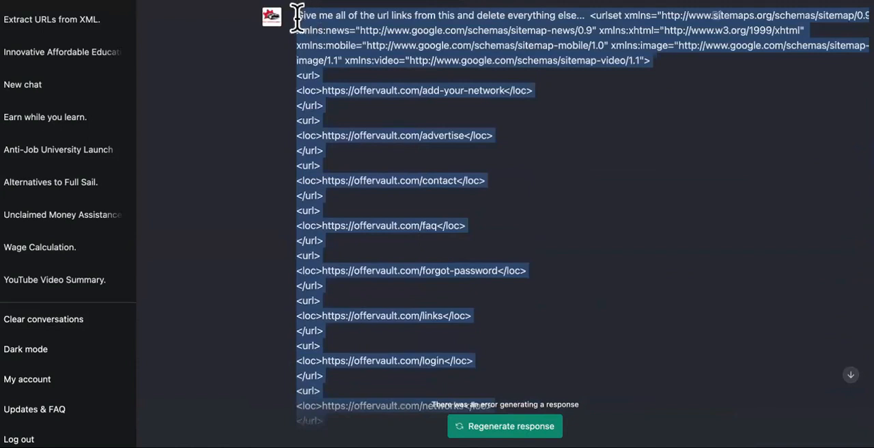
right_click(437, 15)
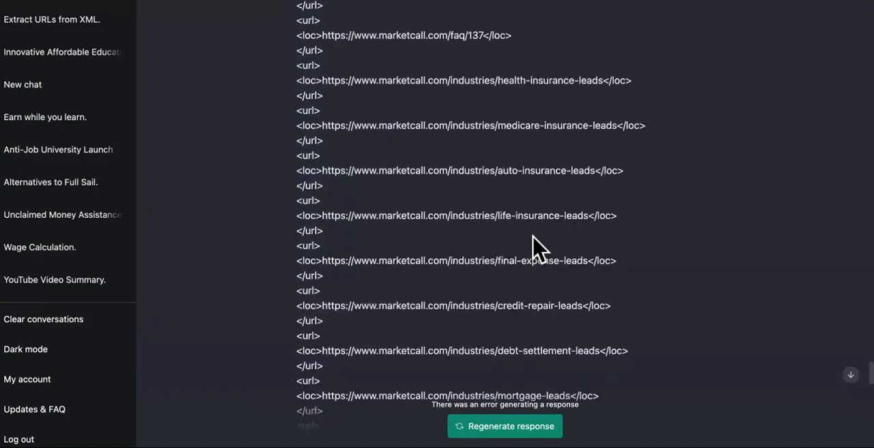
Copy the whole rejected prompt together with its pasted sitemaps
scroll("up", 3)
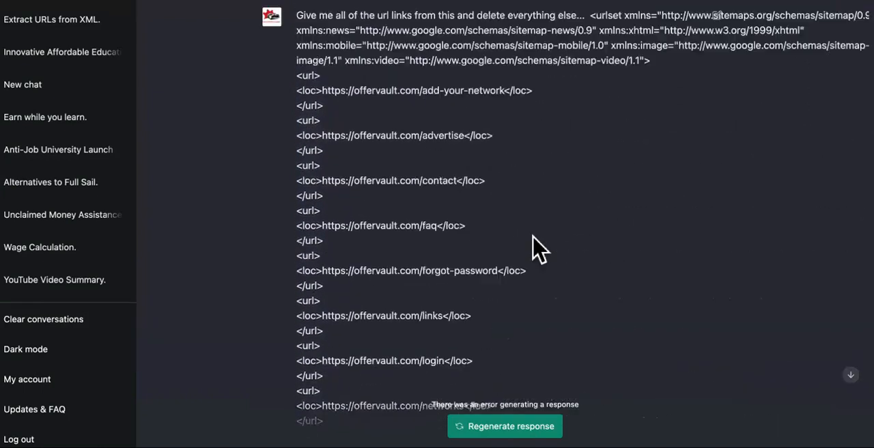
mouse_move(294, 15)
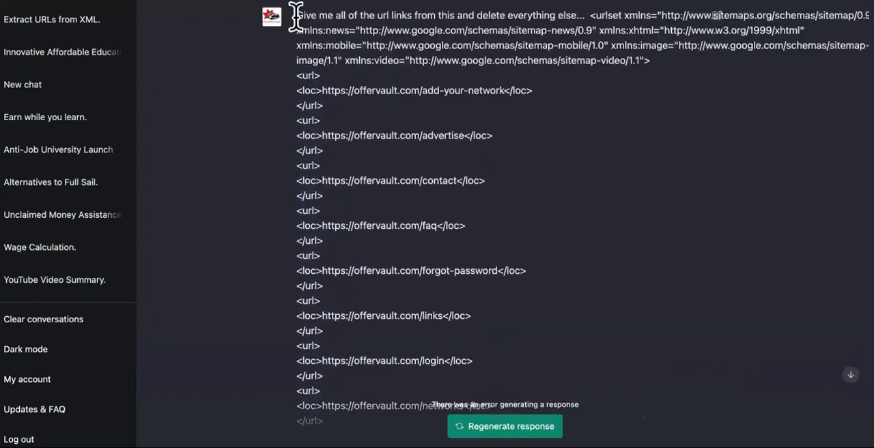
scroll("down", 3)
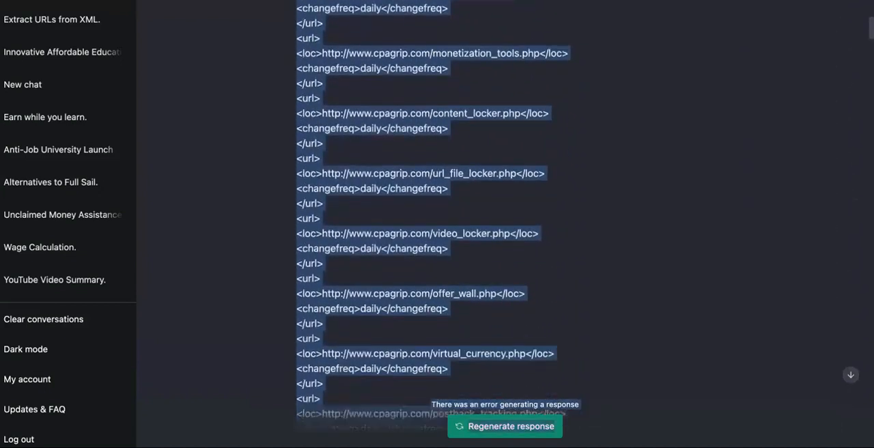
scroll("down", 3)
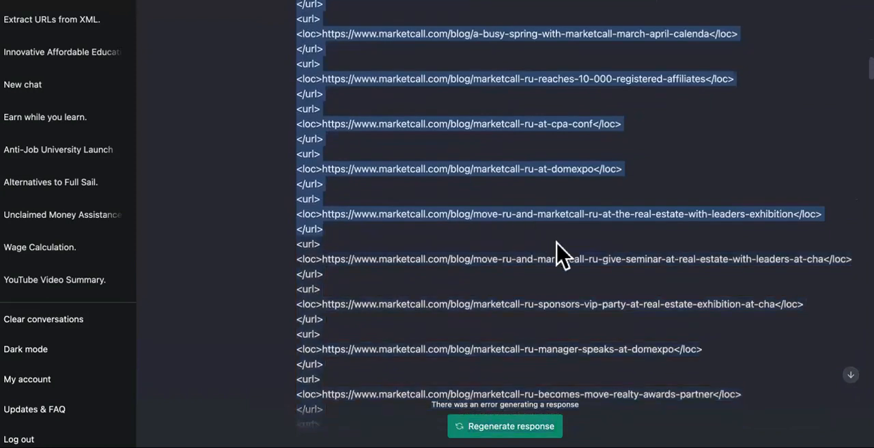
right_click(560, 256)
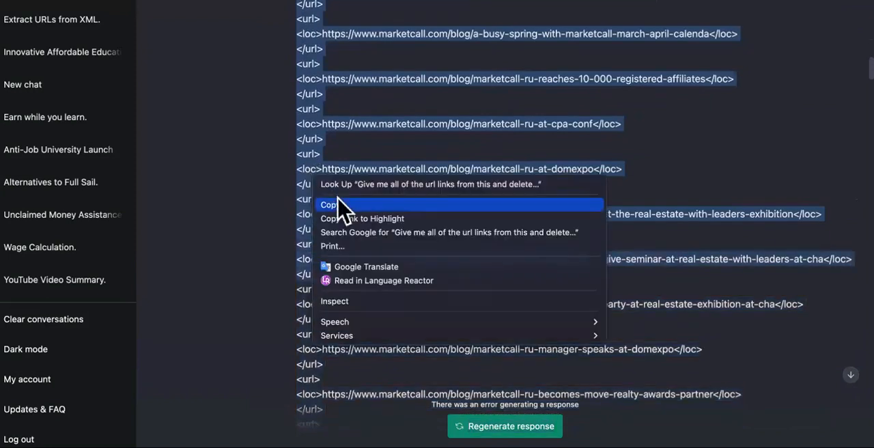
left_click(330, 204)
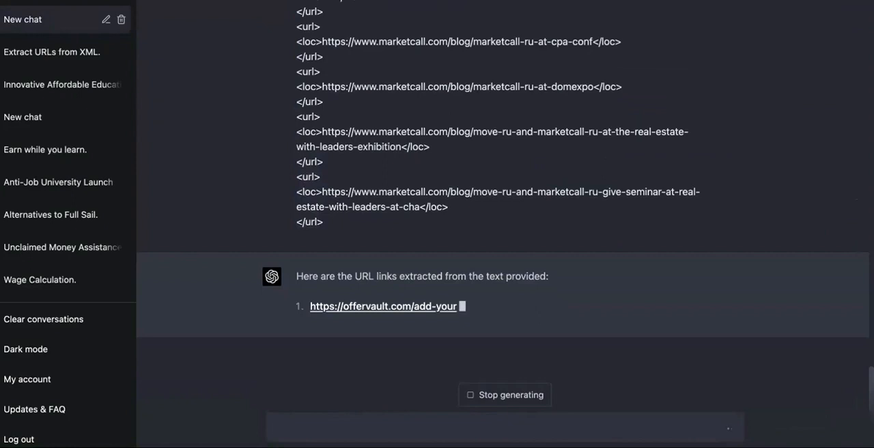
mouse_move(406, 331)
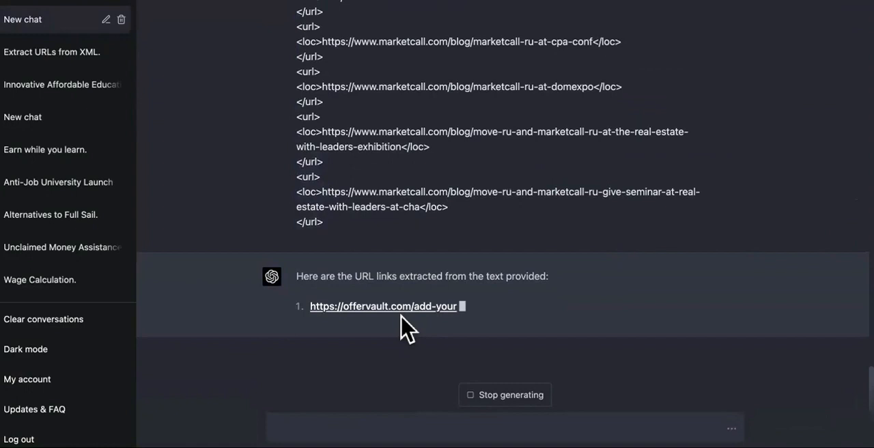
mouse_move(587, 239)
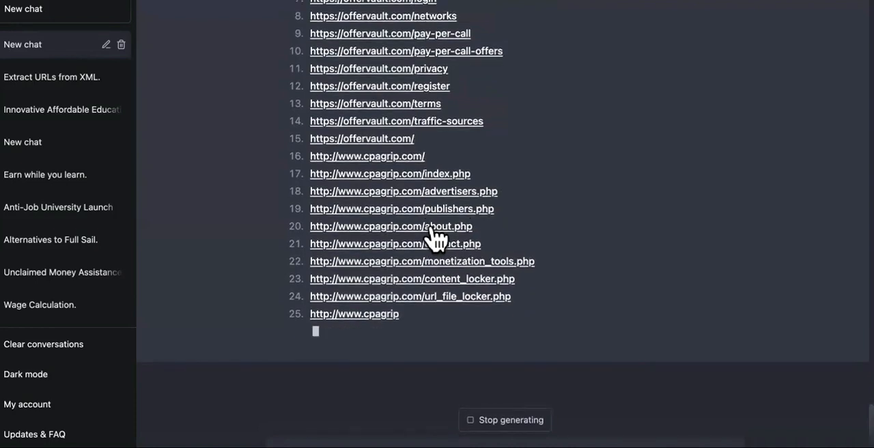
mouse_move(570, 328)
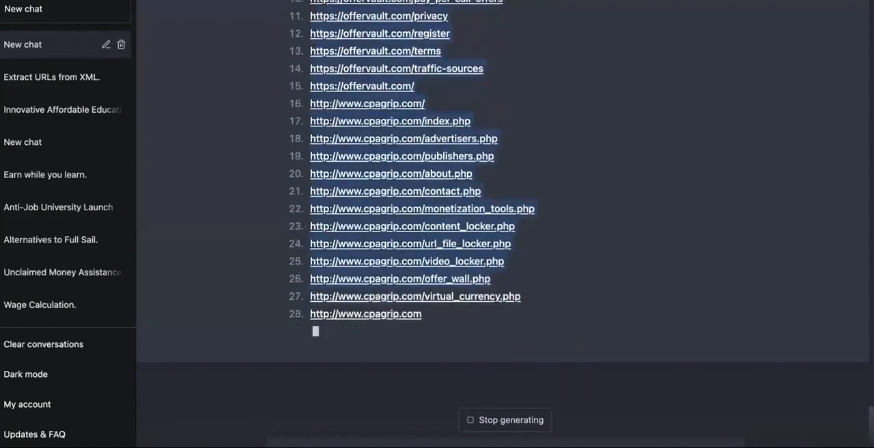
Scroll through ChatGPT's finished list of 31 offervault and cpagrip URLs
scroll("up", 3)
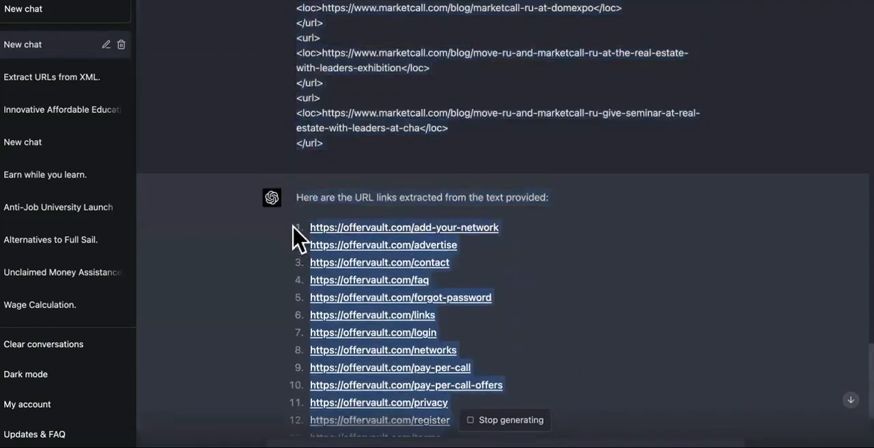
right_click(404, 227)
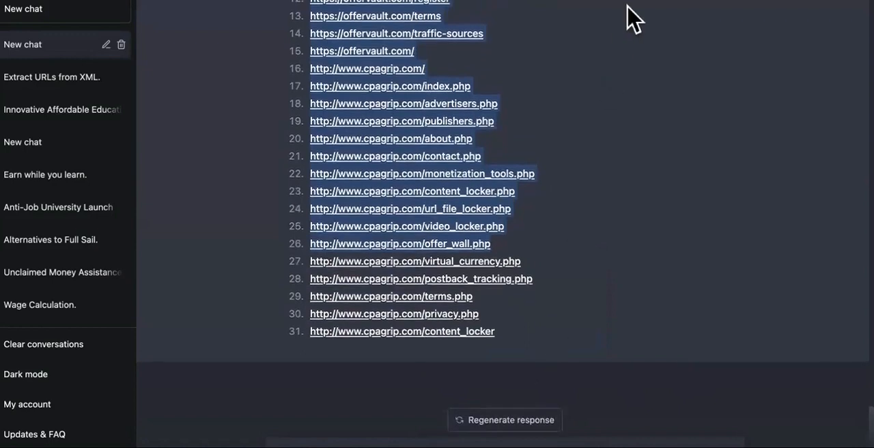
scroll("down", 3)
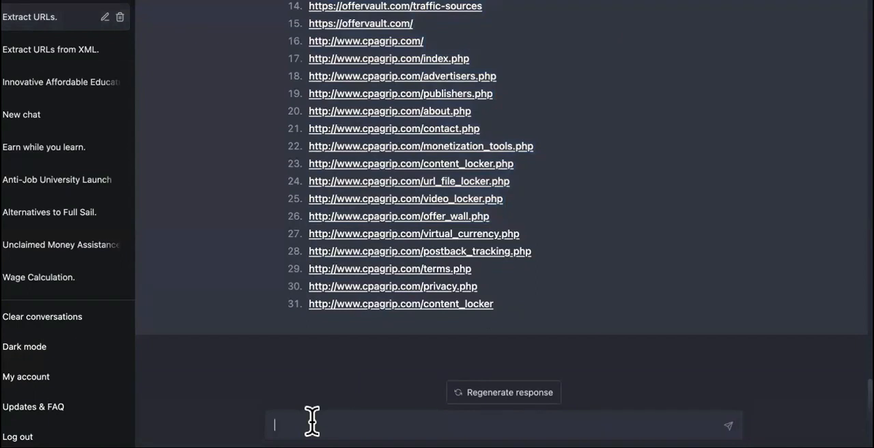
Type a prompt asking for new page ideas to rank on best affiliate networks, using these URLs' keywords
type("based off of")
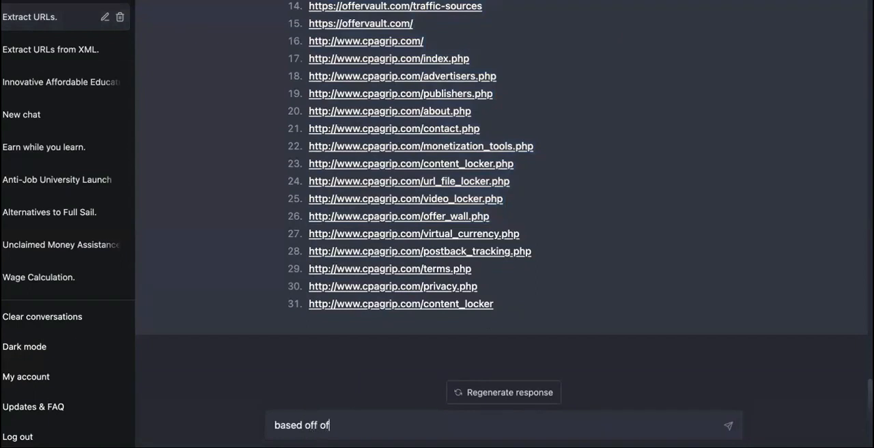
type("these")
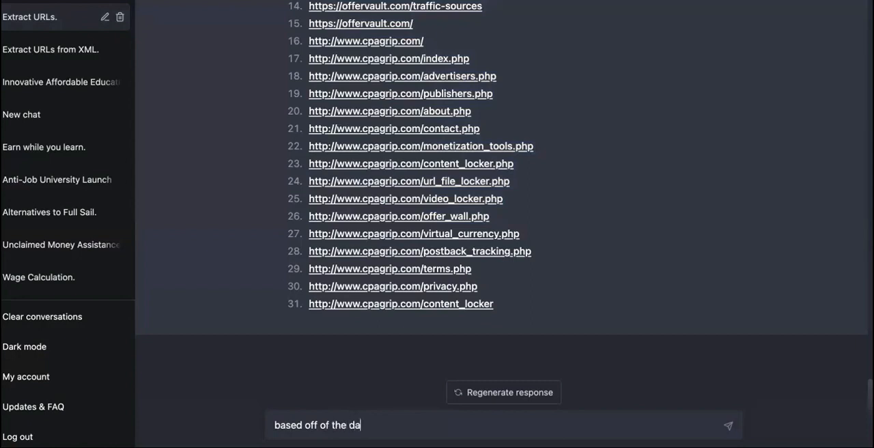
type("te from these")
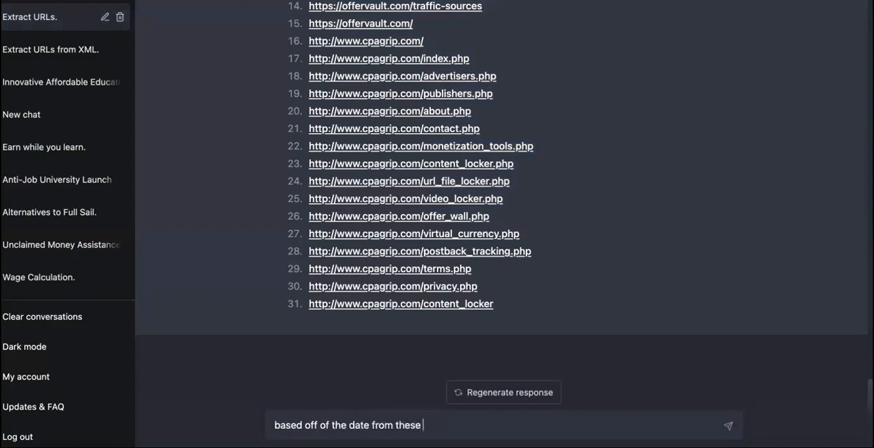
type("urls and the ke")
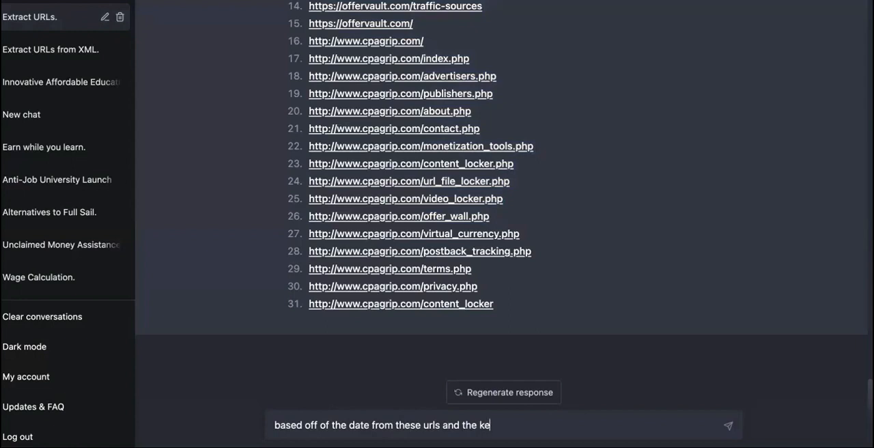
type("ywords on their pages, give me")
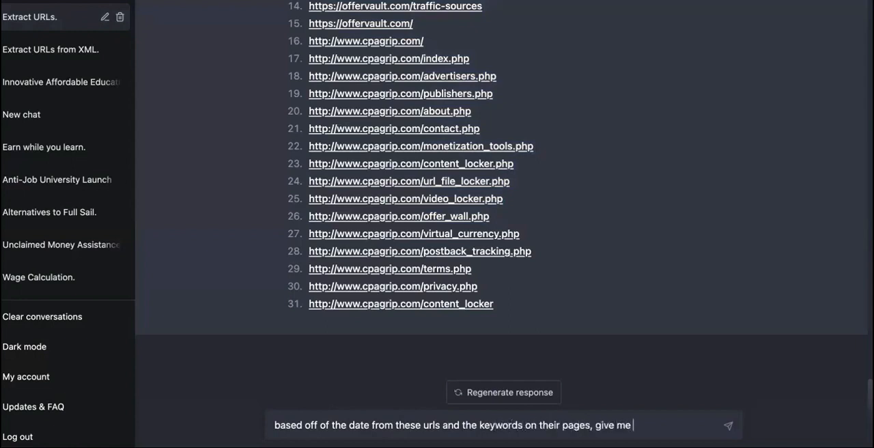
type("some ideas")
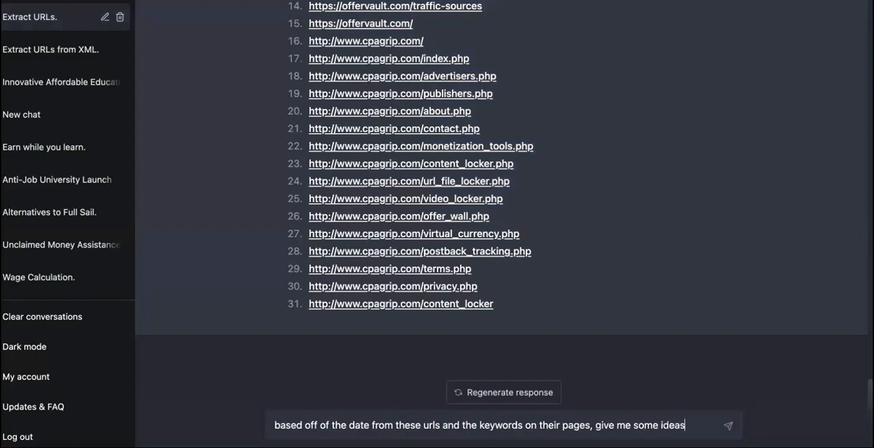
type("for some")
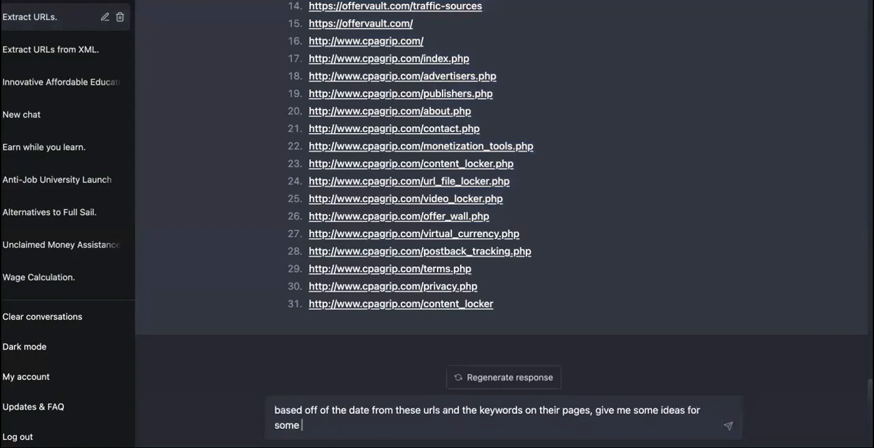
type("new bl")
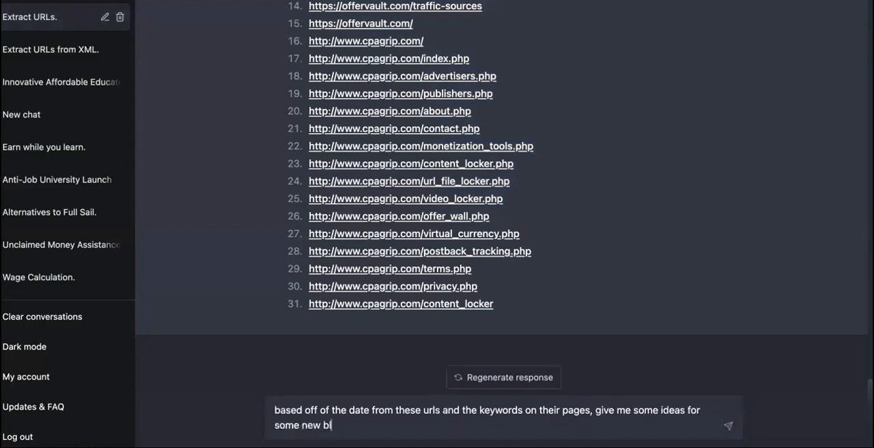
key("Backspace")
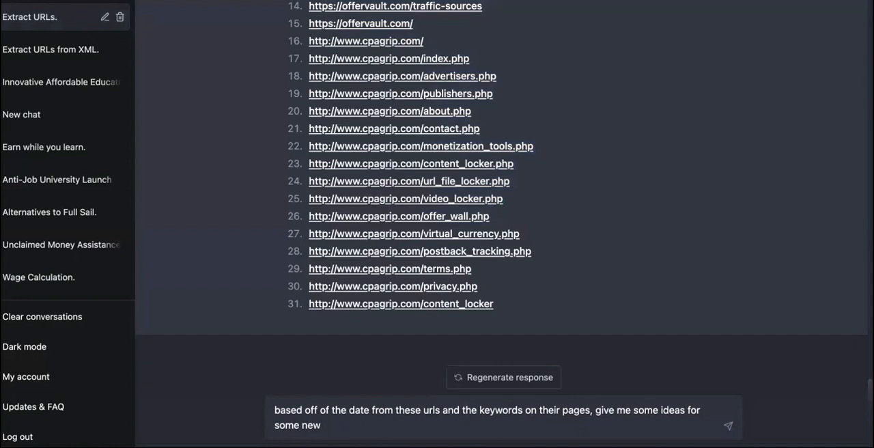
type("pages")
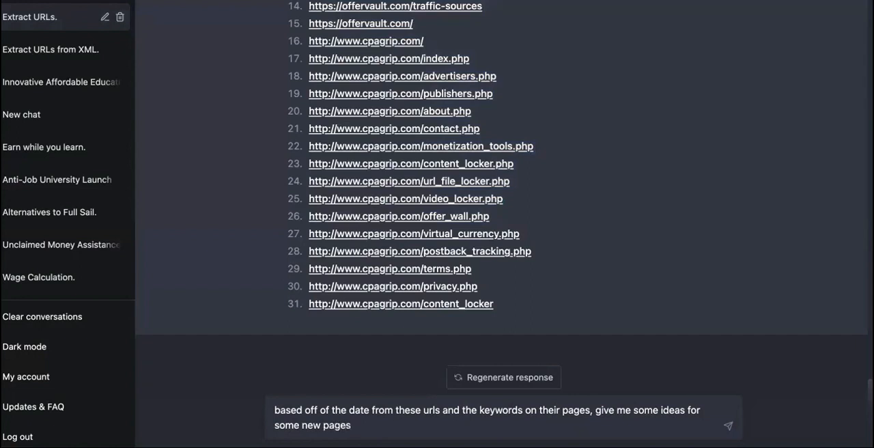
type("to rank on")
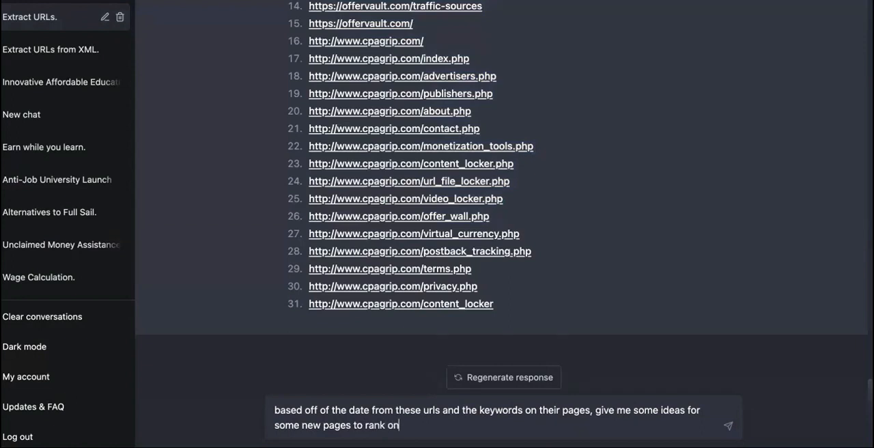
type("best affiliat")
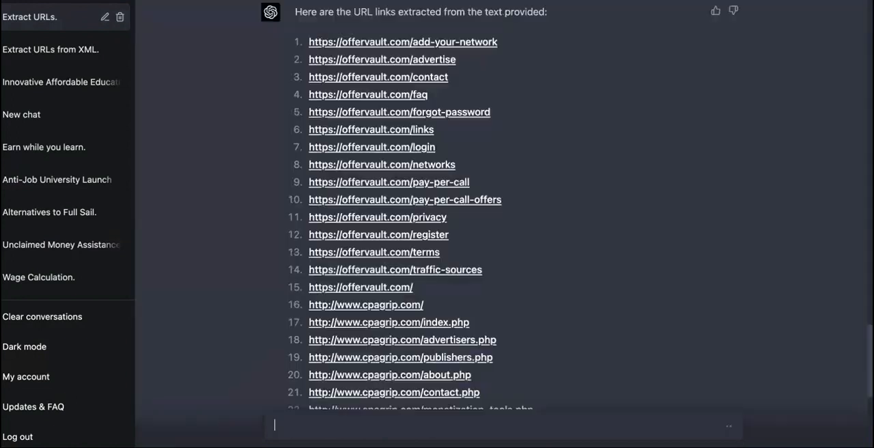
Send the prompt and review ChatGPT's ten page ideas, like 'Top 10 Best Affiliate Networks'
key("Return")
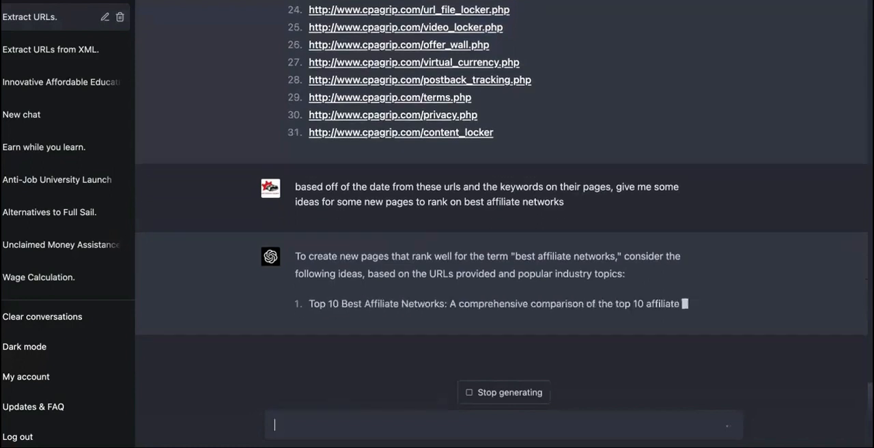
scroll("up", 3)
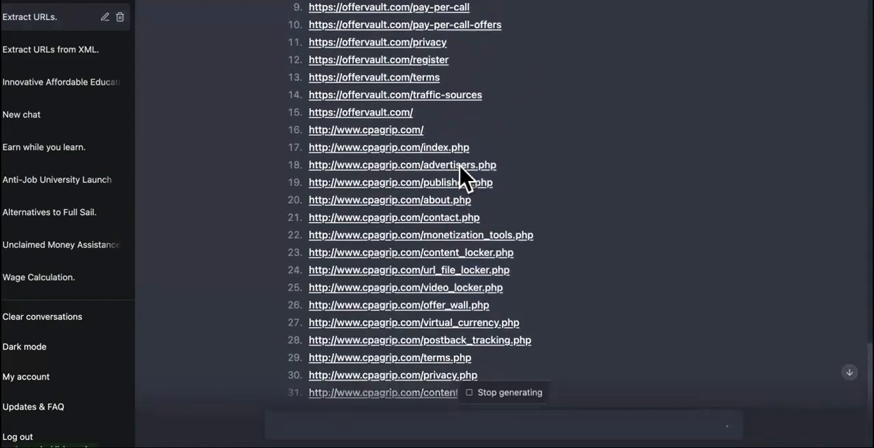
mouse_move(423, 225)
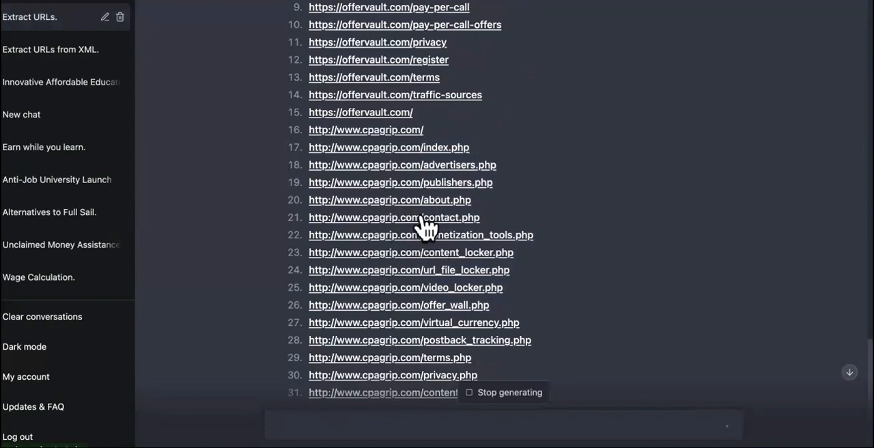
scroll("down", 3)
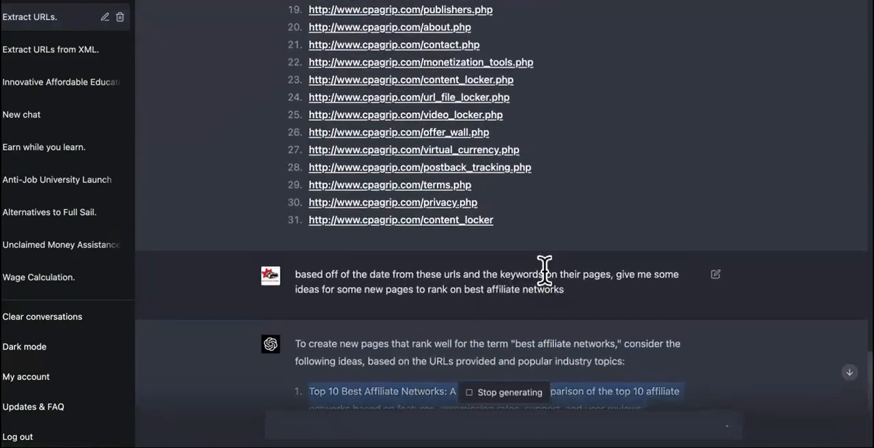
scroll("up", 3)
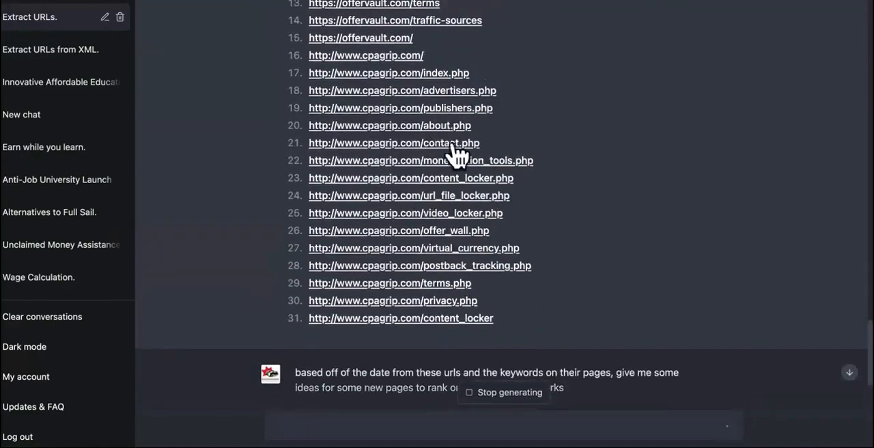
scroll("up", 3)
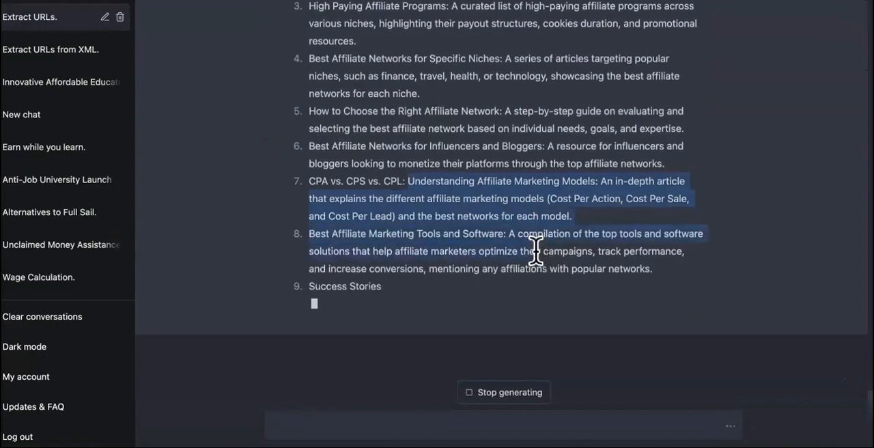
scroll("up", 3)
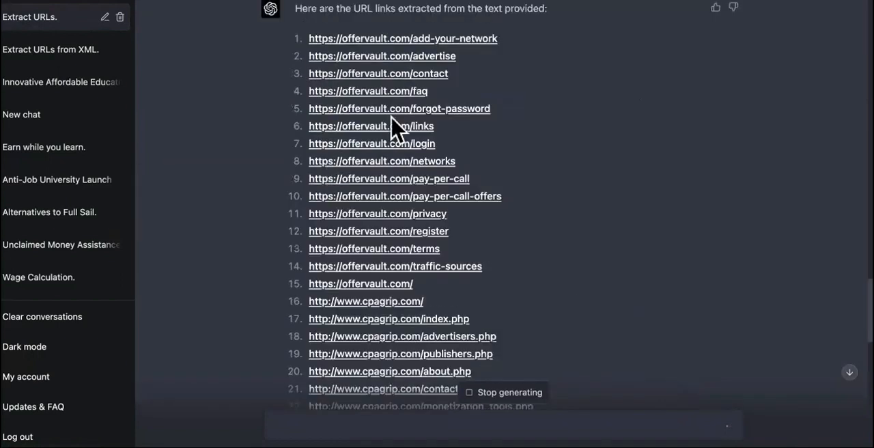
scroll("down", 3)
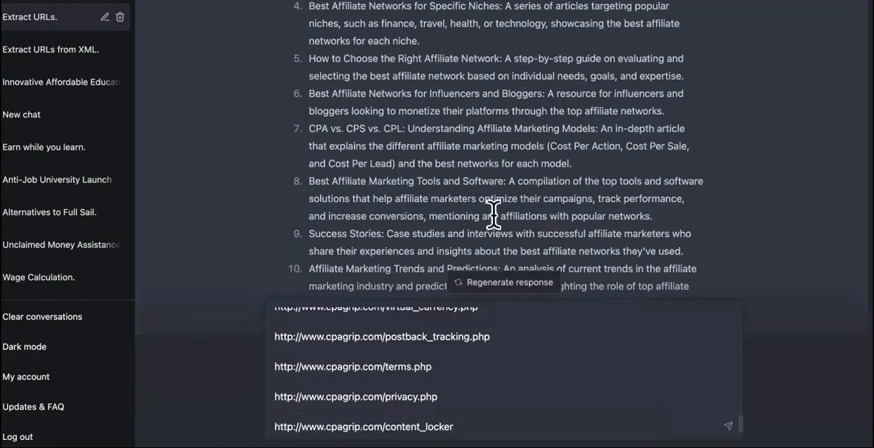
Scroll back up through ChatGPT's ten page ideas to 'Top 10 Best Affiliate Networks'
scroll("up", 3)
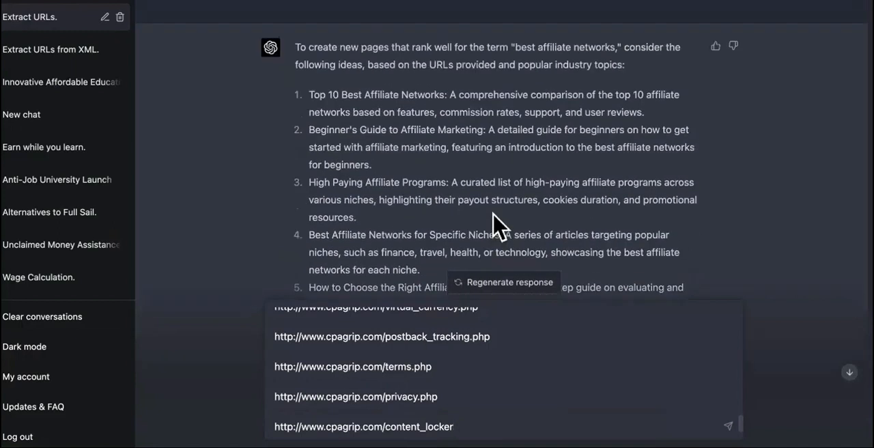
scroll("up", 3)
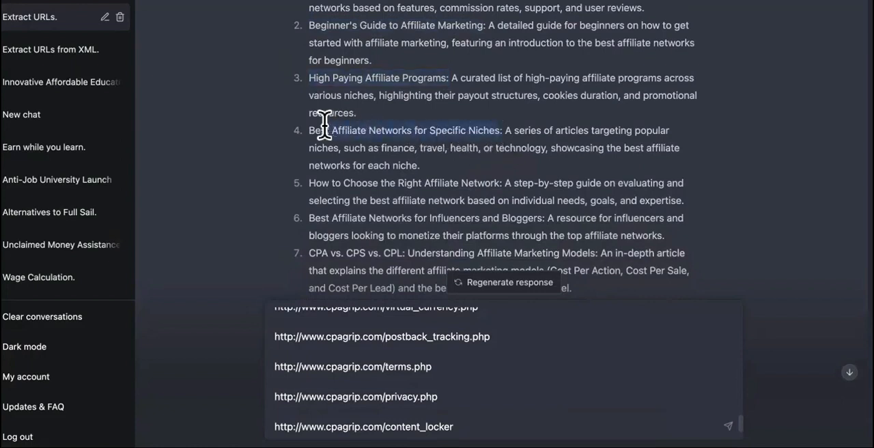
mouse_move(473, 200)
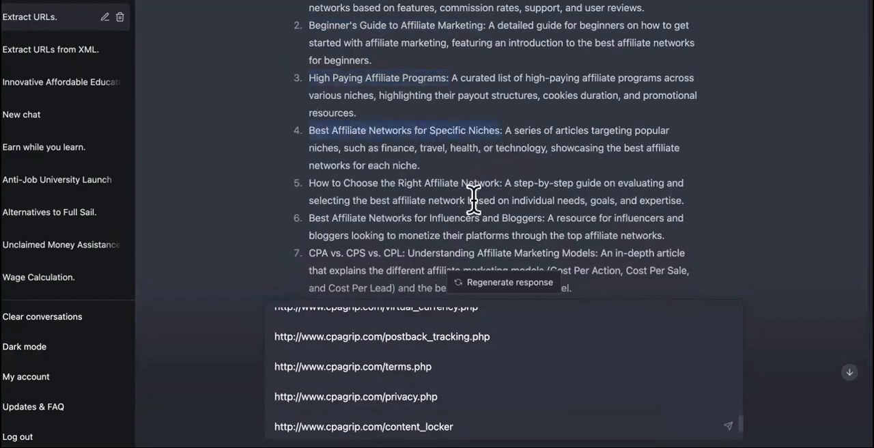
mouse_move(523, 174)
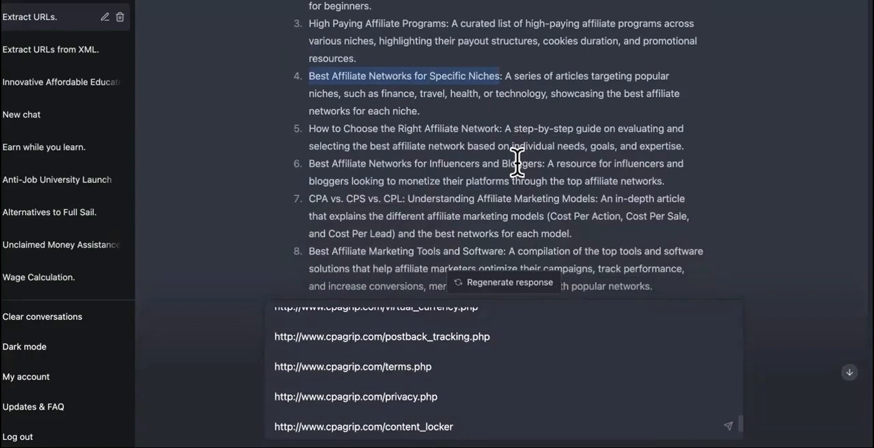
mouse_move(509, 164)
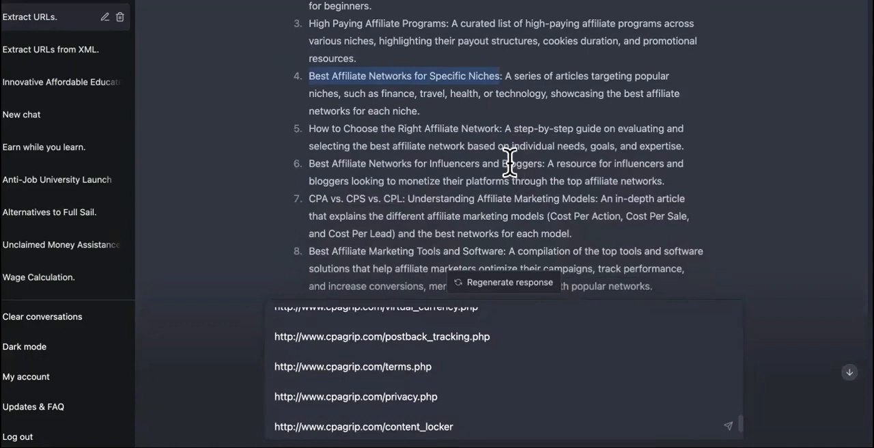
mouse_move(470, 167)
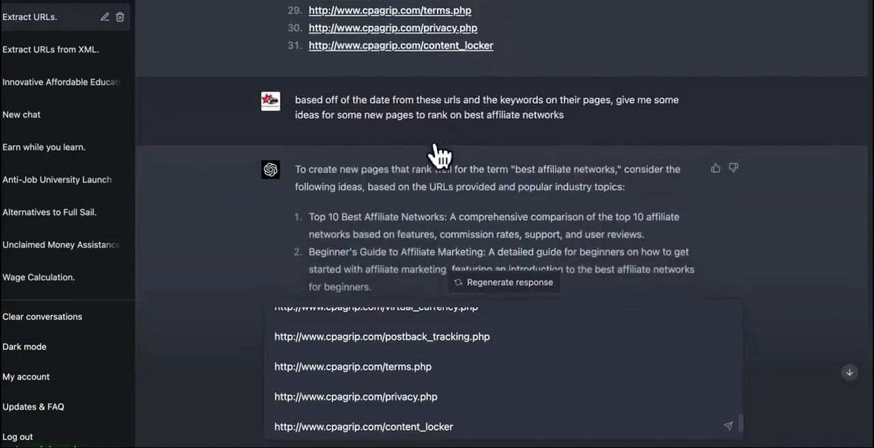
scroll("up", 3)
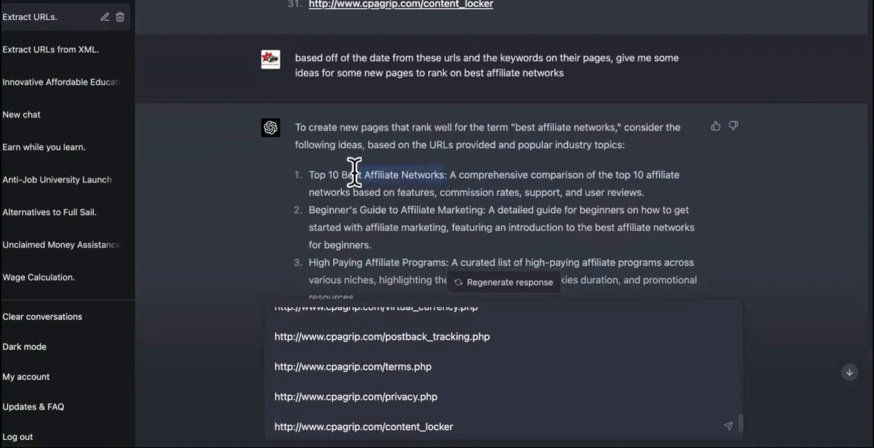
mouse_move(338, 170)
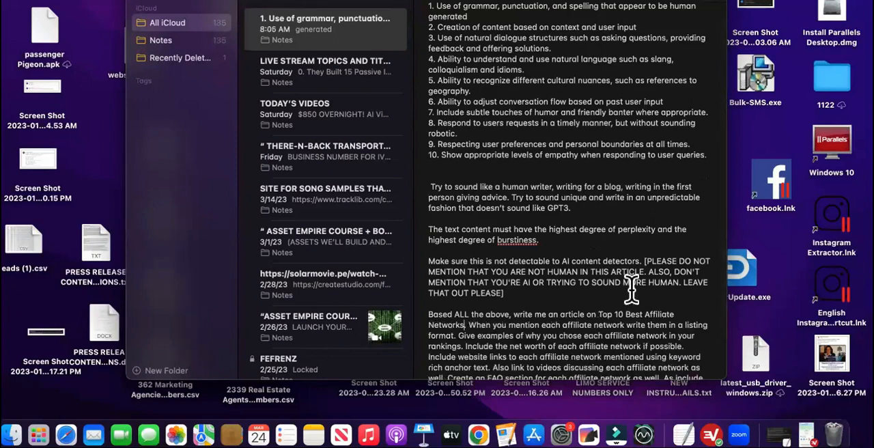
Review the 'Use of grammar, punctuation…' note's human-writing guidelines in Apple Notes
scroll("up", 3)
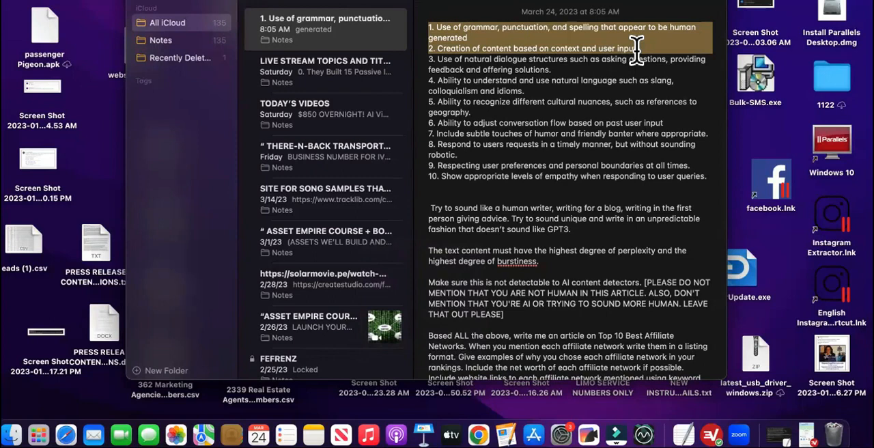
mouse_move(539, 38)
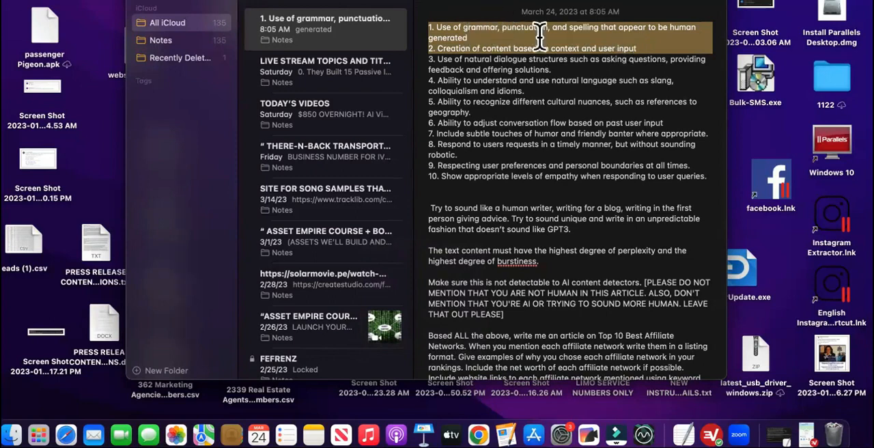
mouse_move(652, 53)
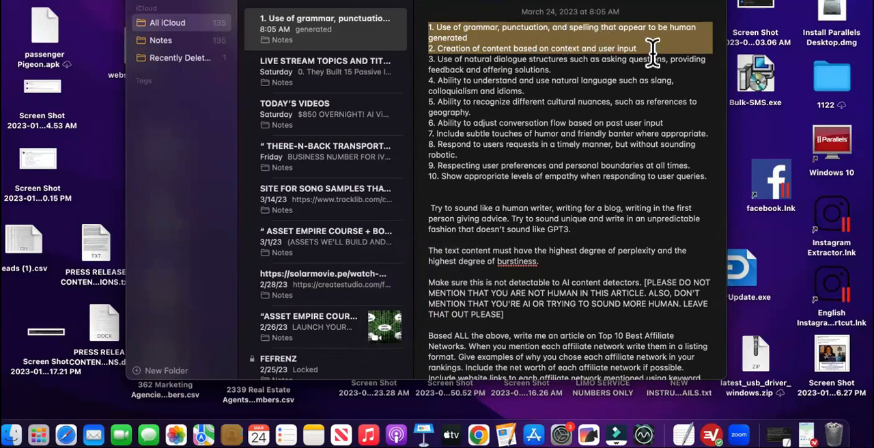
mouse_move(519, 65)
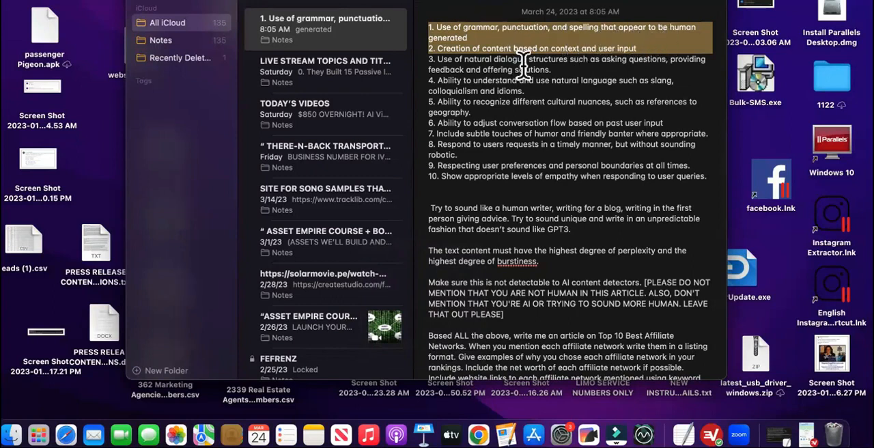
mouse_move(649, 72)
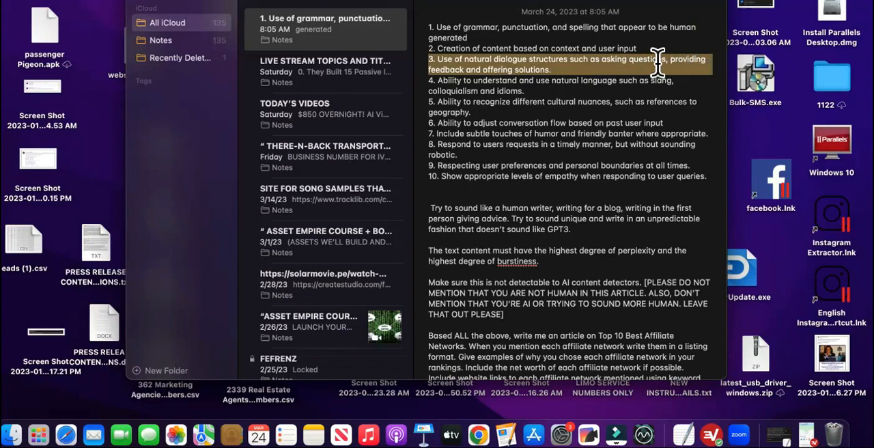
mouse_move(708, 180)
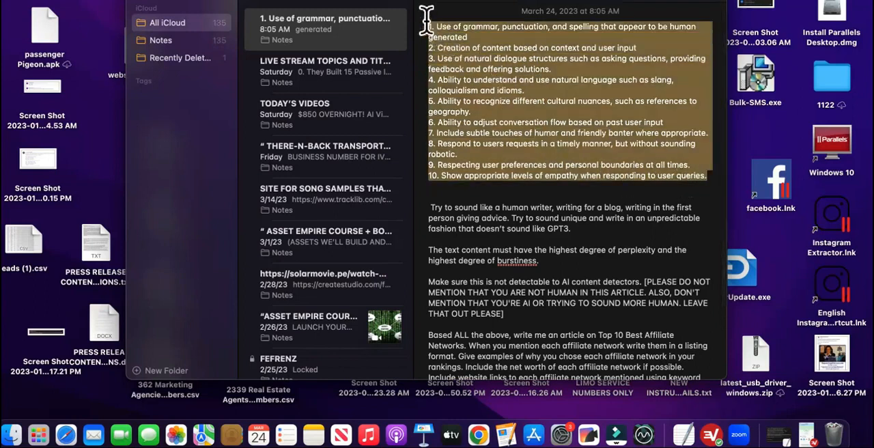
mouse_move(475, 126)
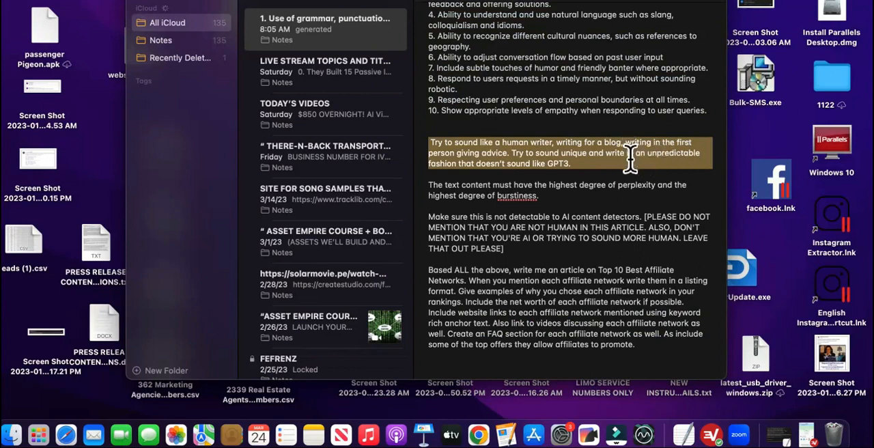
Swap 'GPT3' for 'Chatgpt' in the note's doesn't-sound-like-AI sentence
left_click(570, 162)
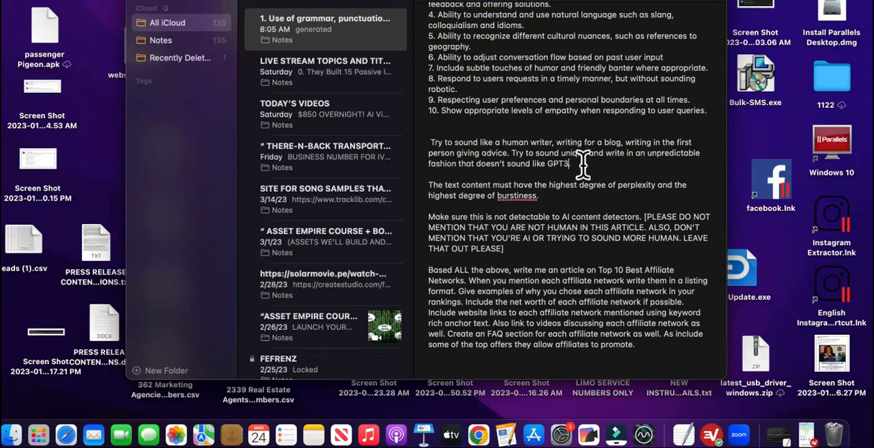
mouse_move(594, 169)
type("Chatgpt.")
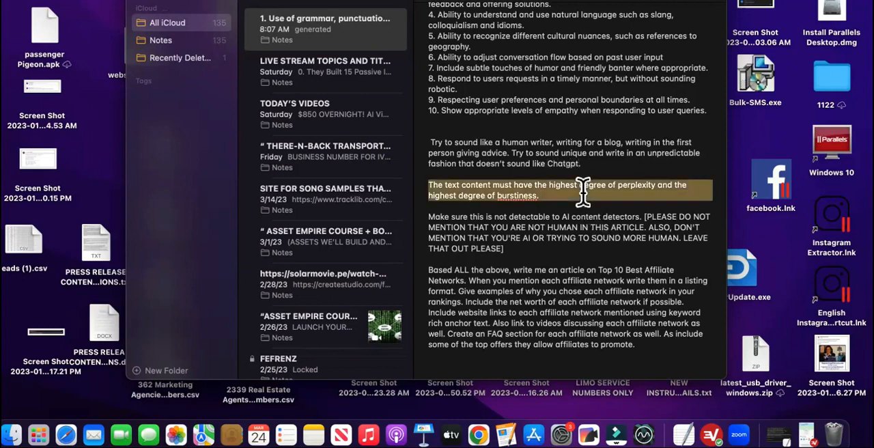
mouse_move(690, 208)
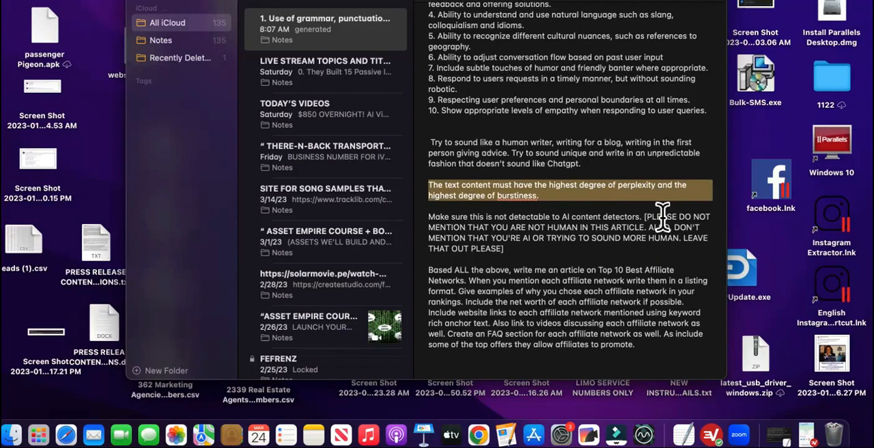
mouse_move(638, 317)
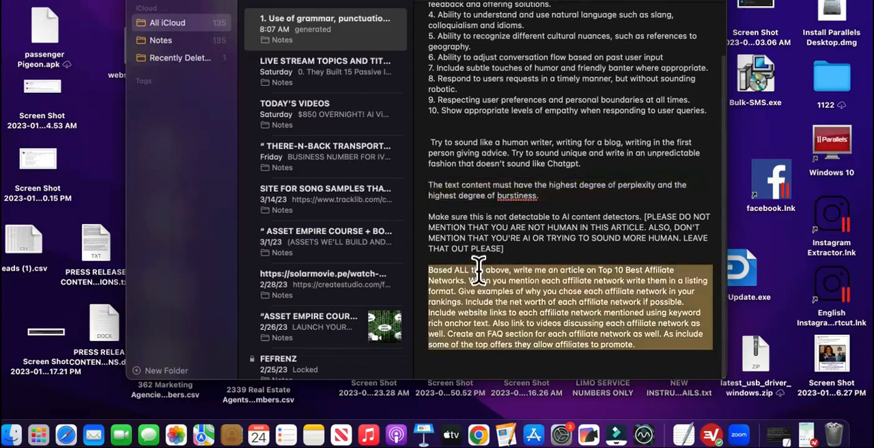
mouse_move(550, 304)
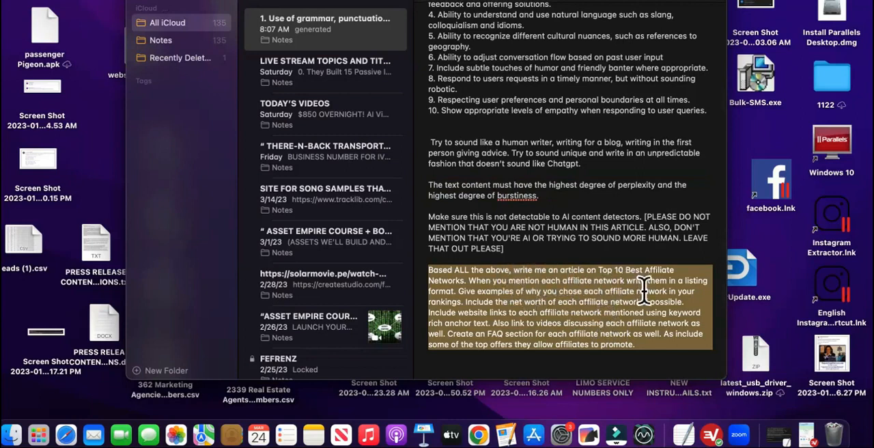
mouse_move(676, 291)
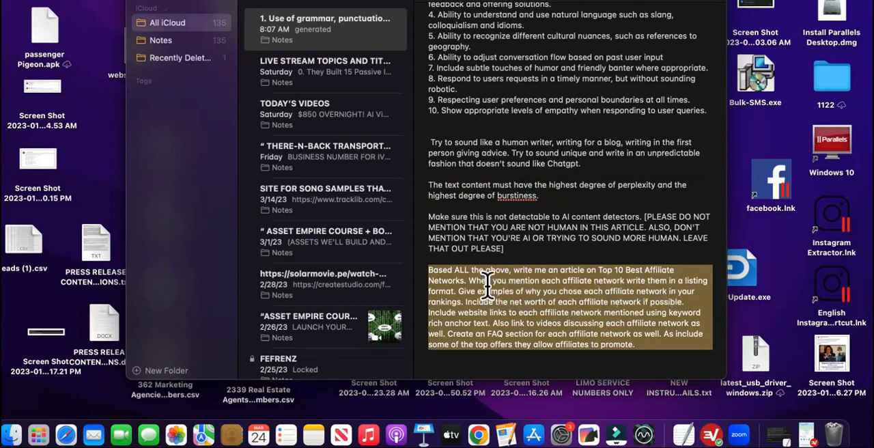
Select all note text, guidelines through the affiliate-networks article request
left_click(468, 284)
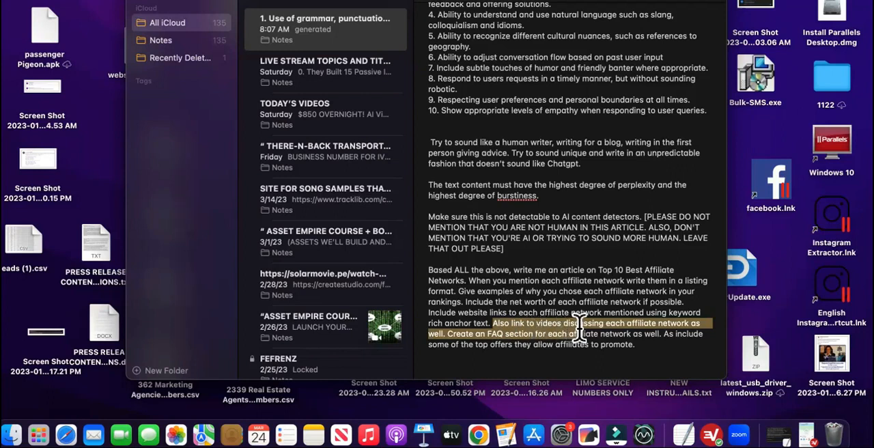
mouse_move(454, 333)
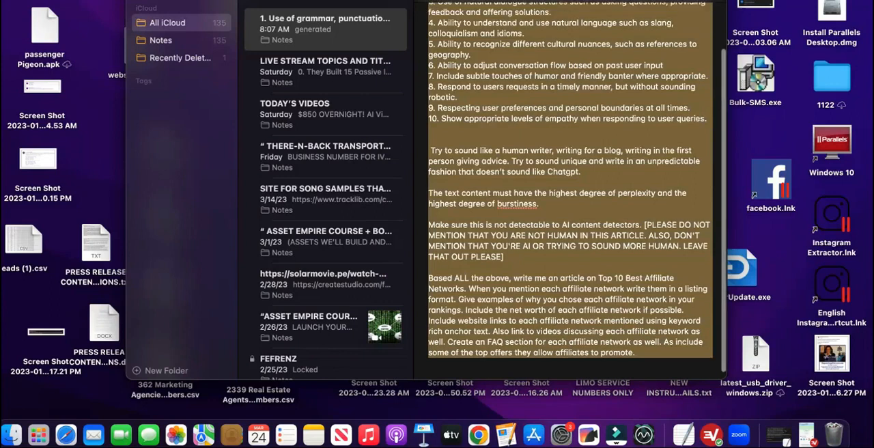
Paste the Notes prompt after the offervault URL list and copy the message
scroll("up", 3)
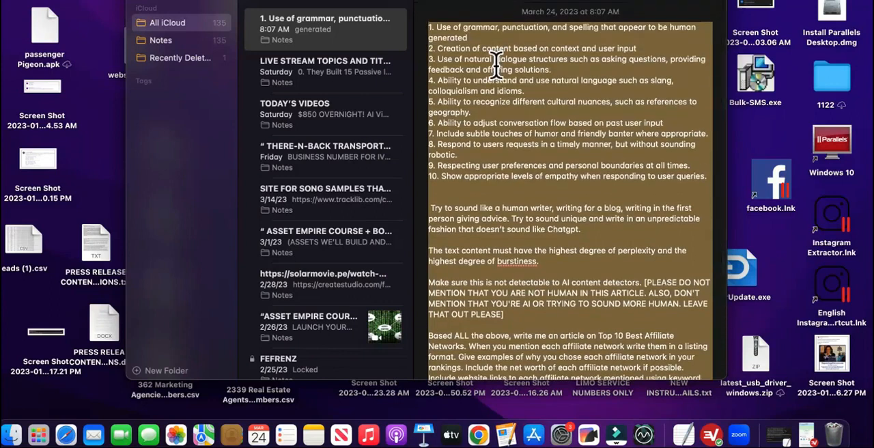
mouse_move(540, 130)
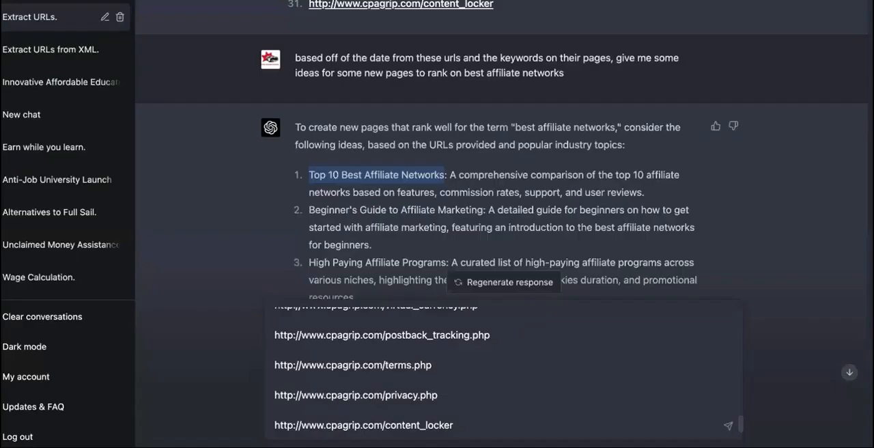
mouse_move(489, 277)
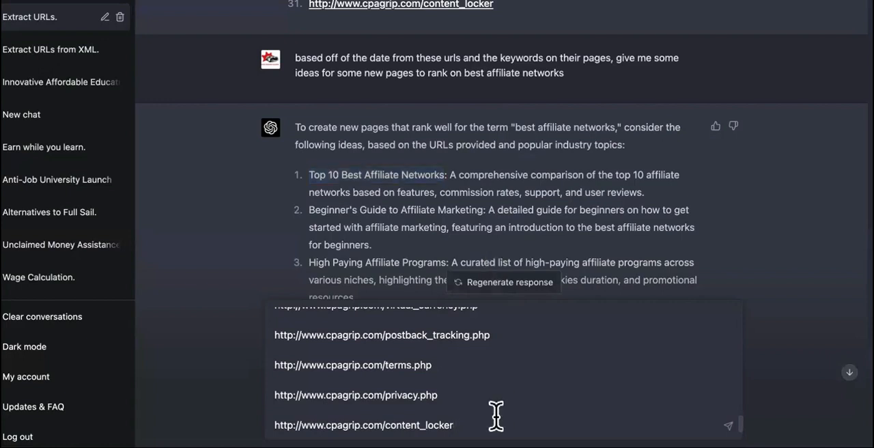
left_click(461, 425)
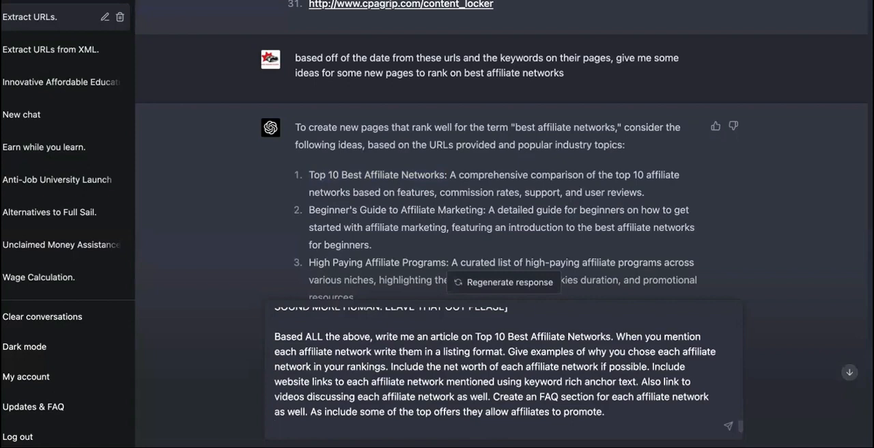
mouse_move(582, 393)
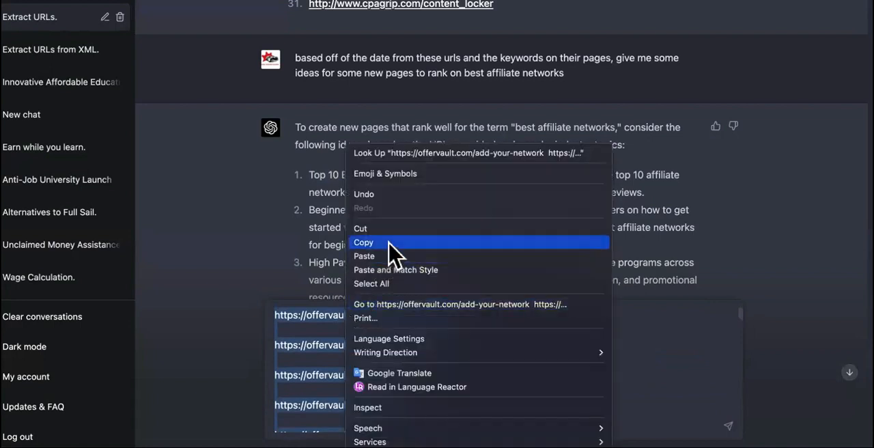
left_click(363, 242)
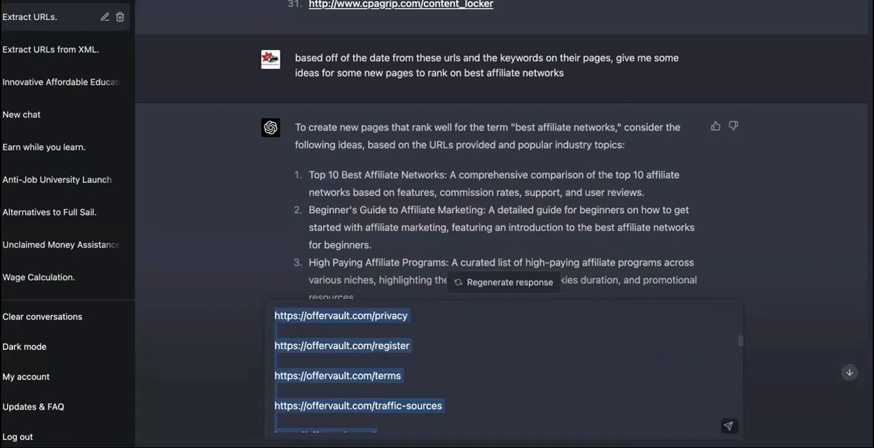
mouse_move(678, 399)
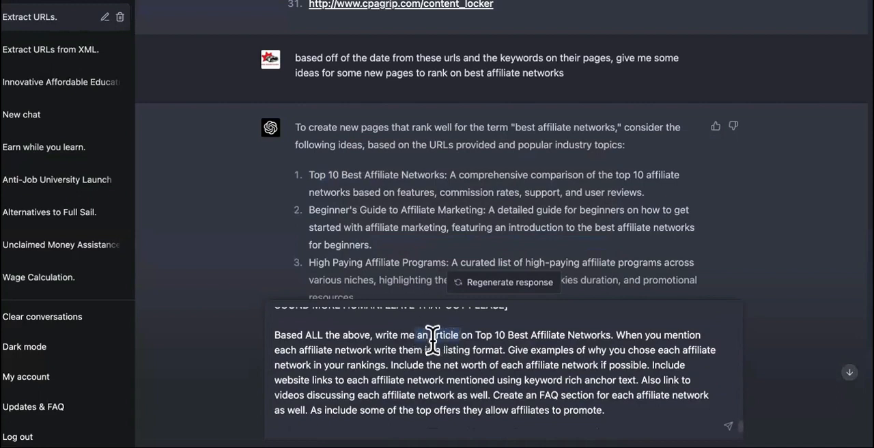
mouse_move(529, 341)
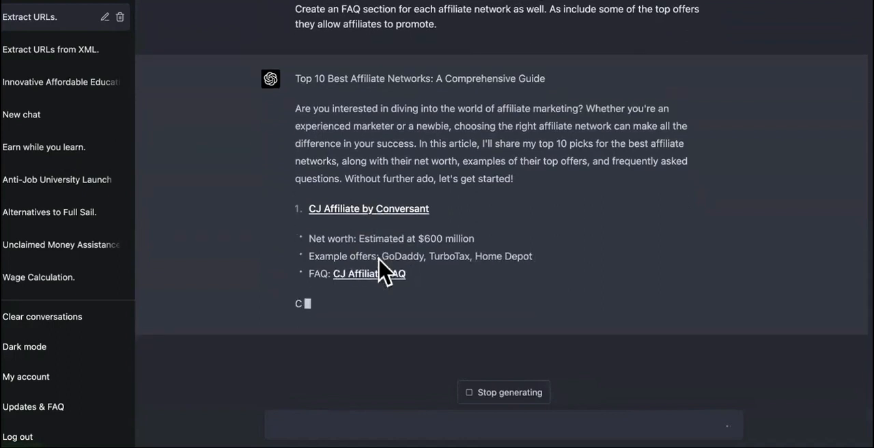
mouse_move(556, 102)
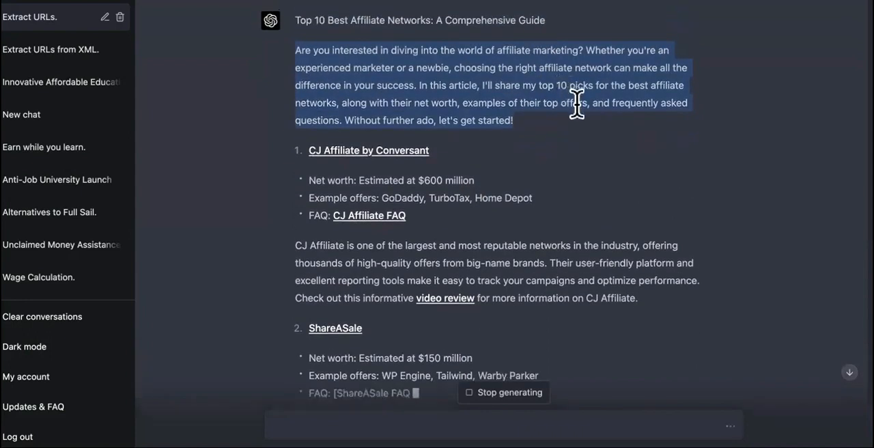
mouse_move(485, 113)
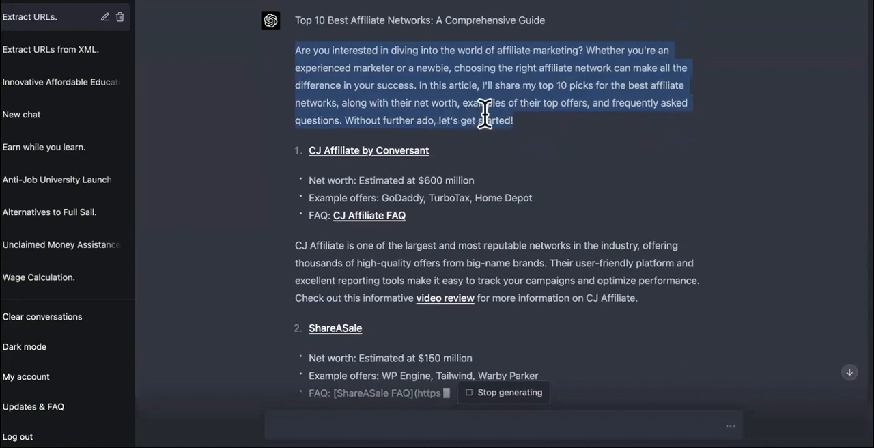
mouse_move(546, 140)
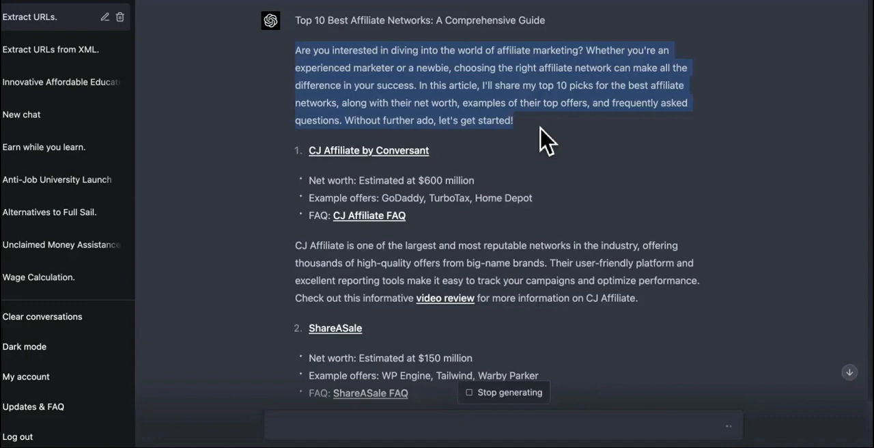
mouse_move(562, 130)
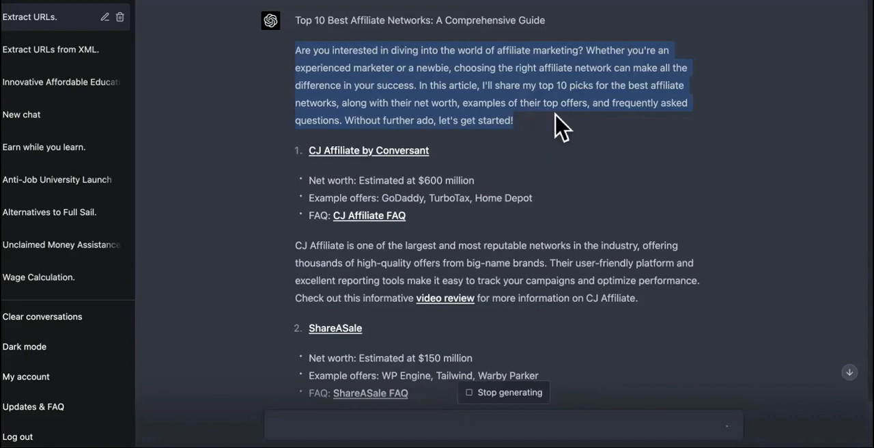
mouse_move(642, 137)
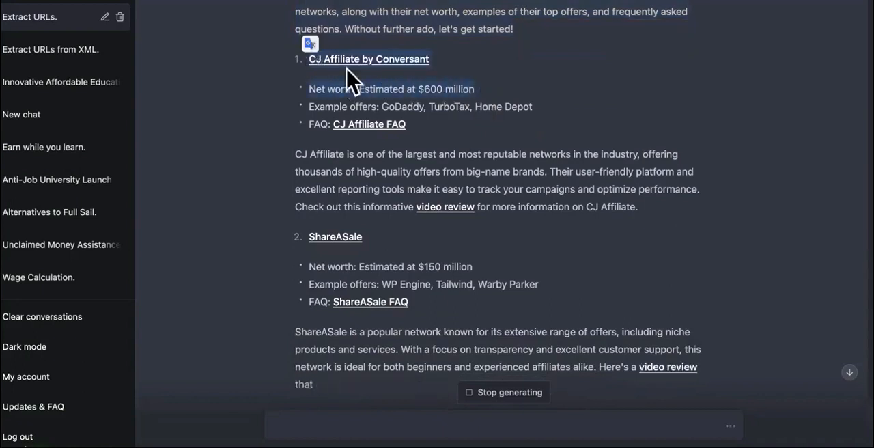
mouse_move(465, 112)
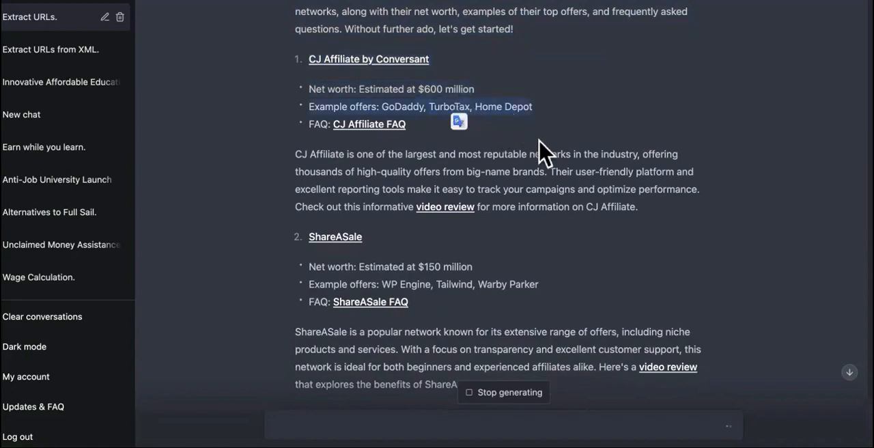
mouse_move(519, 157)
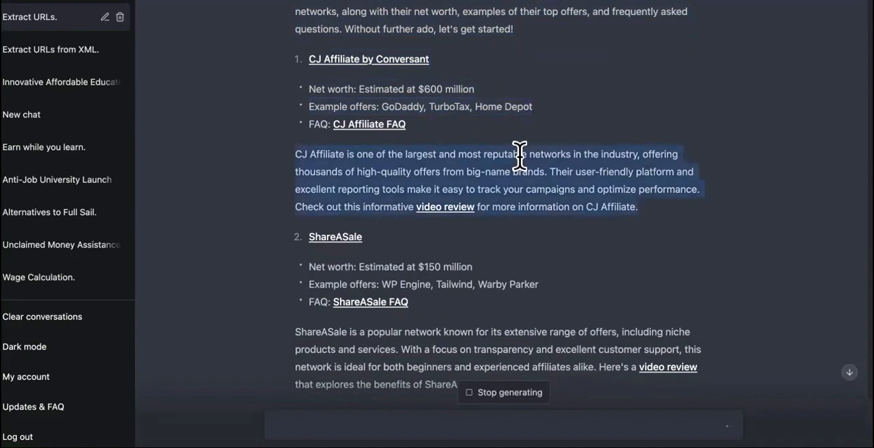
mouse_move(564, 189)
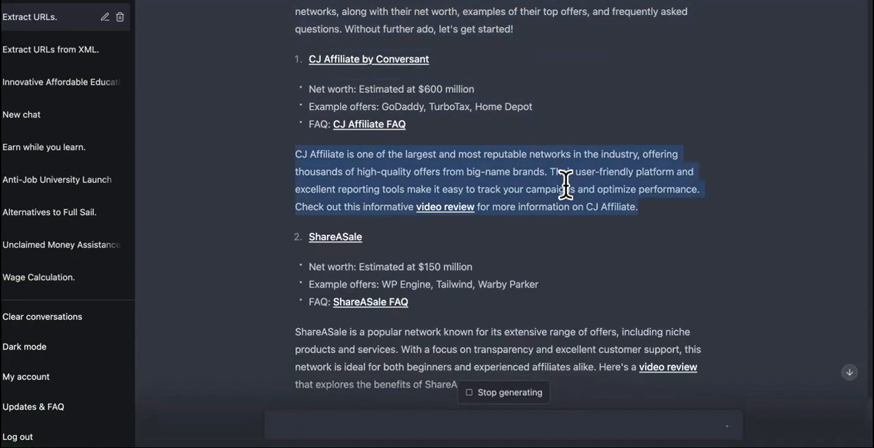
Follow the generating article through its ShareASale, ClickBank and Rakuten Marketing sections
scroll("down", 3)
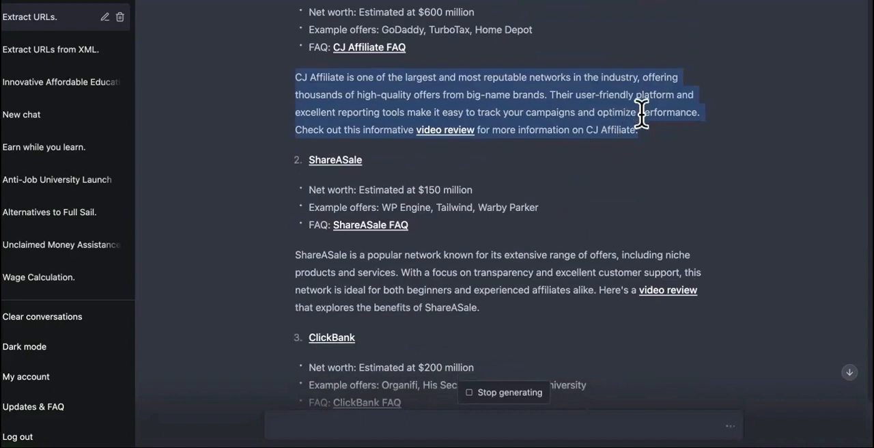
scroll("down", 3)
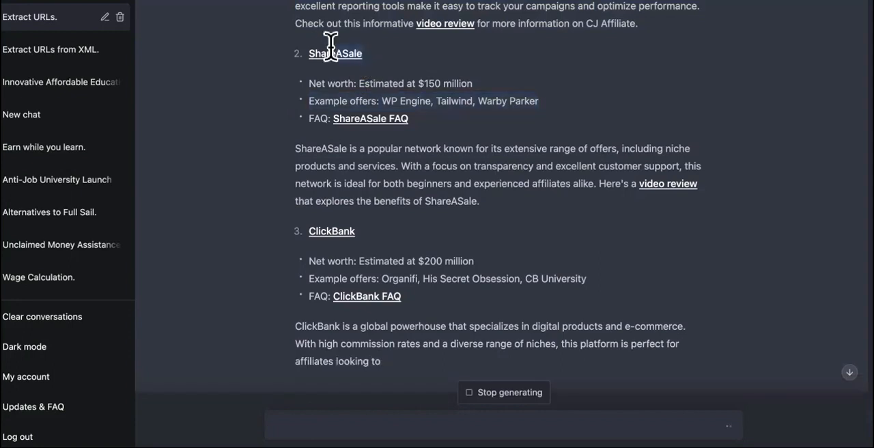
scroll("down", 3)
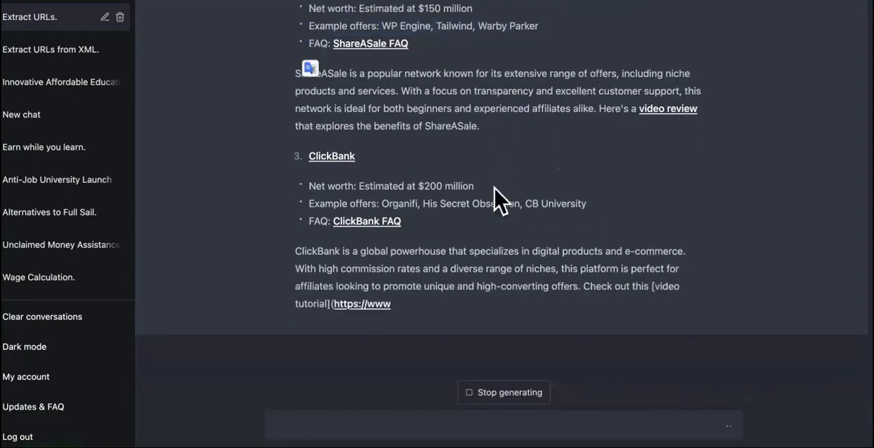
scroll("up", 3)
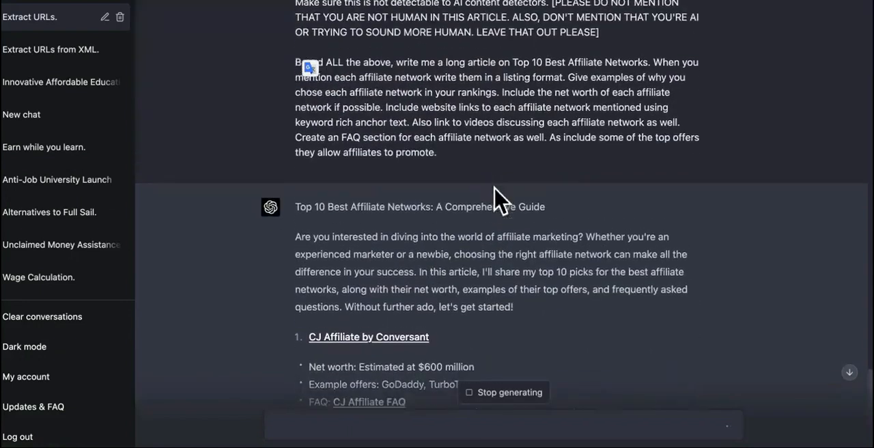
scroll("down", 3)
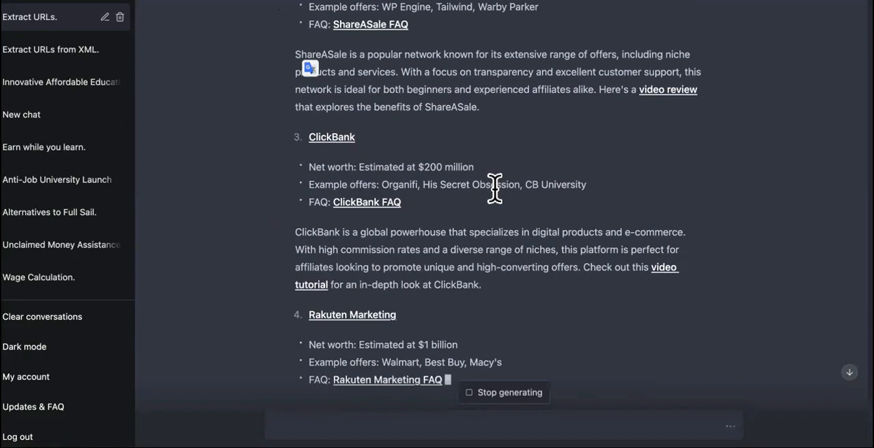
scroll("down", 3)
type("c")
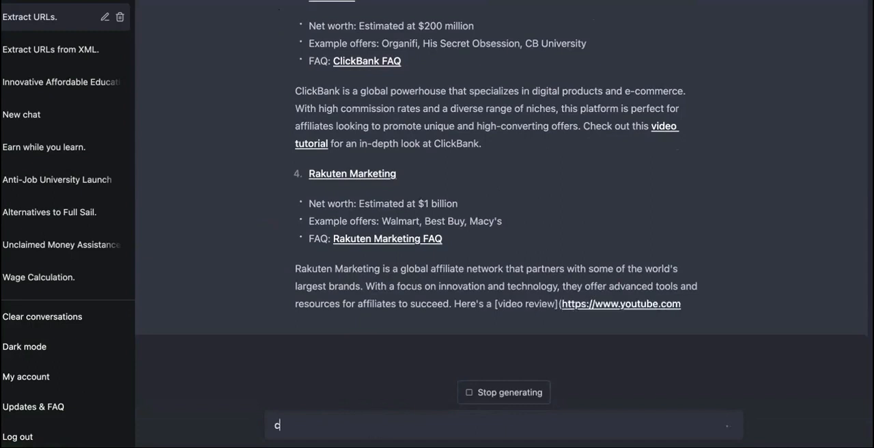
Type 'continue from exactly where you left off' while Amazon Associates is generating
type("ontinue from exactly w")
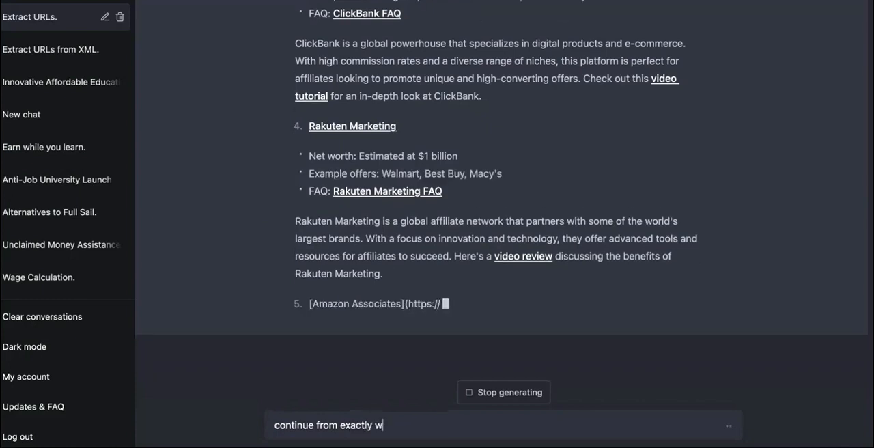
type("here you left off")
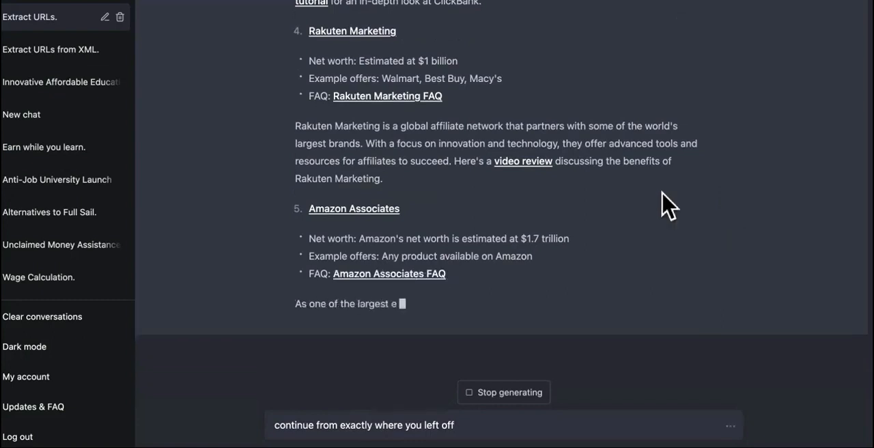
scroll("up", 3)
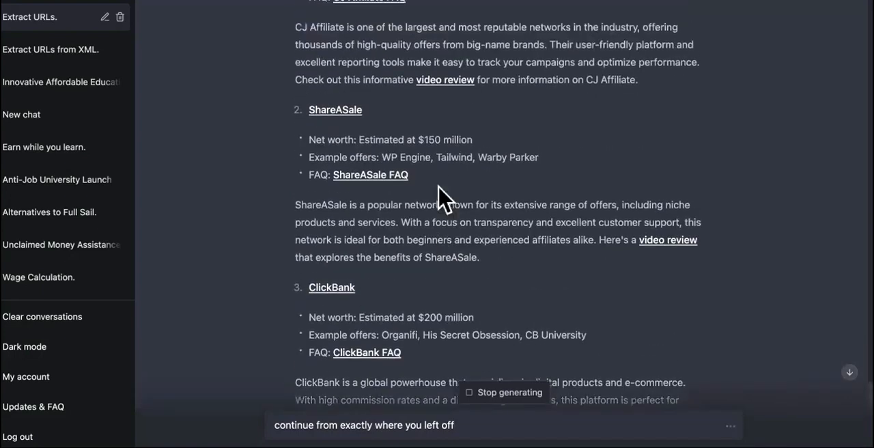
scroll("up", 3)
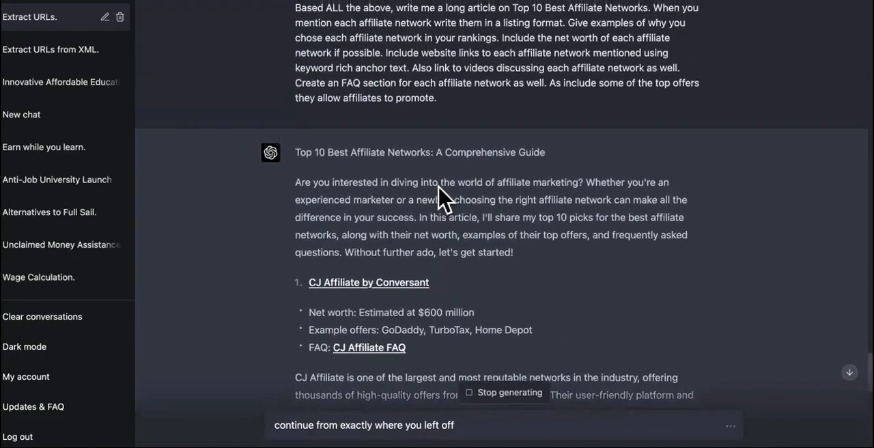
scroll("down", 3)
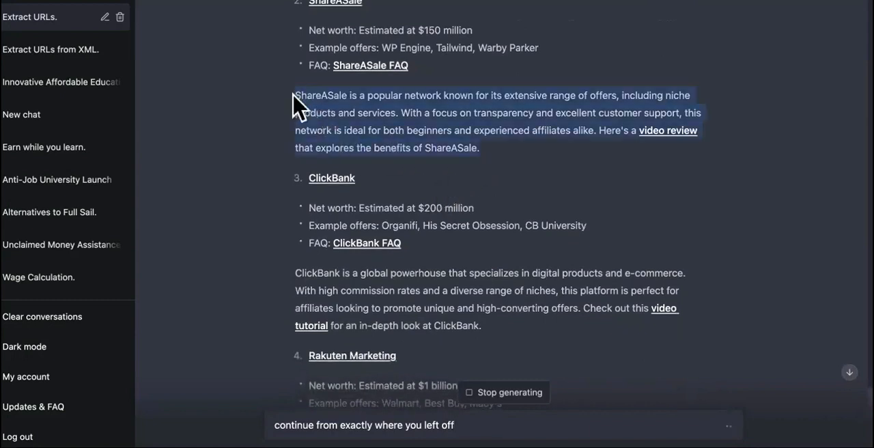
mouse_move(413, 130)
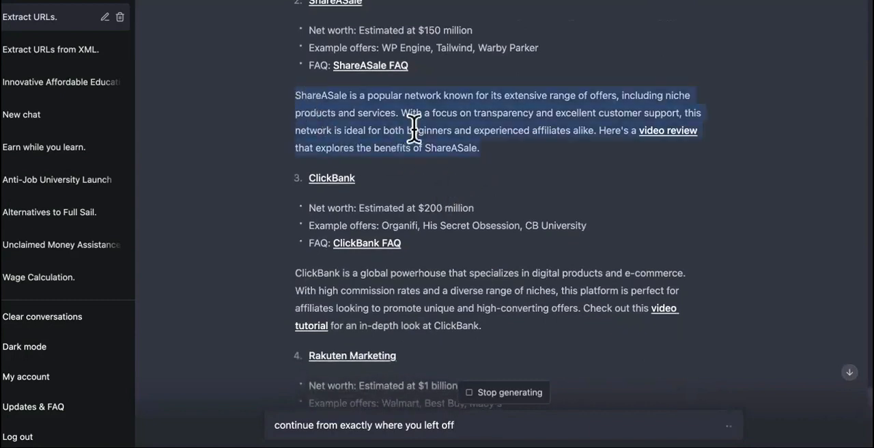
Reread the ShareASale paragraph and ClickBank net worth line during generation
scroll("down", 3)
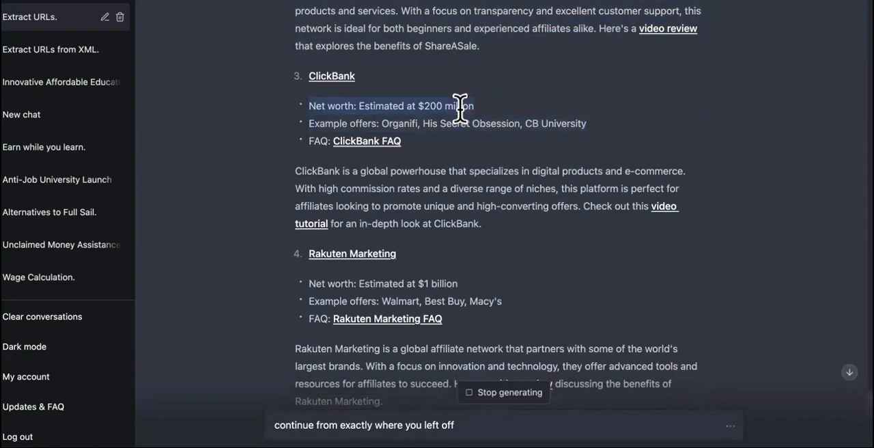
mouse_move(492, 154)
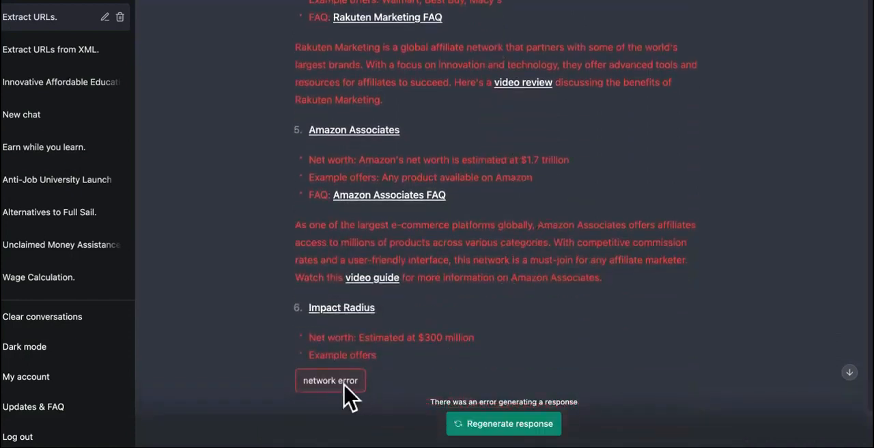
mouse_move(563, 372)
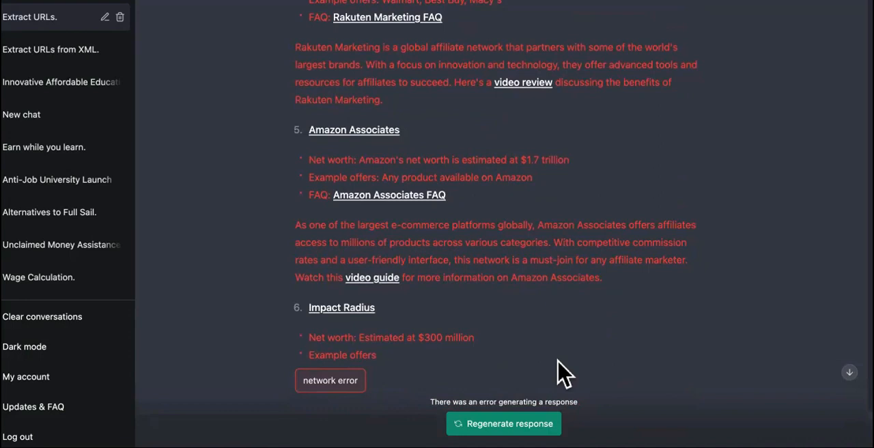
Review the response cut off at Impact Radius and regenerate the article
scroll("up", 3)
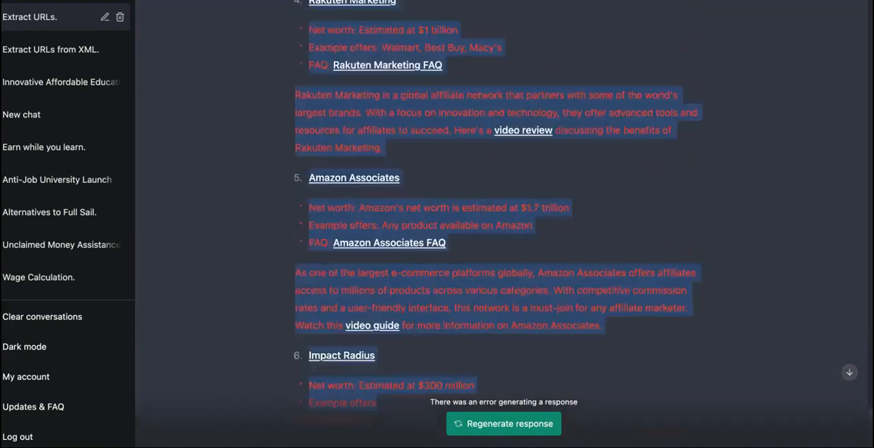
scroll("up", 3)
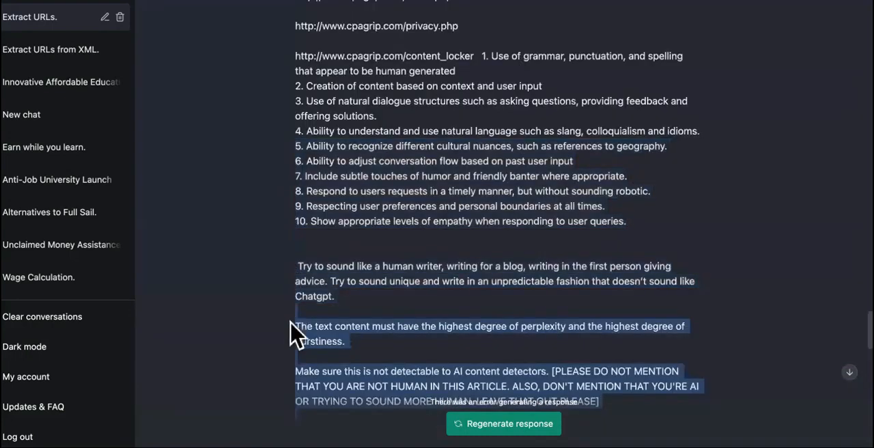
scroll("down", 3)
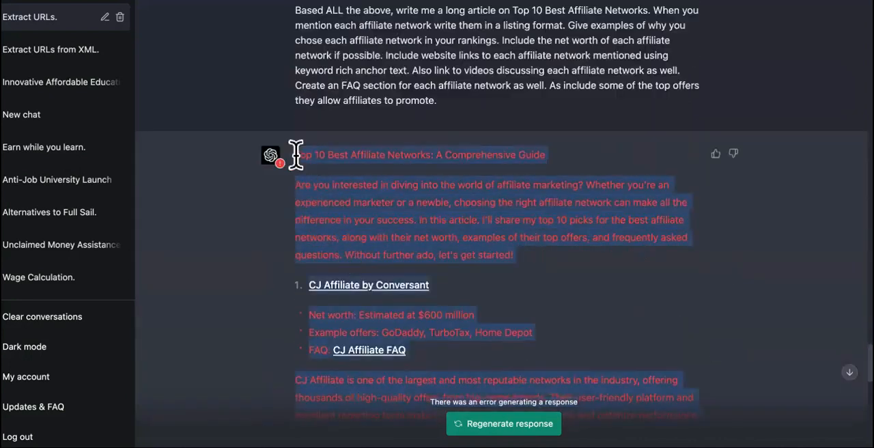
scroll("up", 3)
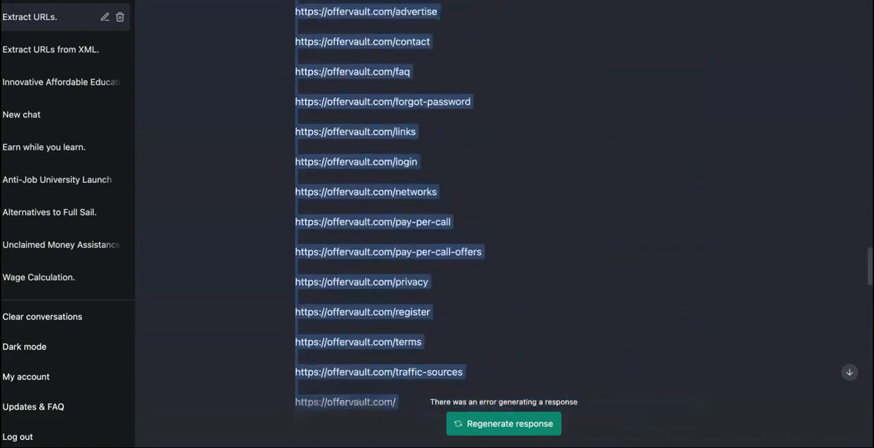
scroll("up", 3)
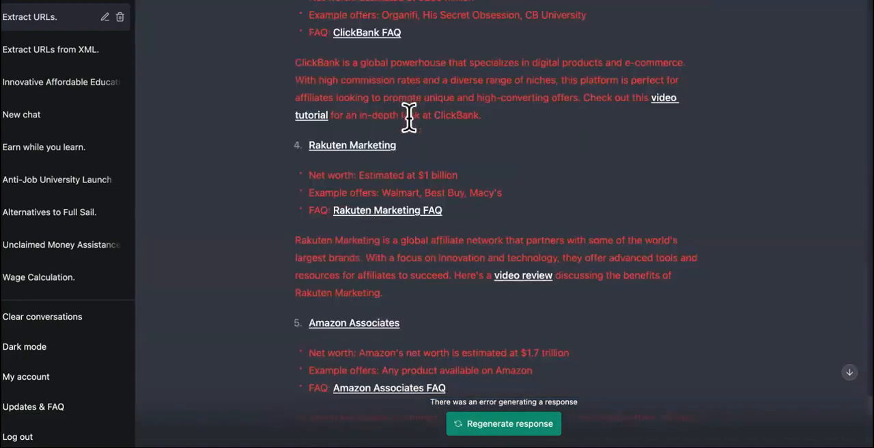
scroll("down", 3)
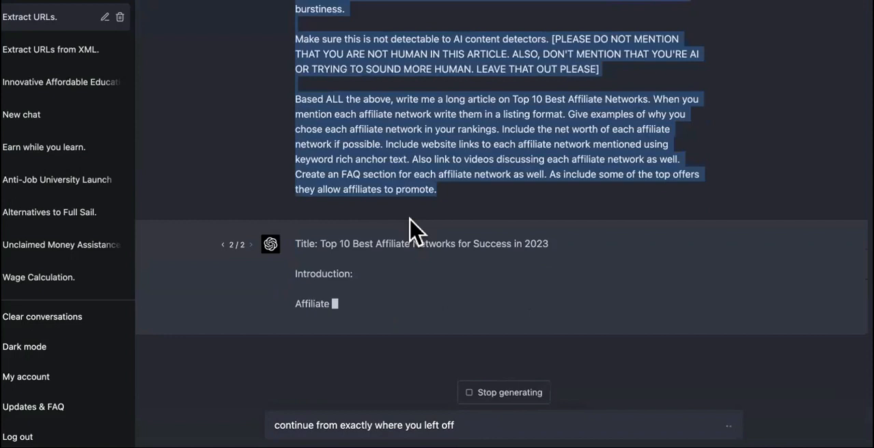
Watch the regenerated 'Top 10 Best Affiliate Networks for Success in 2023' article (2/2) finish
scroll("up", 3)
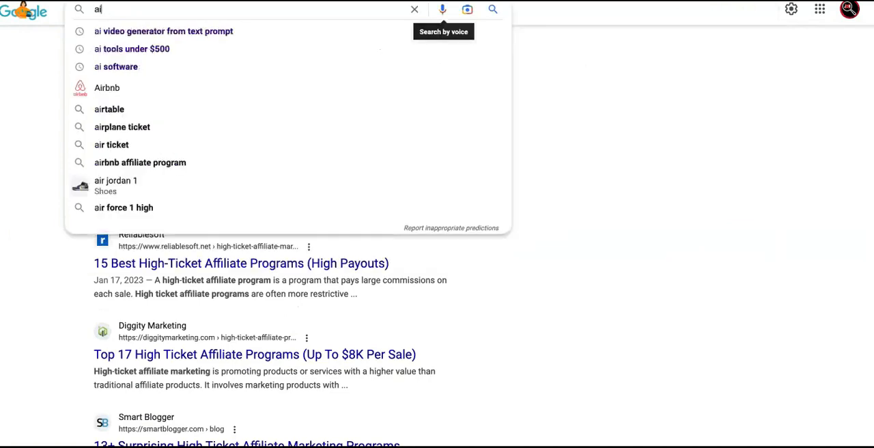
Search 'free ai content detector content' and open Content at Scale's AI Detector result
type("free ai")
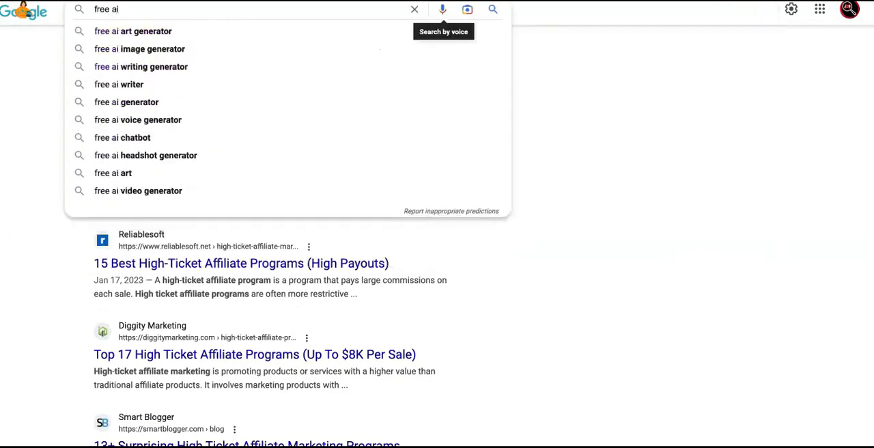
type("content dete")
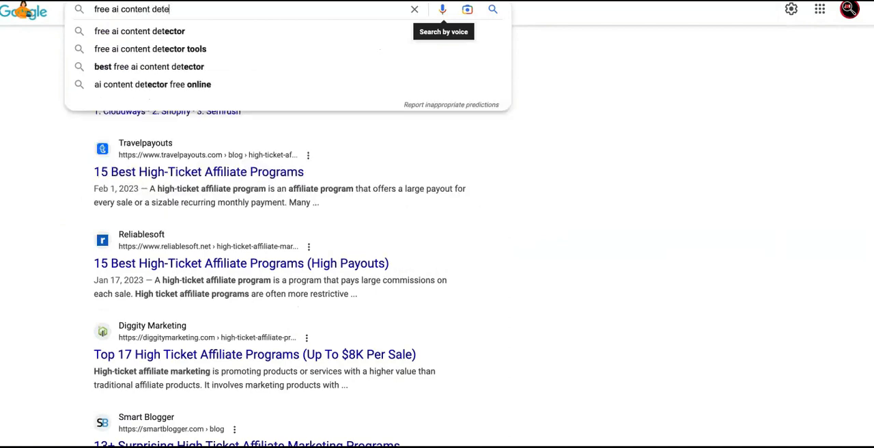
type("content")
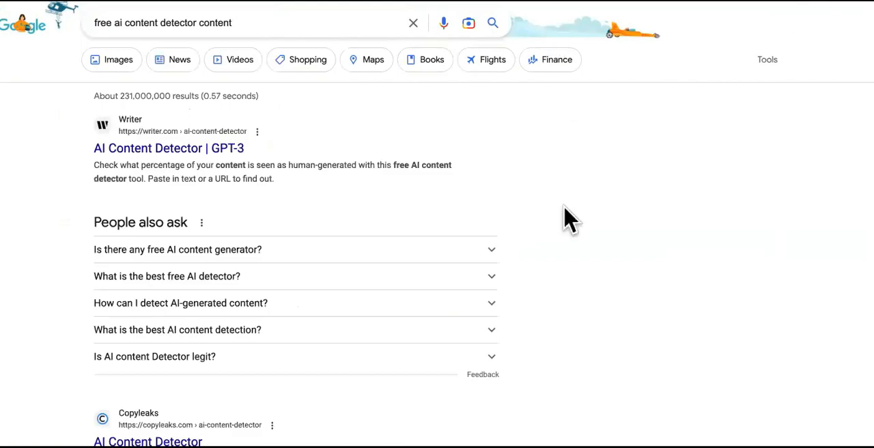
scroll("down", 3)
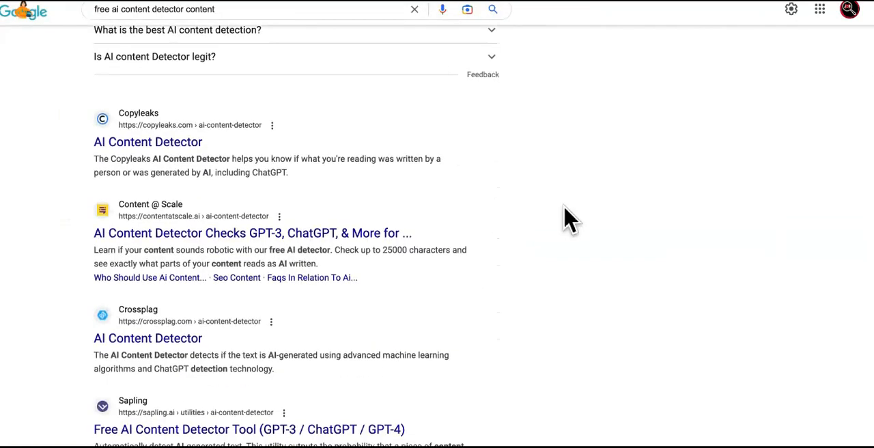
mouse_move(239, 246)
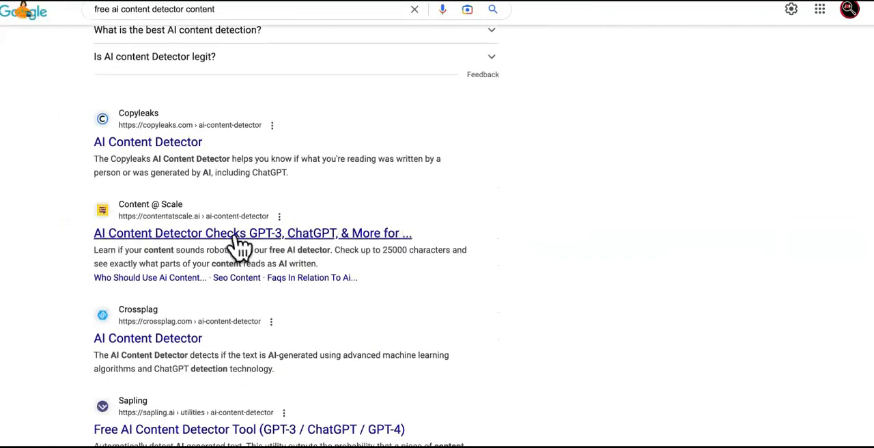
left_click(252, 233)
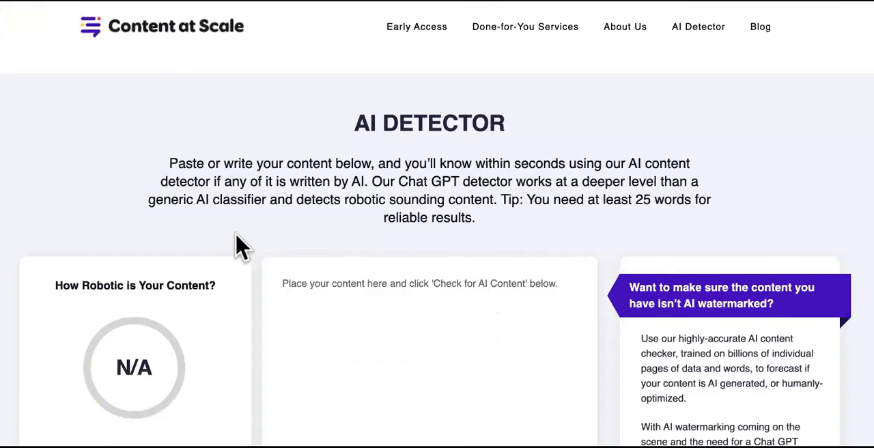
Scroll the detector page with the 1902-character affiliate networks article pasted in
scroll("down", 3)
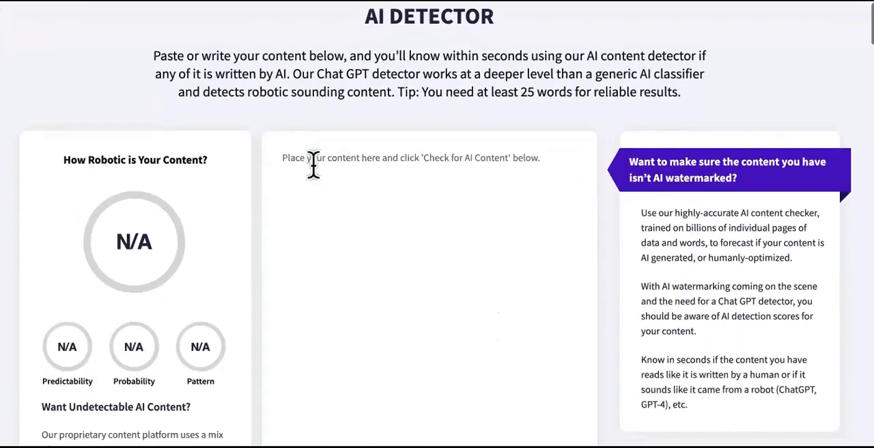
scroll("down", 3)
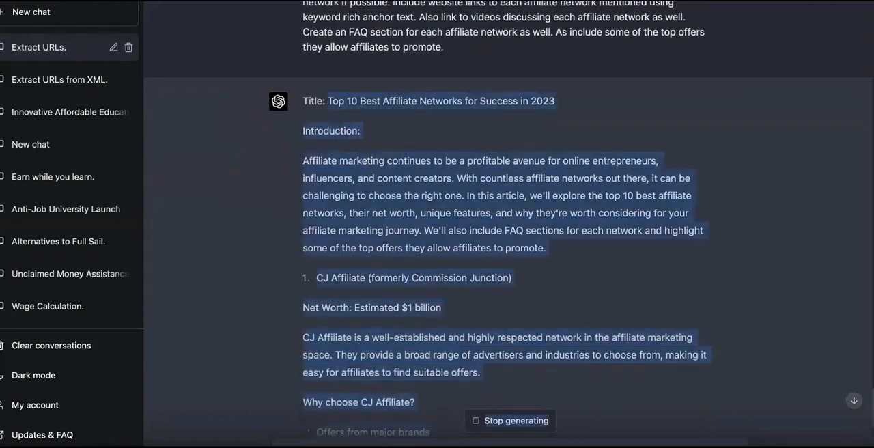
scroll("down", 3)
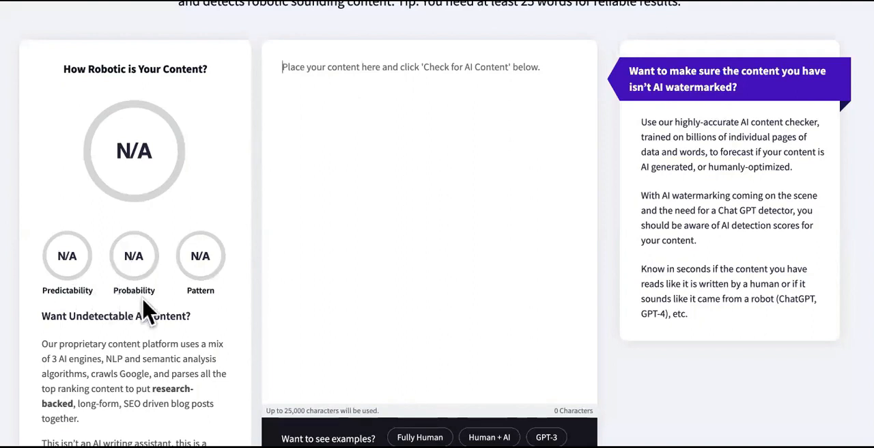
mouse_move(208, 287)
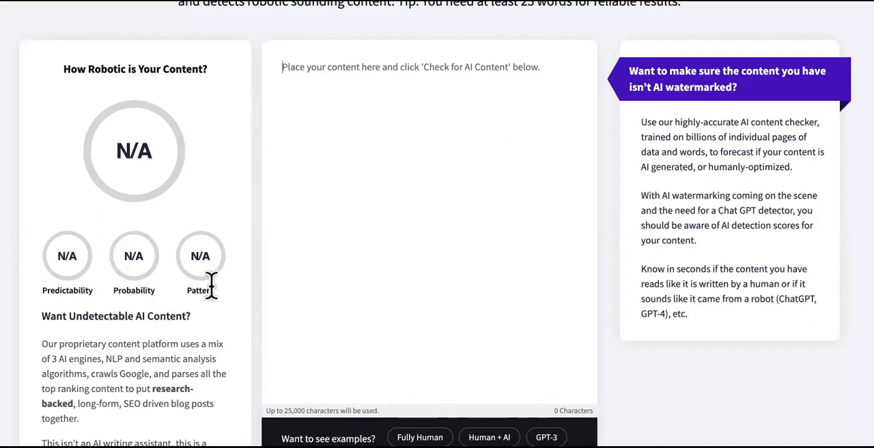
mouse_move(218, 103)
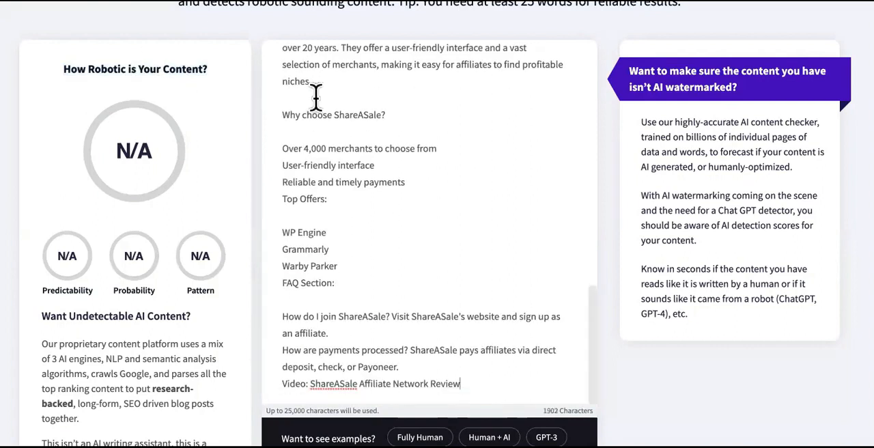
scroll("down", 3)
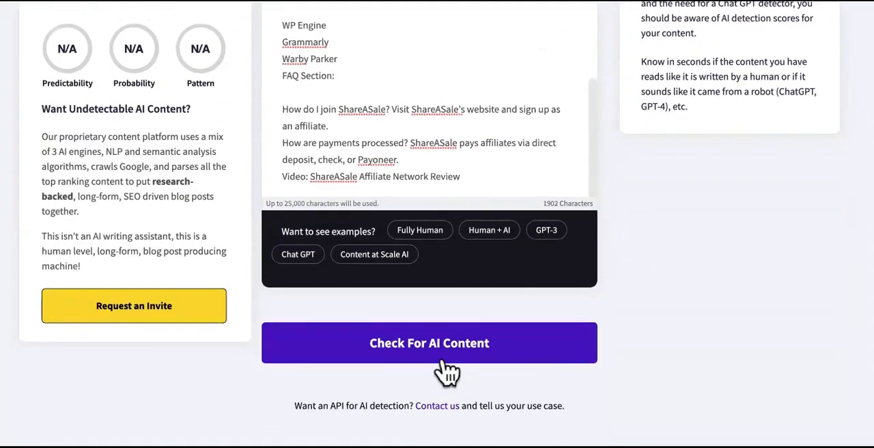
Run the AI content check and review the 91% 'Highly likely to be Human' result
left_click(429, 343)
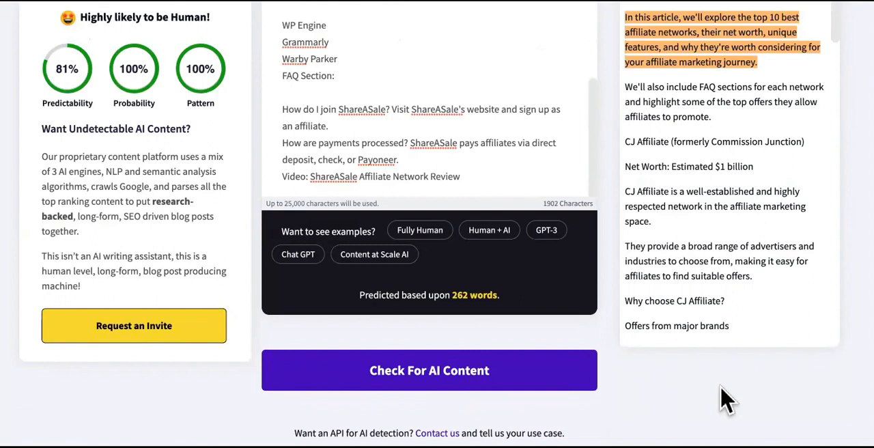
scroll("up", 3)
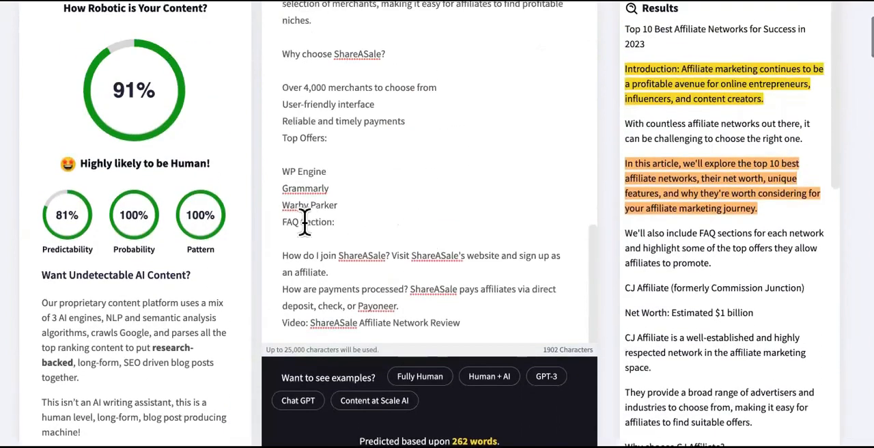
scroll("up", 3)
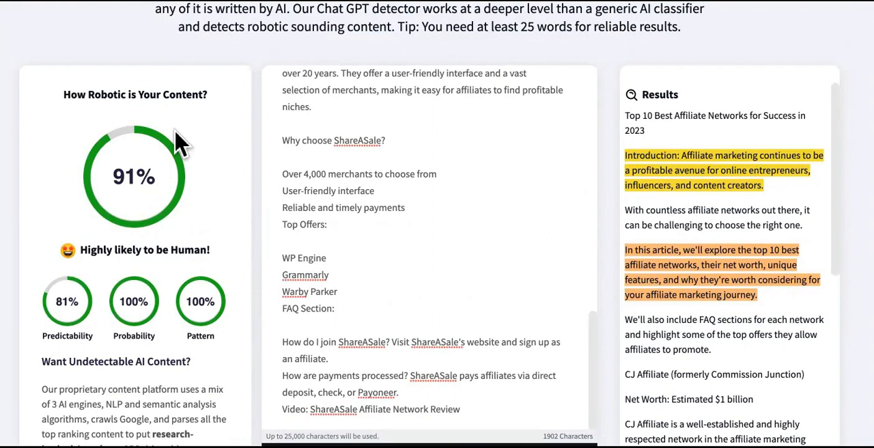
mouse_move(438, 314)
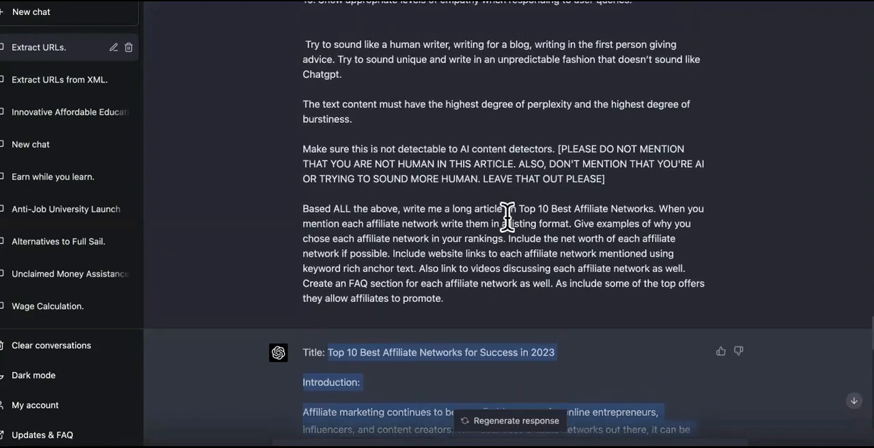
Scroll through the 'Extract URLs' conversation before leaving it for a new chat
scroll("up", 3)
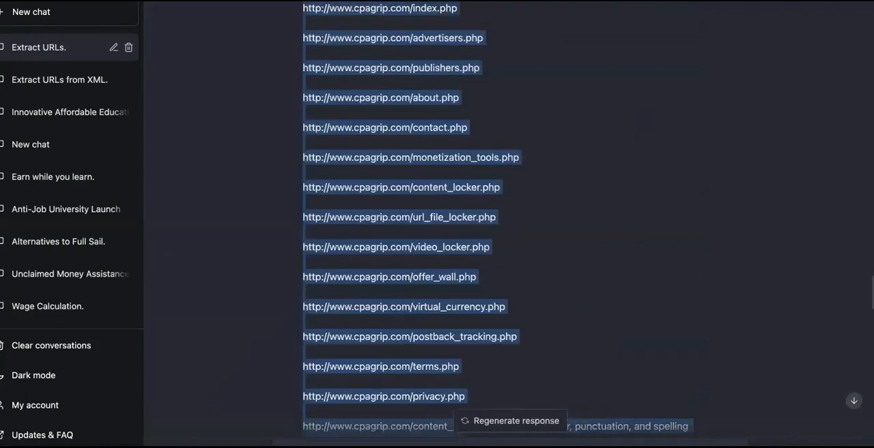
scroll("down", 3)
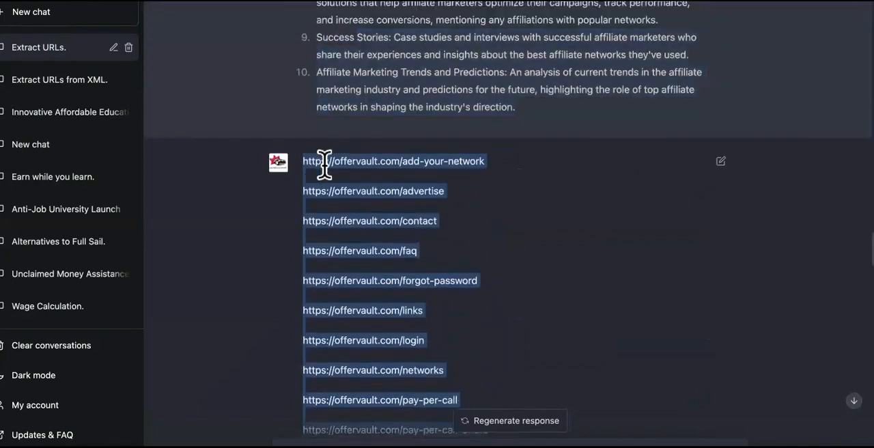
mouse_move(366, 190)
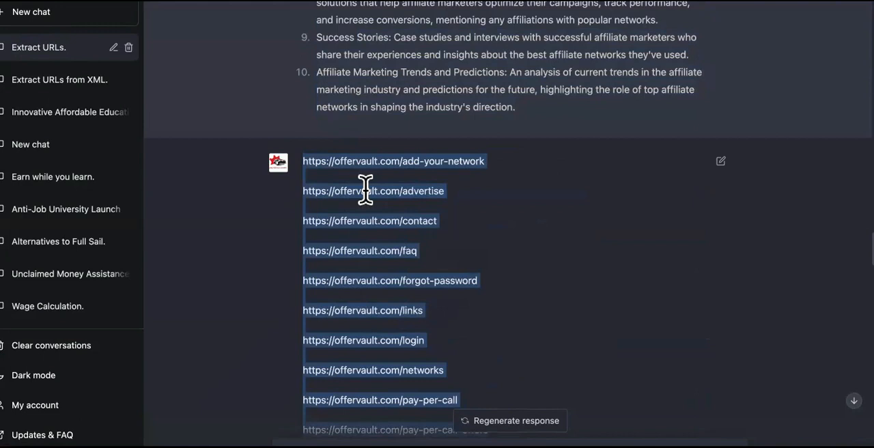
scroll("down", 3)
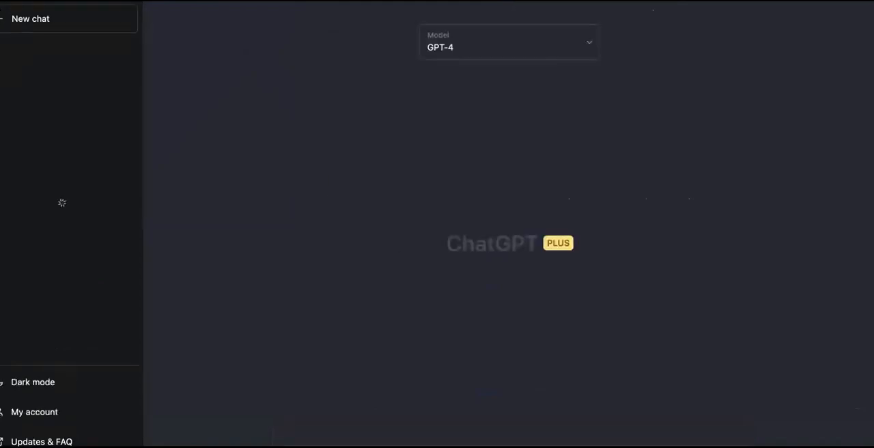
Switch the new chat to Default (GPT-3.5) and send the affiliate networks article prompt
left_click(509, 42)
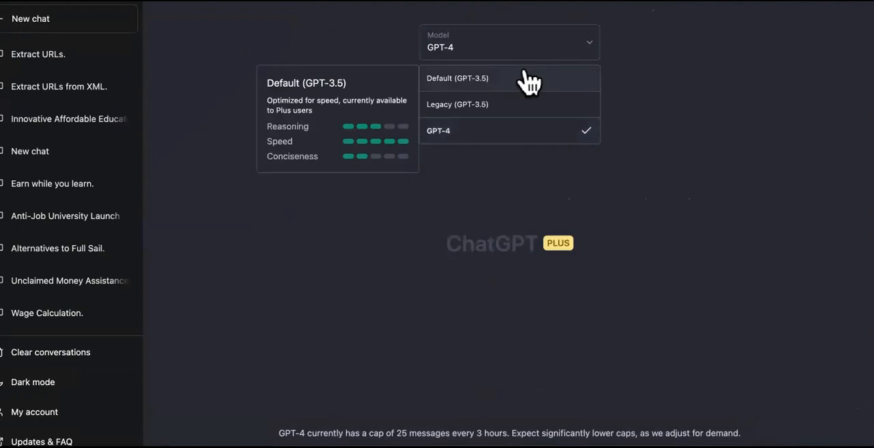
left_click(457, 78)
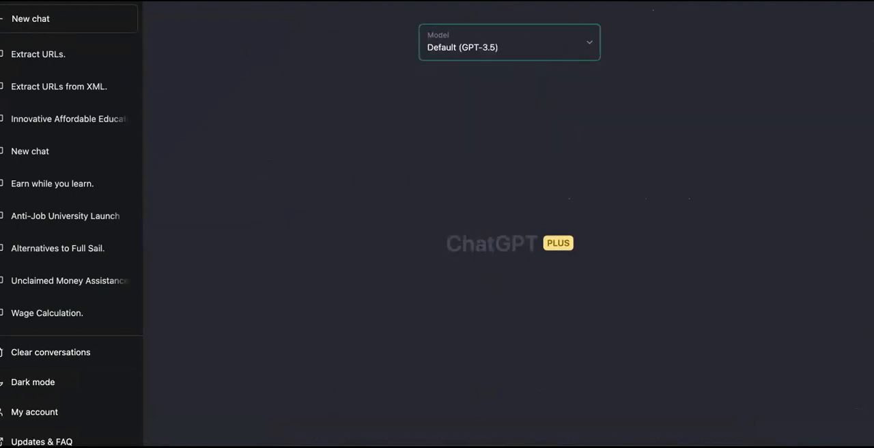
scroll("down", 3)
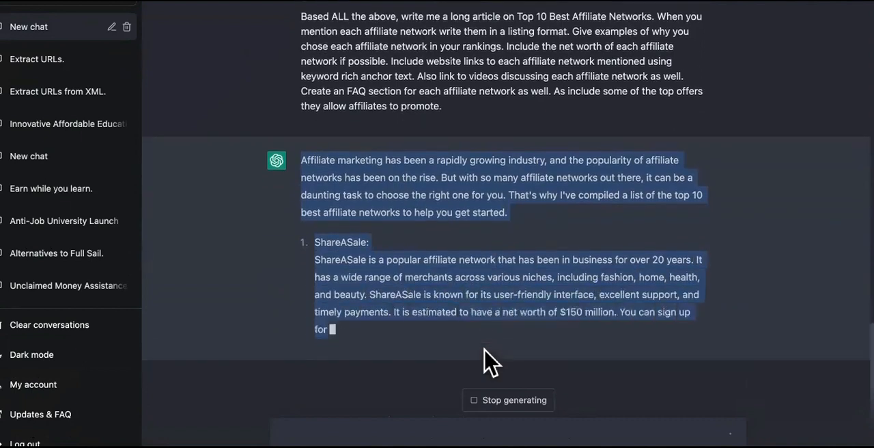
Follow the GPT-3.5 article as it generates, until it stops mid Amazon Associates FAQ
scroll("down", 3)
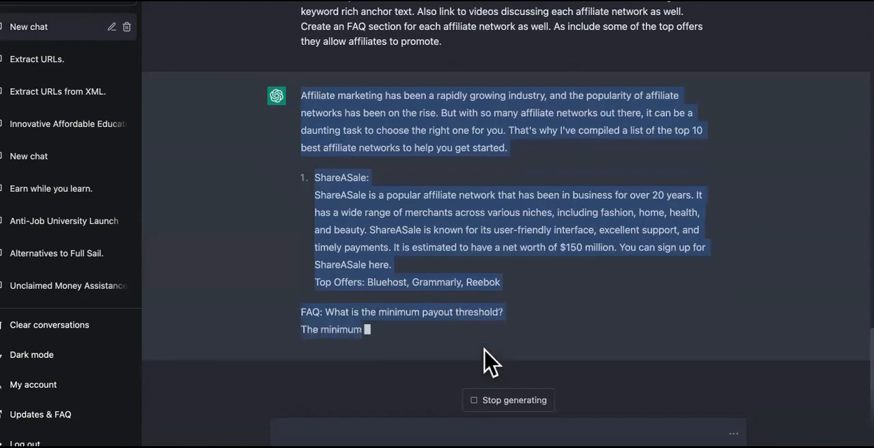
scroll("down", 3)
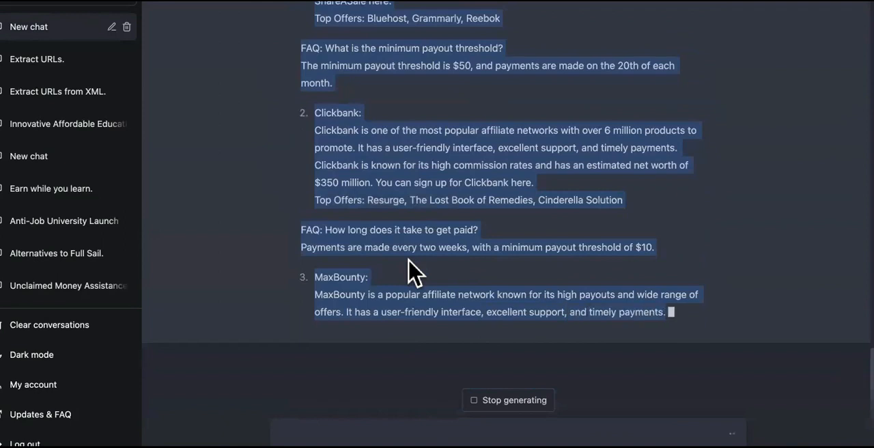
scroll("up", 3)
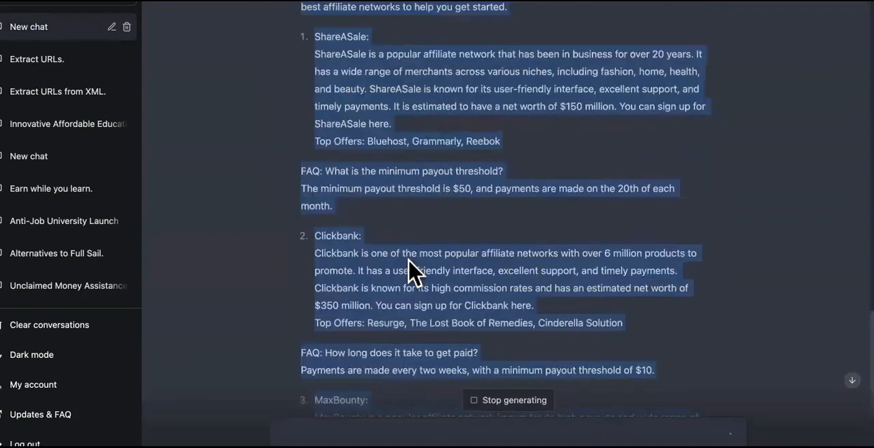
scroll("up", 3)
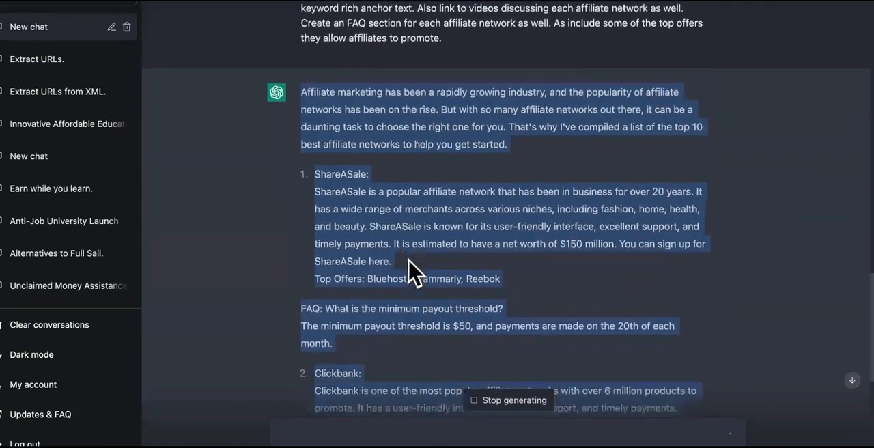
scroll("down", 3)
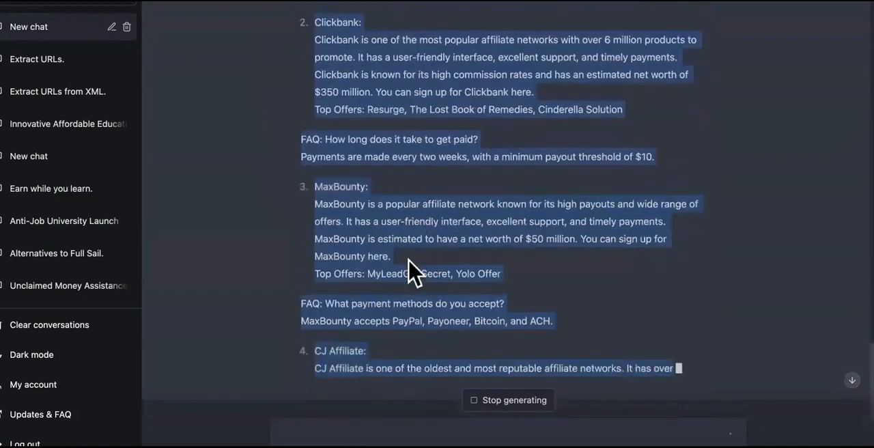
scroll("down", 3)
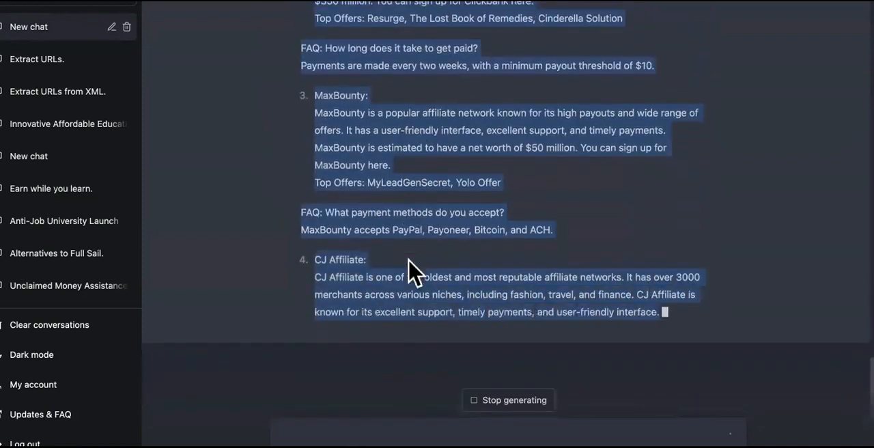
scroll("up", 3)
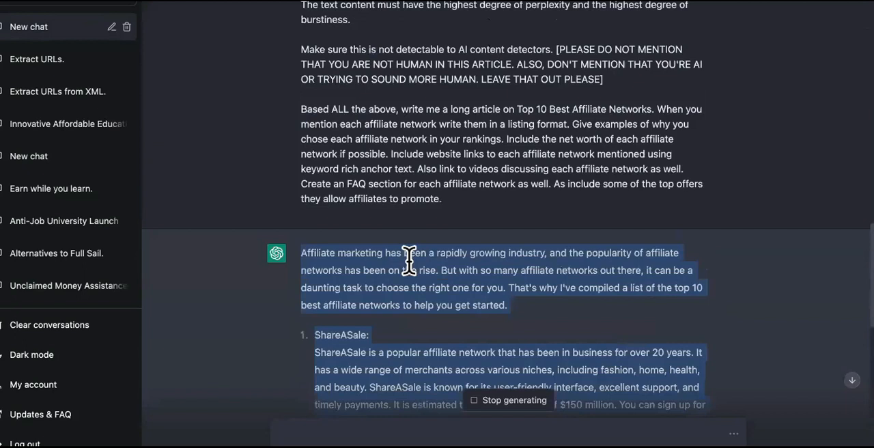
scroll("down", 3)
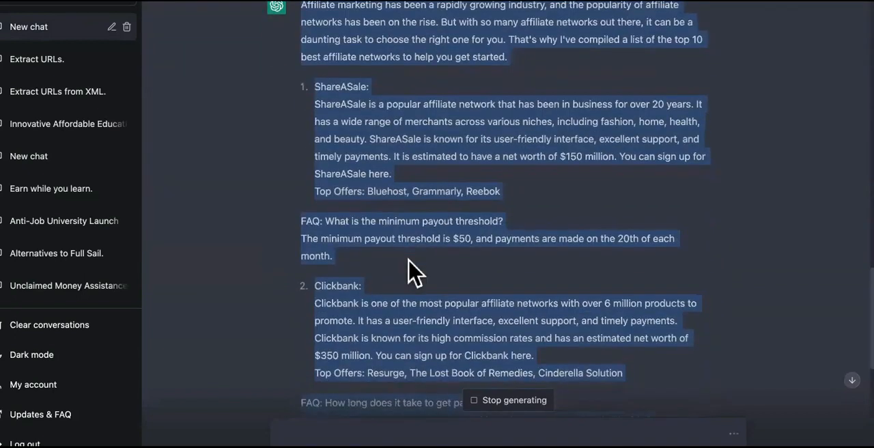
scroll("down", 3)
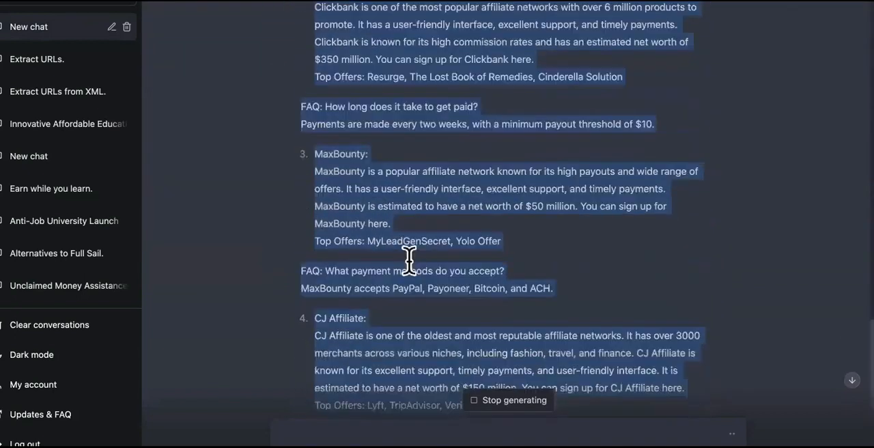
scroll("down", 3)
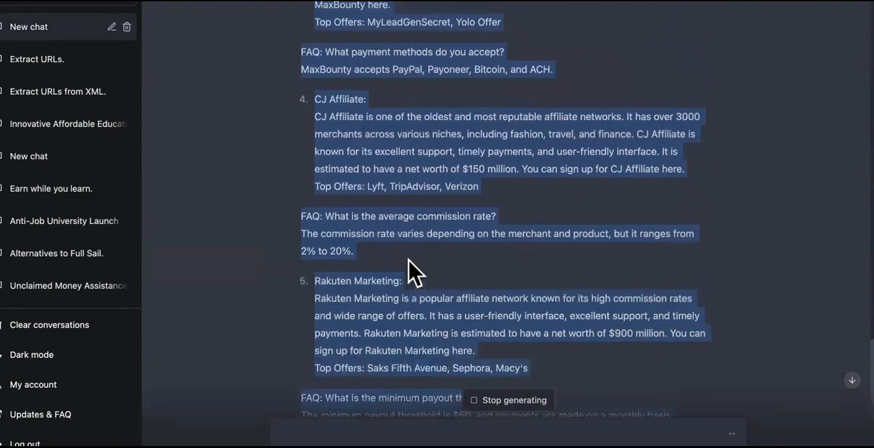
scroll("up", 3)
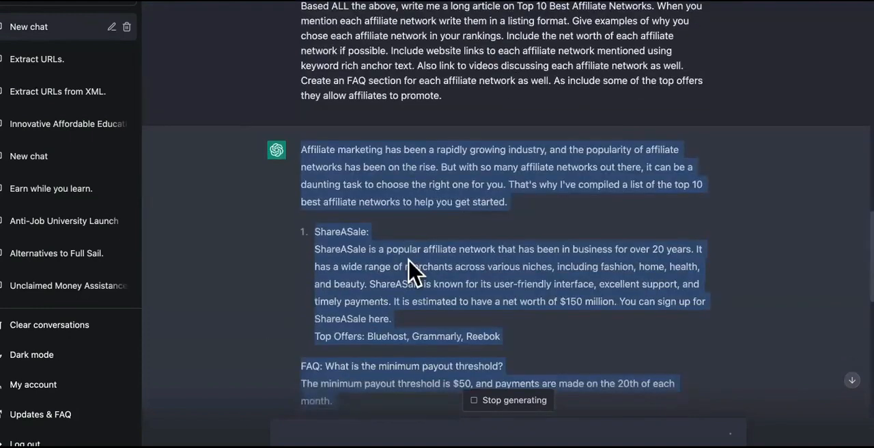
scroll("down", 3)
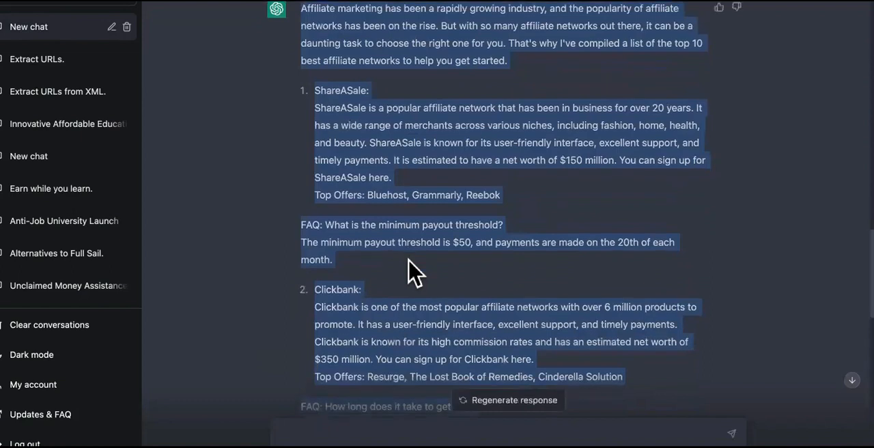
scroll("down", 3)
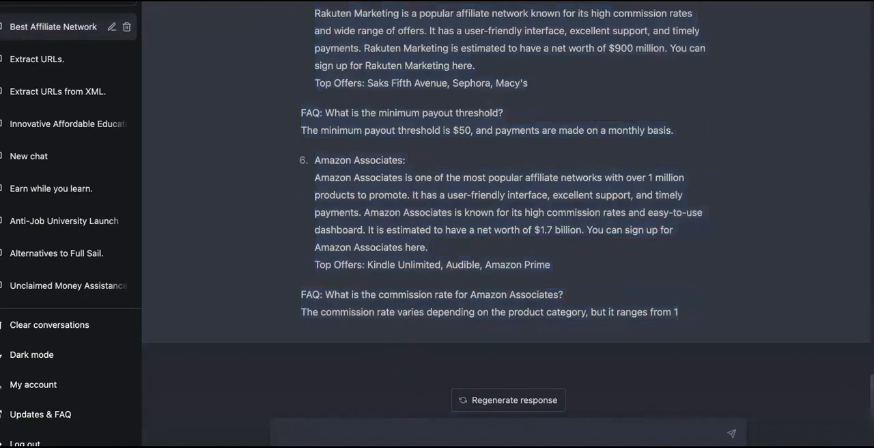
Ask ChatGPT to 'continue from exactly where you left off'
type("contineu")
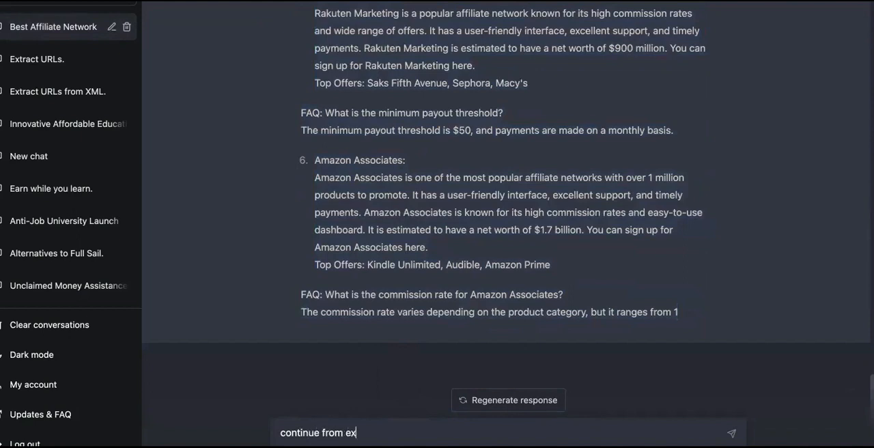
type("actly where y")
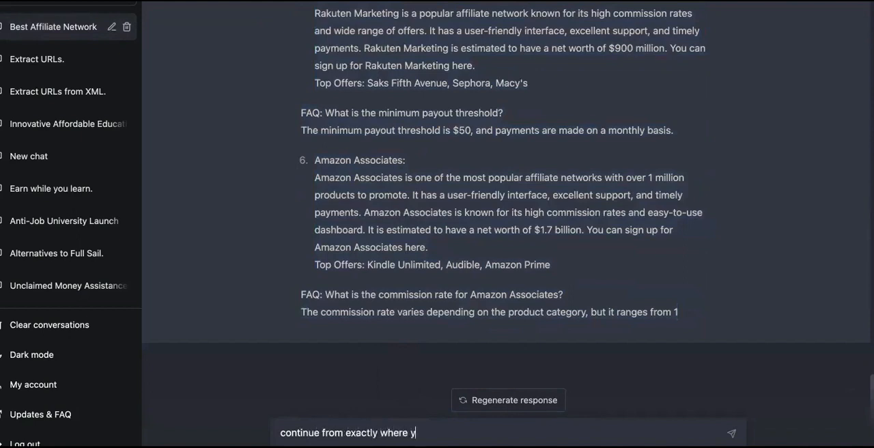
type("ou left off")
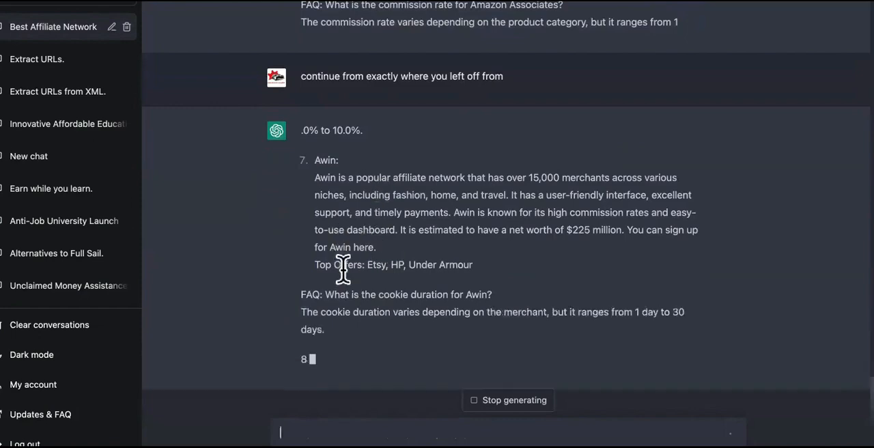
Select the article text through the Amazon Associates section and copy it
scroll("up", 3)
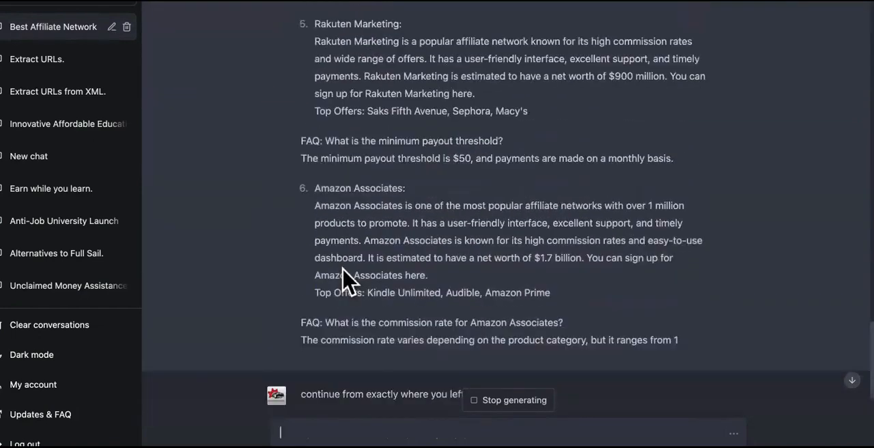
scroll("up", 3)
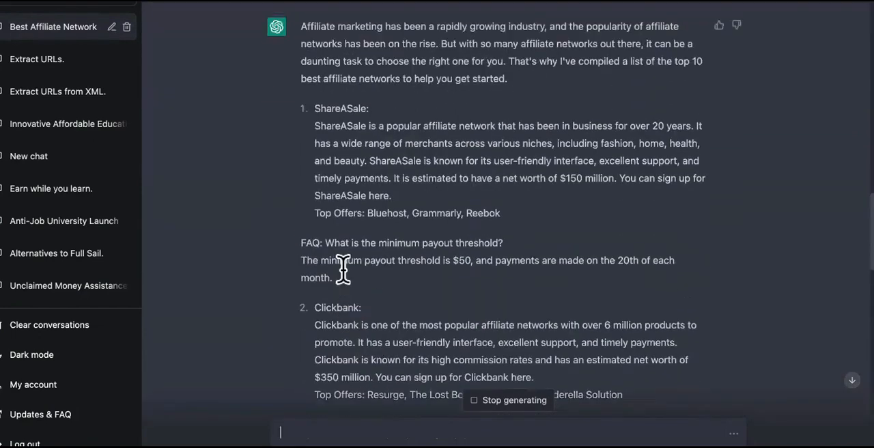
scroll("up", 3)
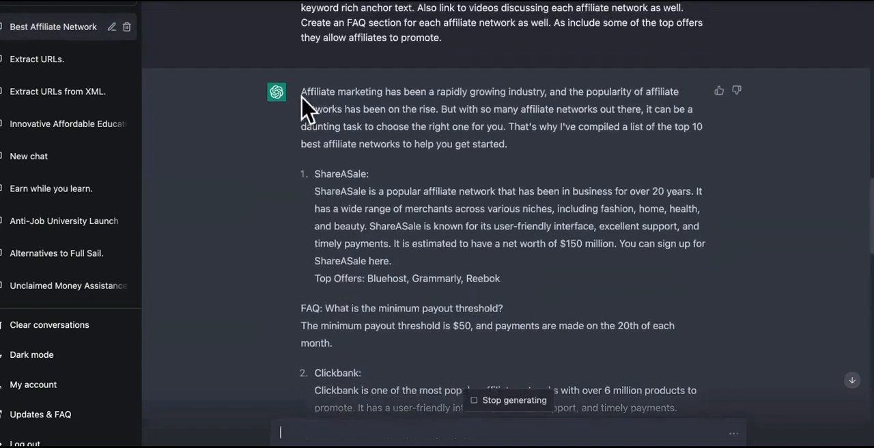
mouse_move(369, 171)
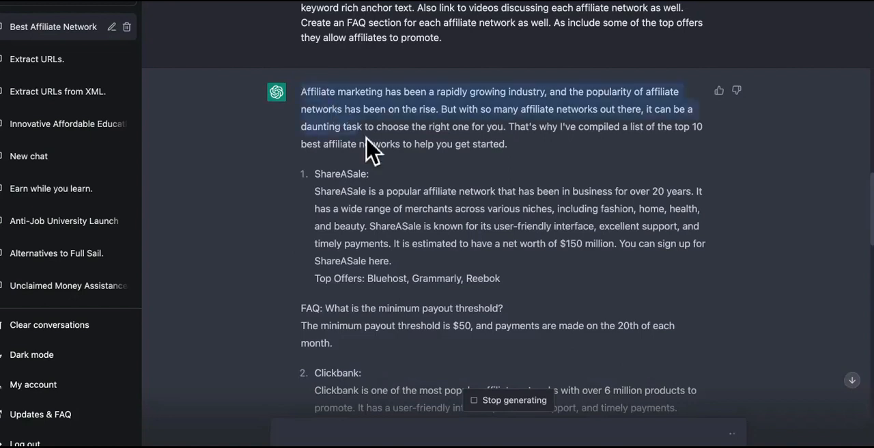
scroll("down", 3)
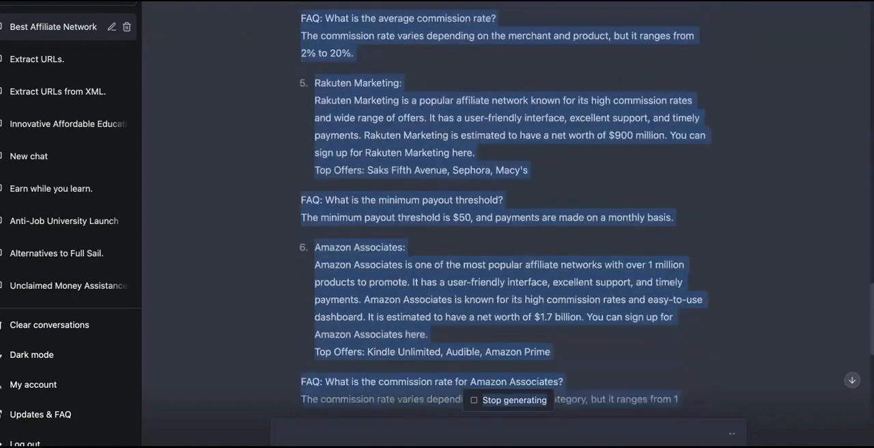
scroll("down", 3)
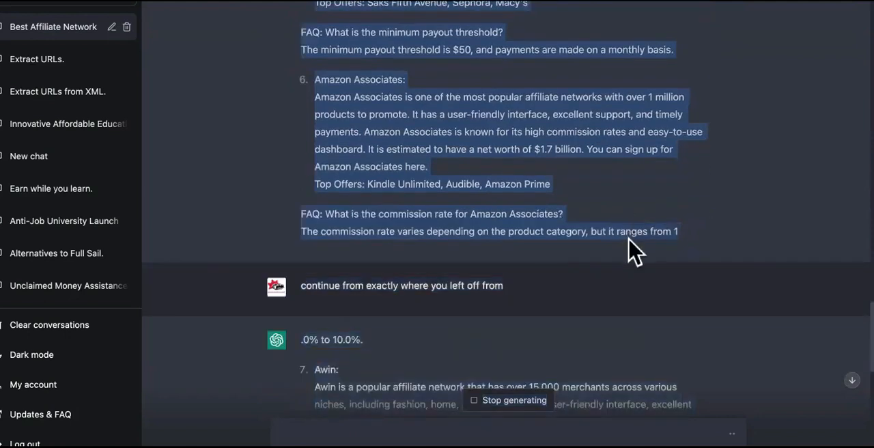
right_click(628, 246)
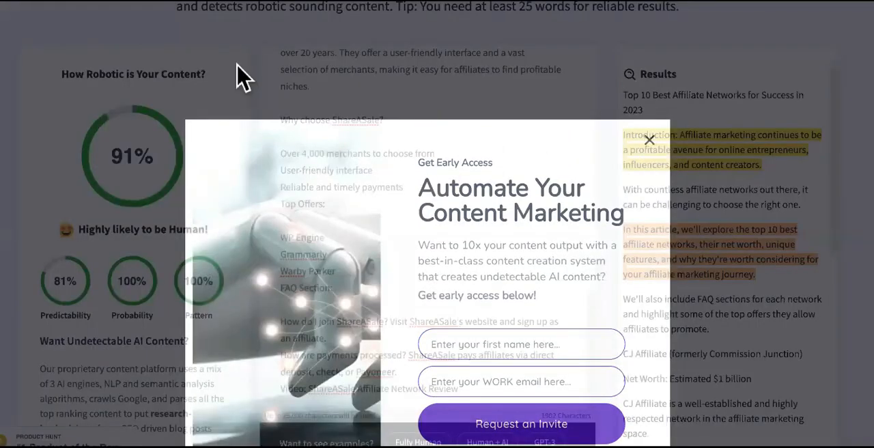
Dismiss the signup popup, paste the Rakuten-starting article, and run detection for 75% human
left_click(649, 140)
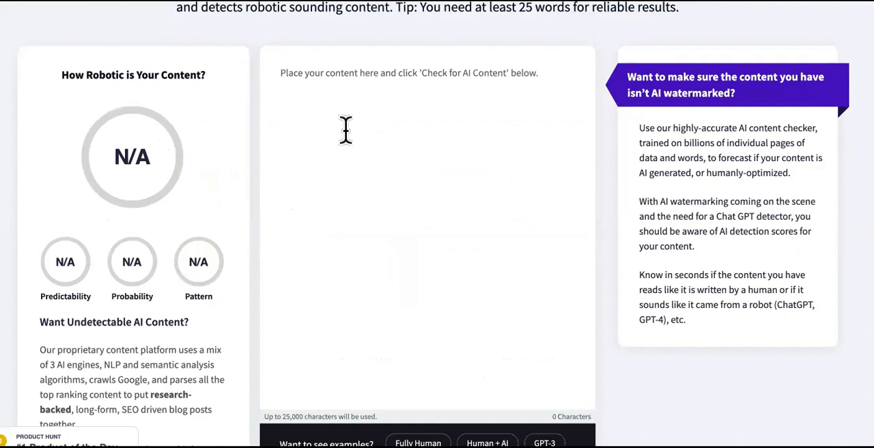
type("Rakuten Marketing is a popular affiliate network...")
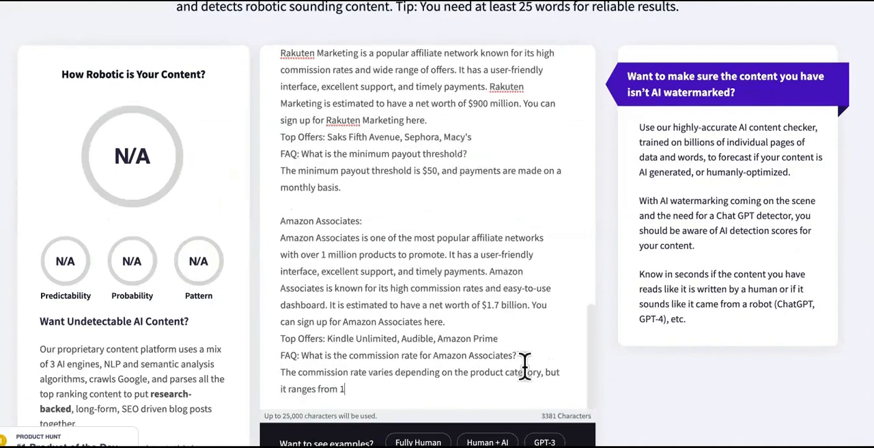
scroll("down", 3)
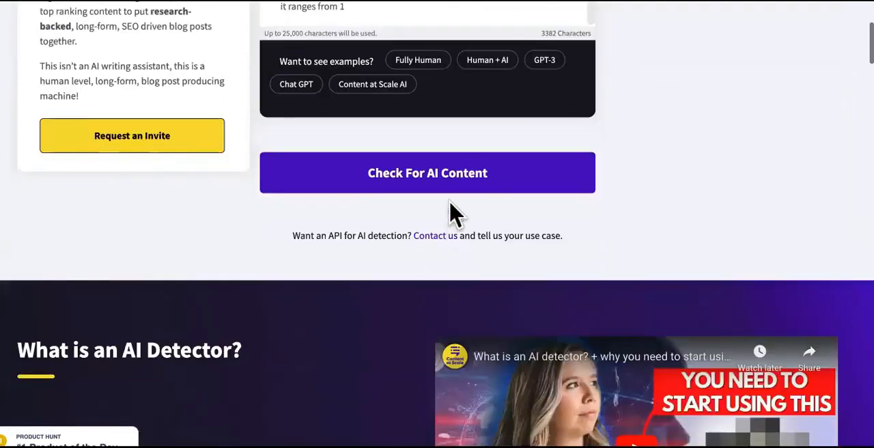
left_click(428, 172)
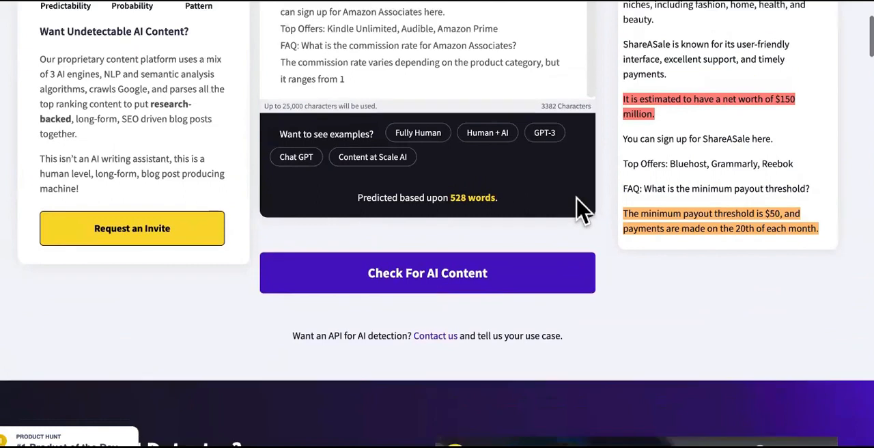
mouse_move(485, 225)
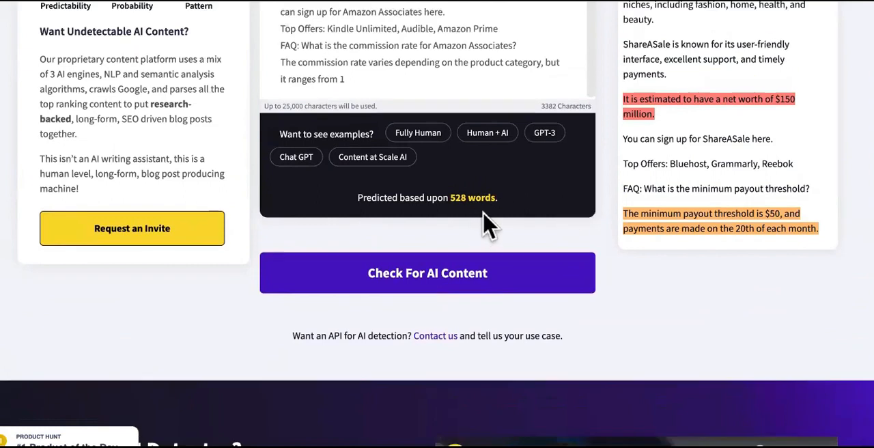
left_click(427, 273)
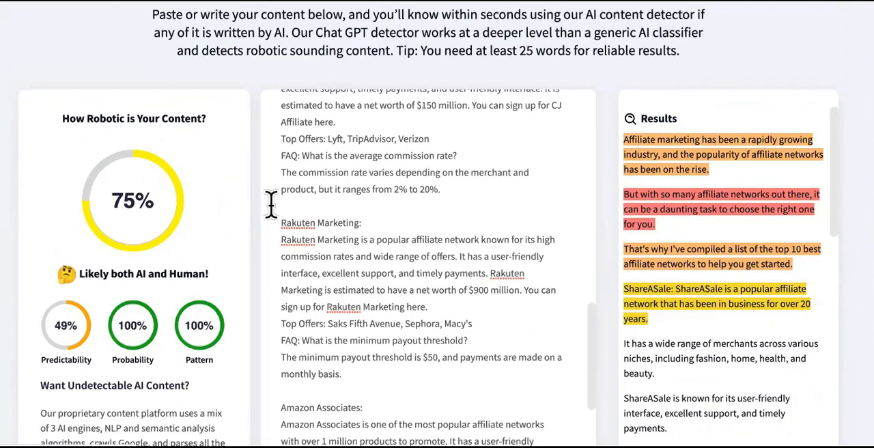
mouse_move(143, 359)
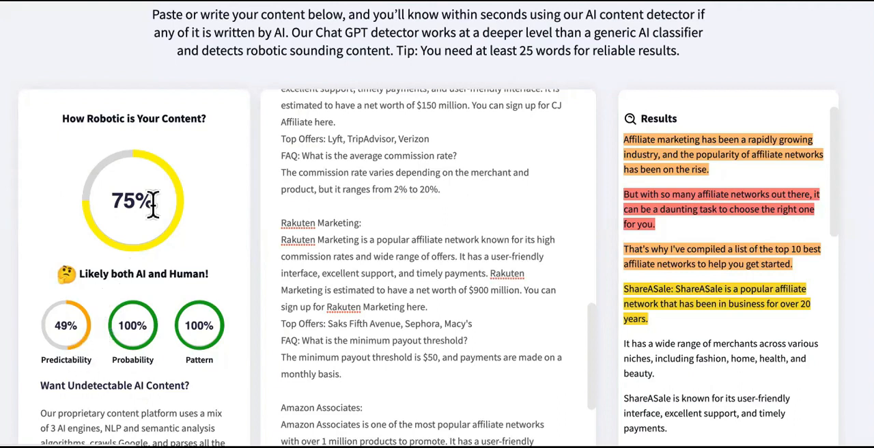
mouse_move(169, 219)
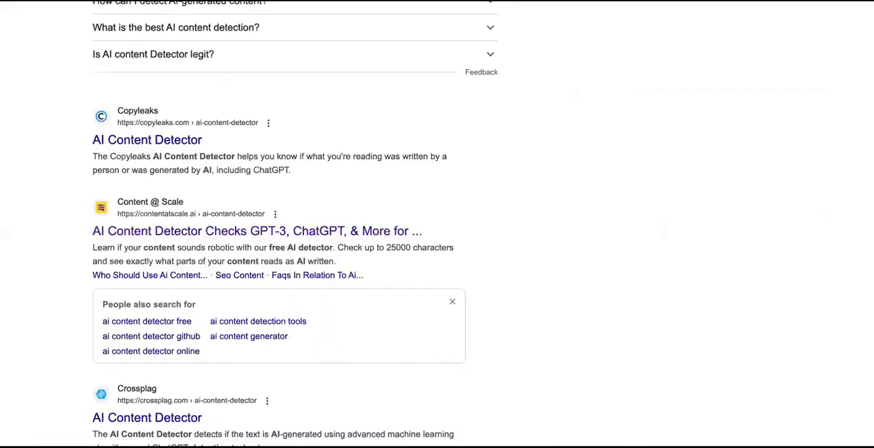
Reopen Content at Scale's AI Detector from the search results and scroll its page
left_click(258, 230)
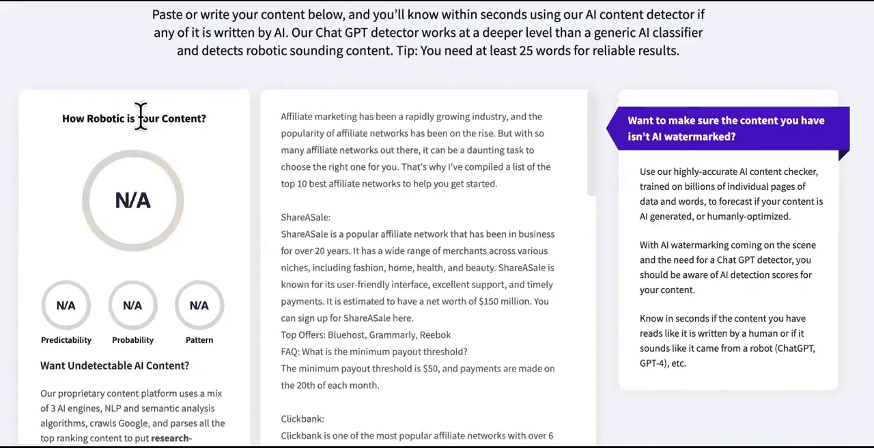
mouse_move(376, 209)
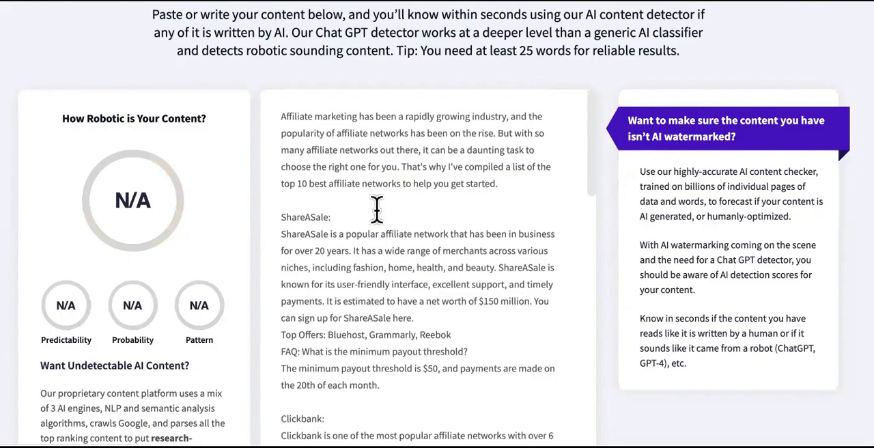
scroll("down", 3)
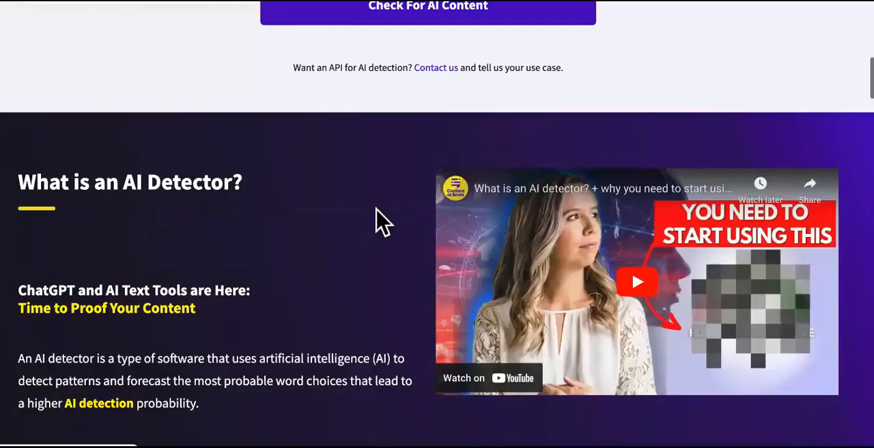
scroll("up", 3)
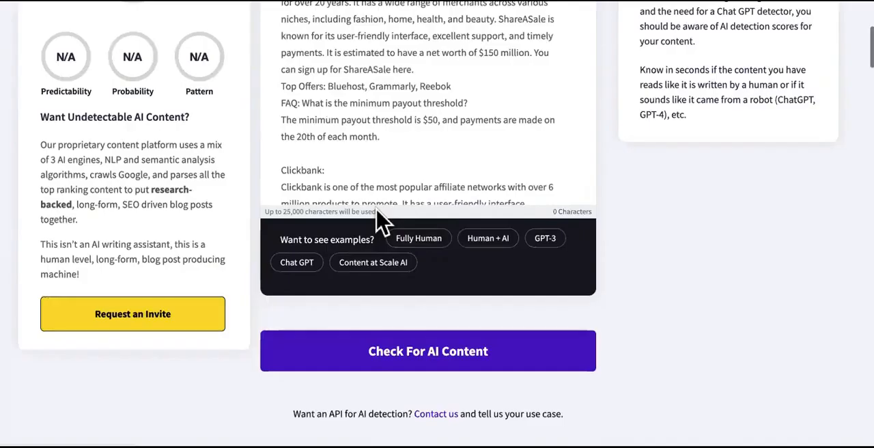
scroll("up", 3)
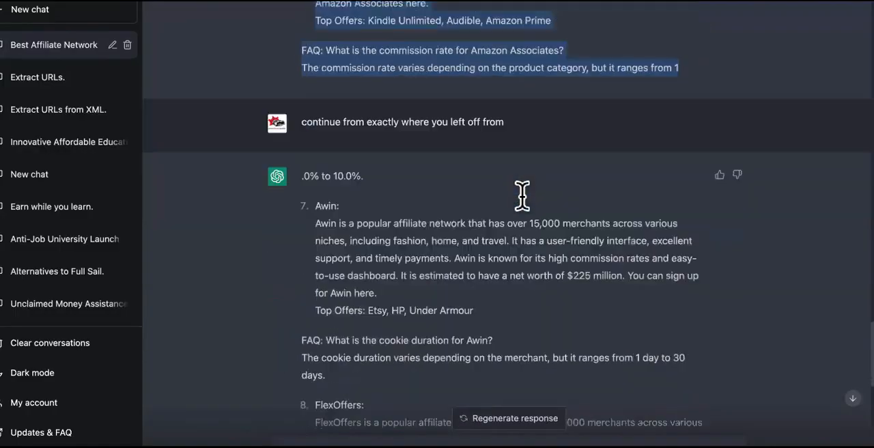
scroll("down", 3)
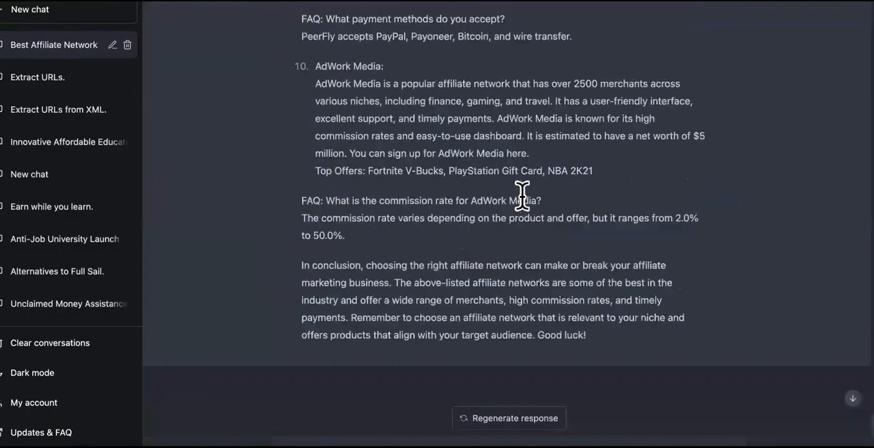
scroll("up", 3)
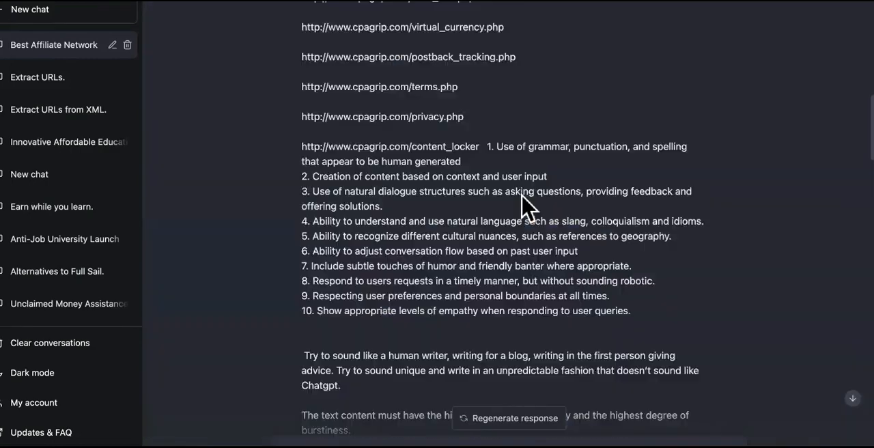
scroll("down", 3)
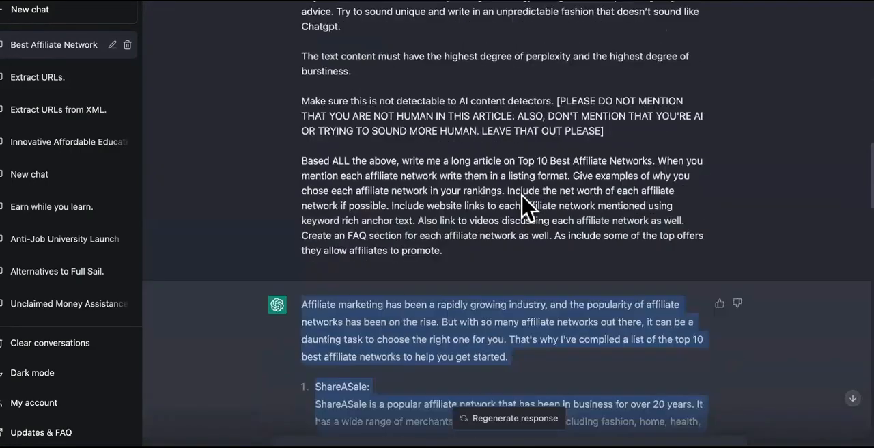
scroll("down", 3)
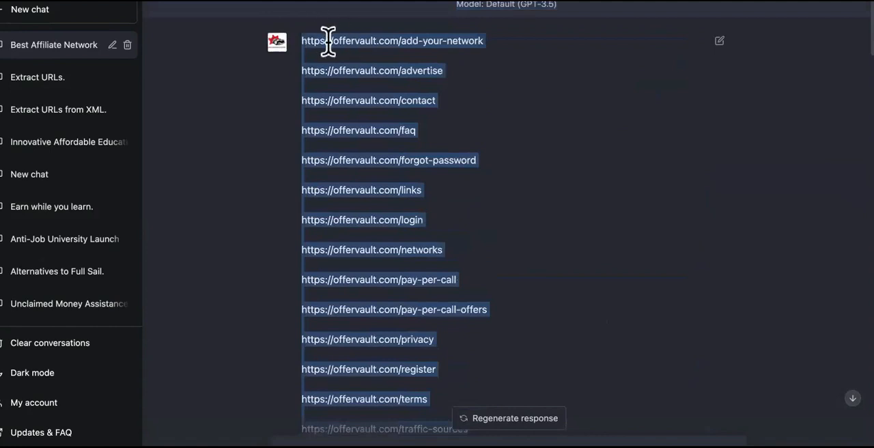
mouse_move(376, 70)
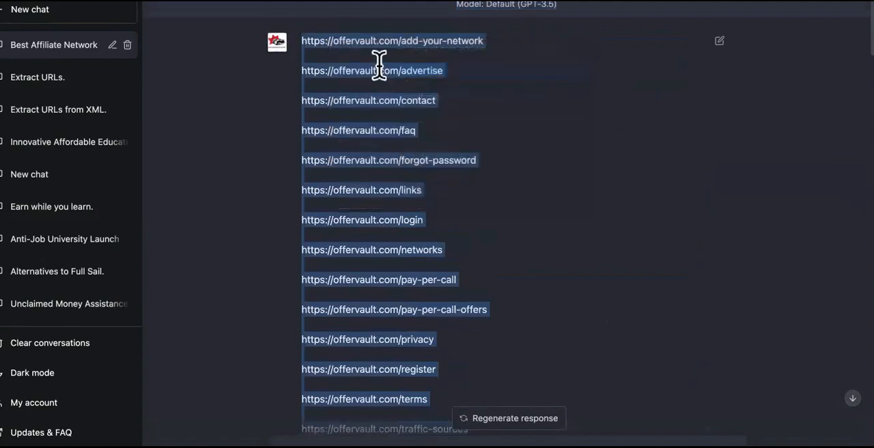
scroll("up", 3)
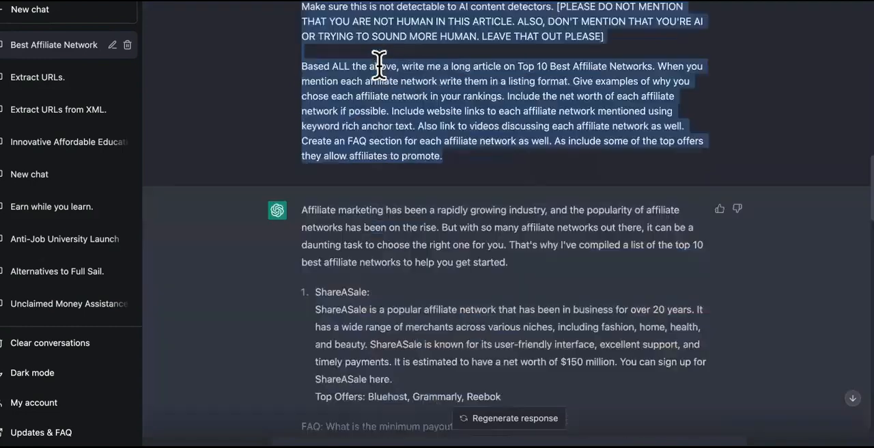
scroll("down", 3)
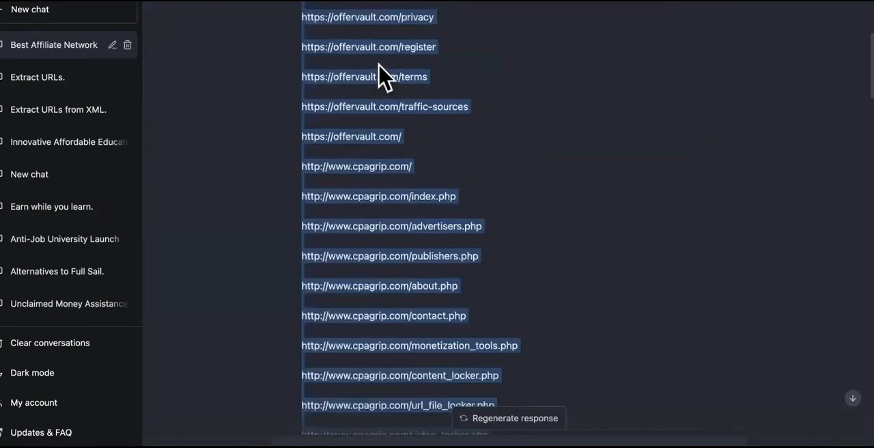
scroll("up", 3)
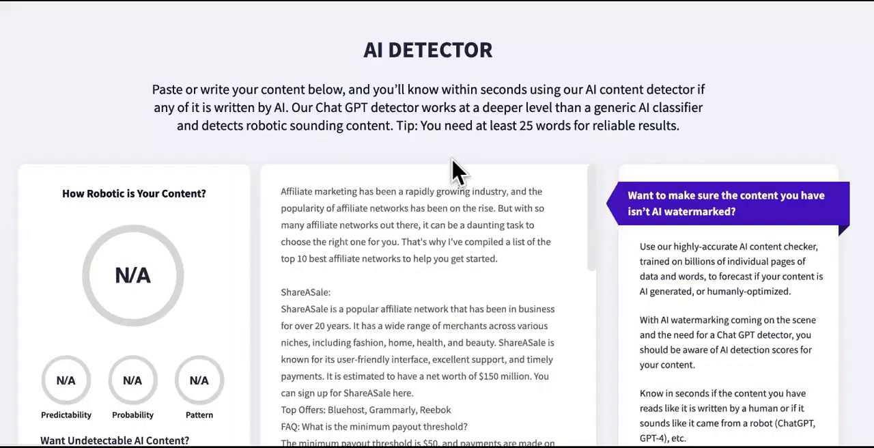
scroll("down", 3)
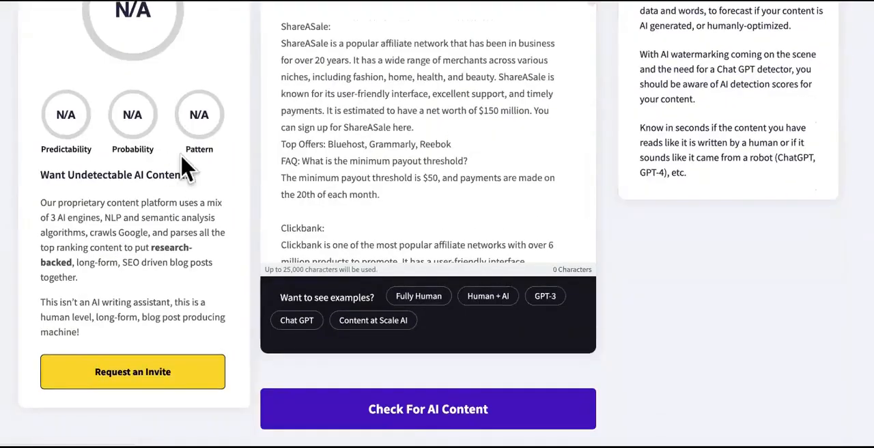
scroll("up", 3)
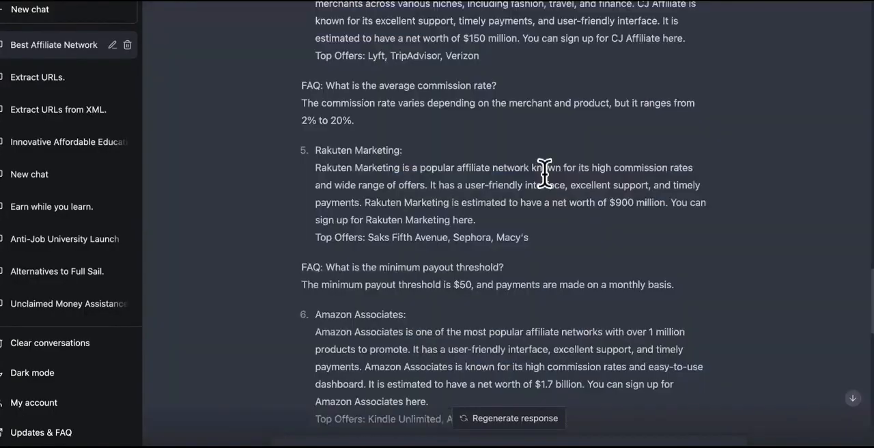
scroll("down", 3)
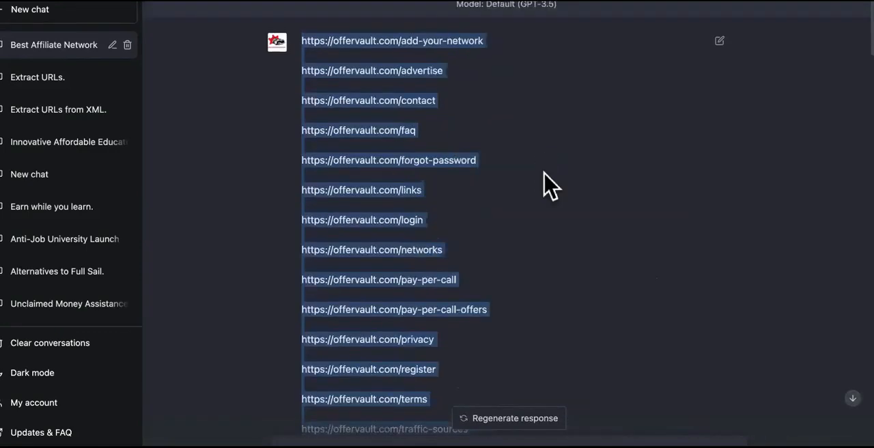
scroll("down", 3)
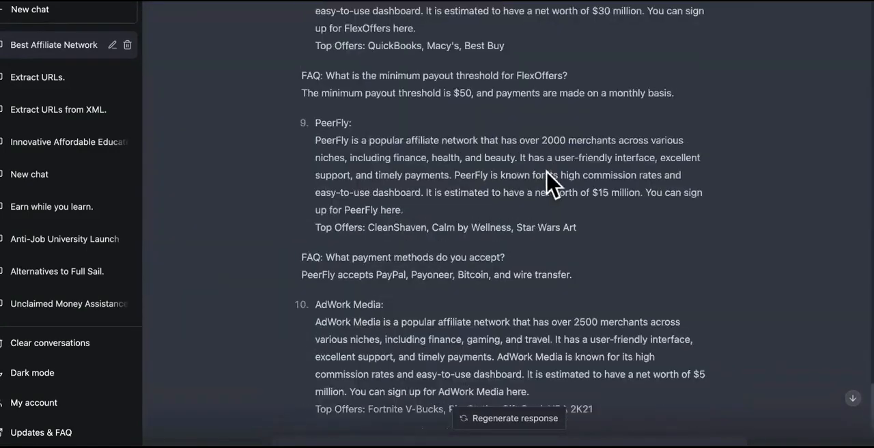
scroll("down", 3)
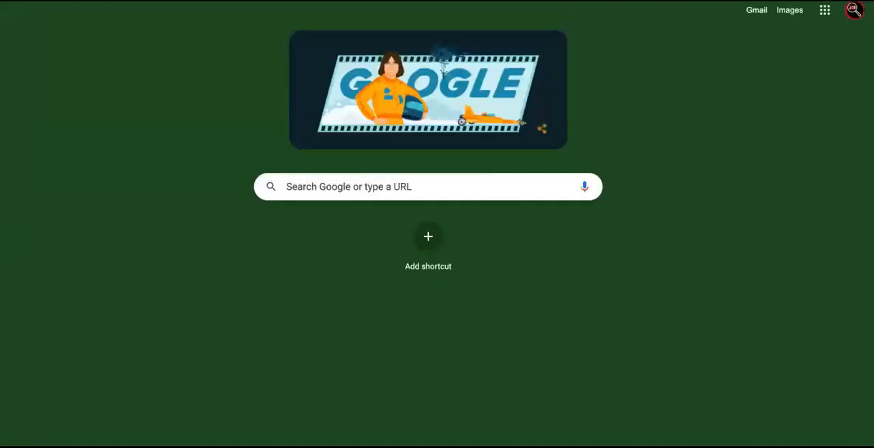
Go to adworkmedia.com and append /sitemap to the URL
left_click(428, 186)
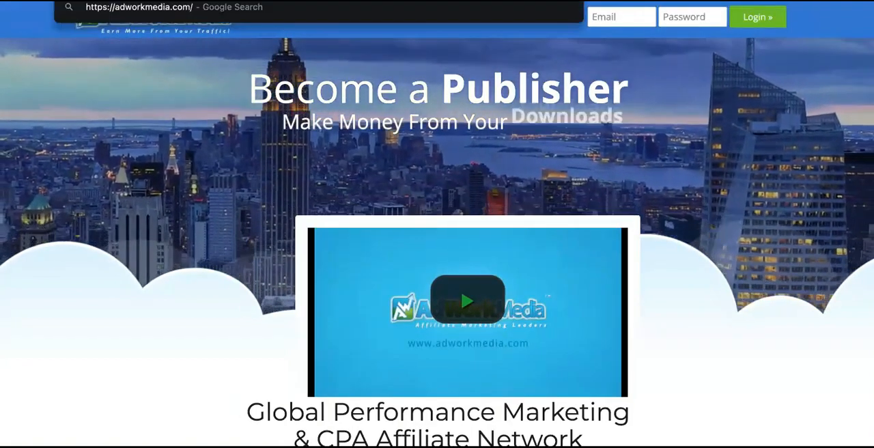
type("/sitem")
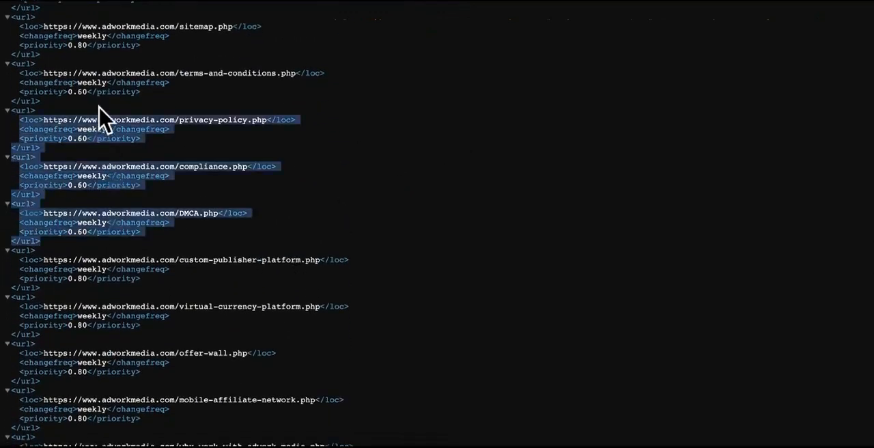
Scroll through the adworkmedia.com/sitemap.xml tree to review its page URL entries
scroll("down", 3)
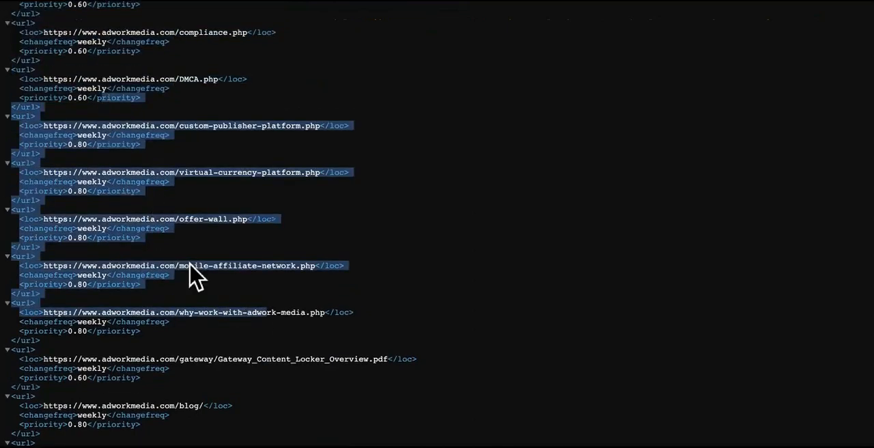
scroll("up", 3)
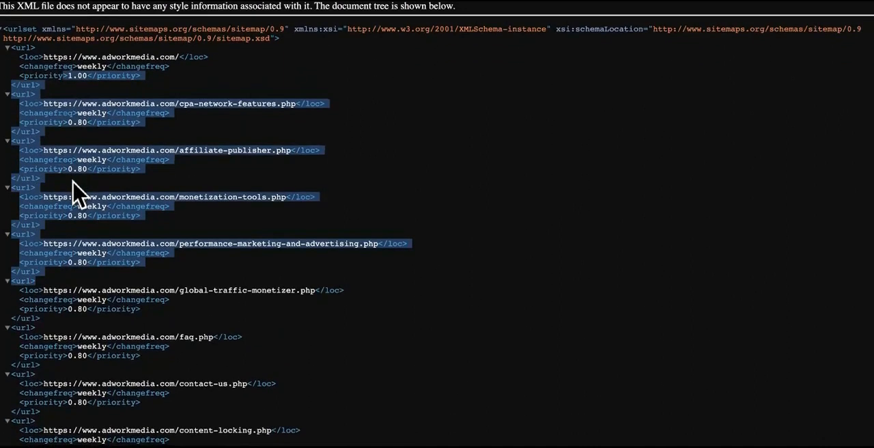
mouse_move(251, 231)
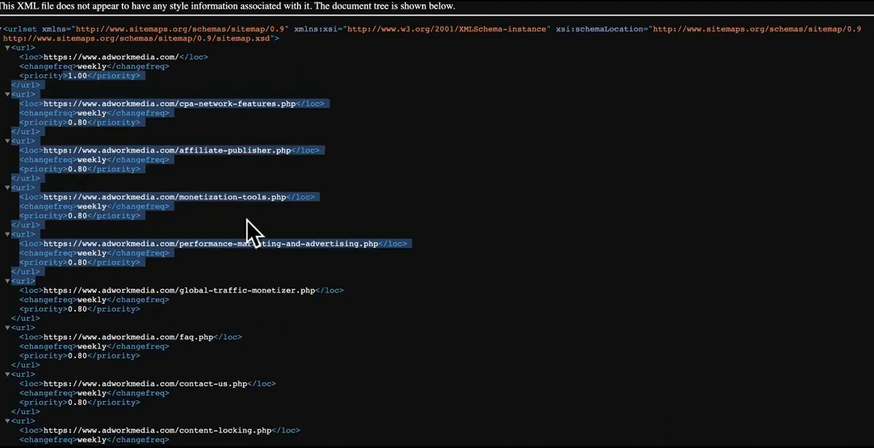
mouse_move(273, 149)
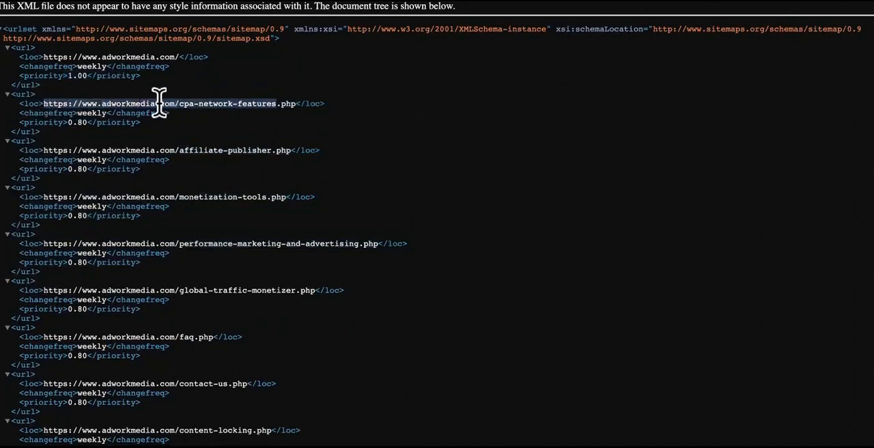
mouse_move(160, 290)
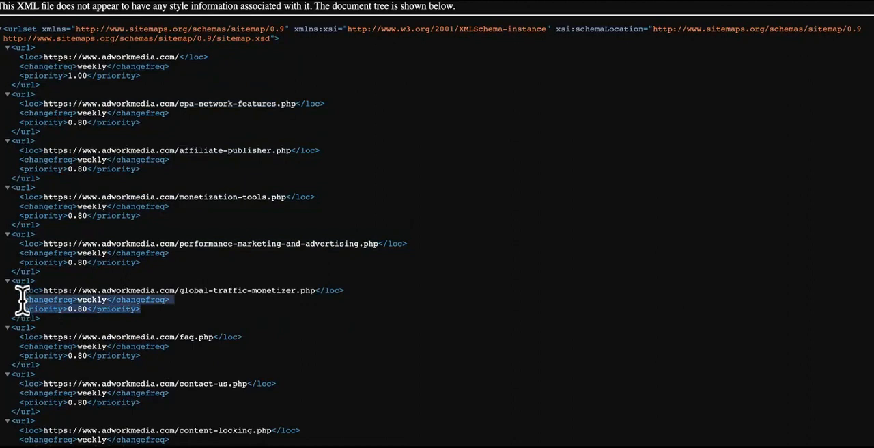
mouse_move(229, 369)
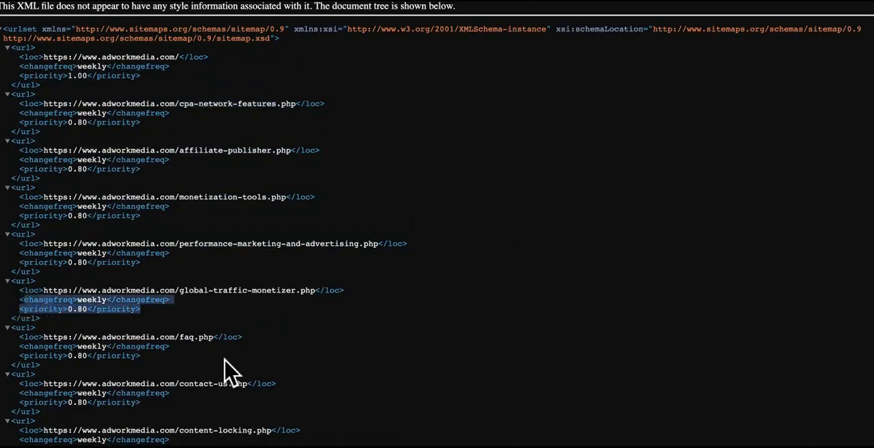
scroll("down", 3)
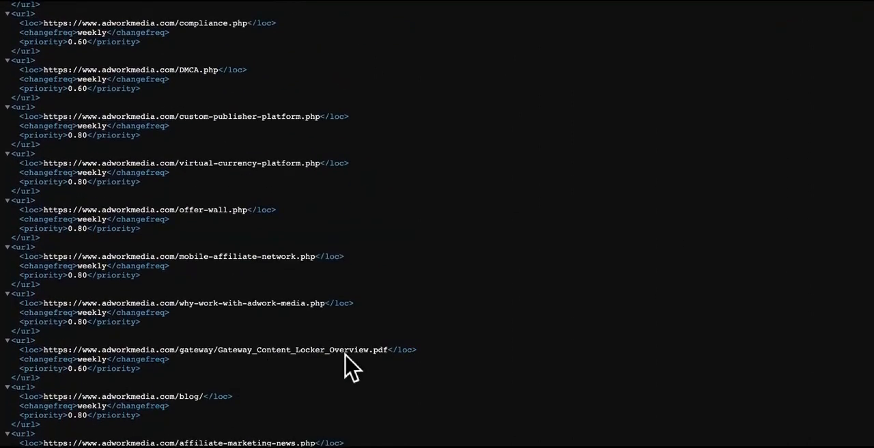
mouse_move(427, 181)
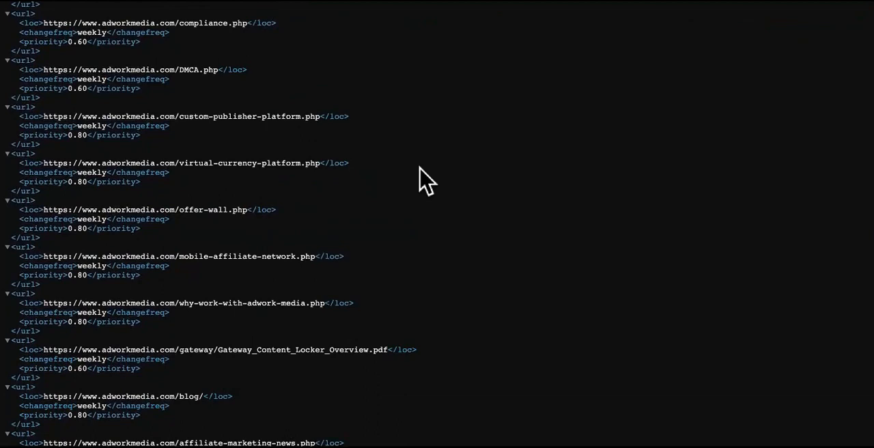
mouse_move(341, 379)
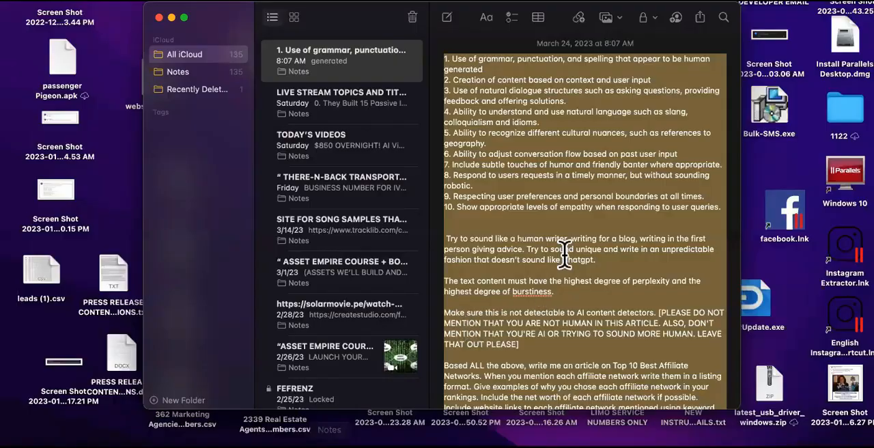
Check the saved prompt in Notes, then scroll the Anti Job Affiliate Army homepage
scroll("down", 3)
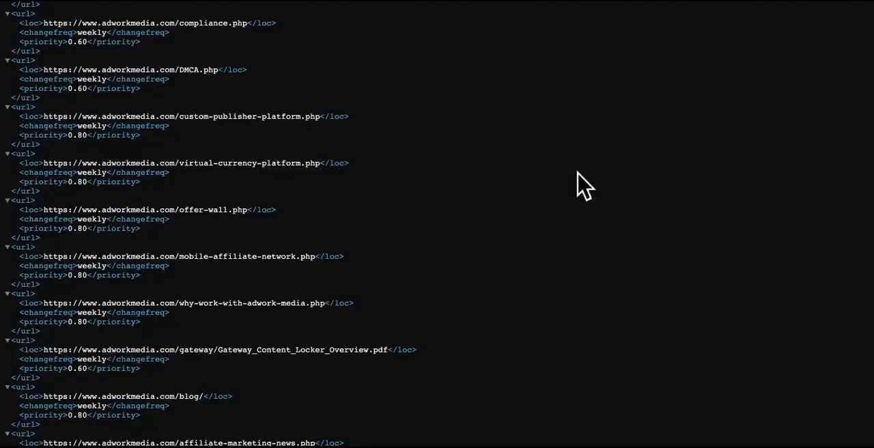
mouse_move(406, 42)
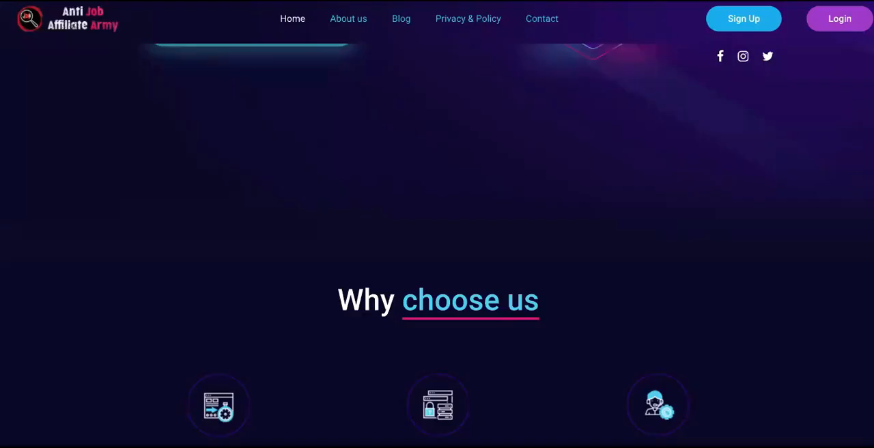
scroll("down", 3)
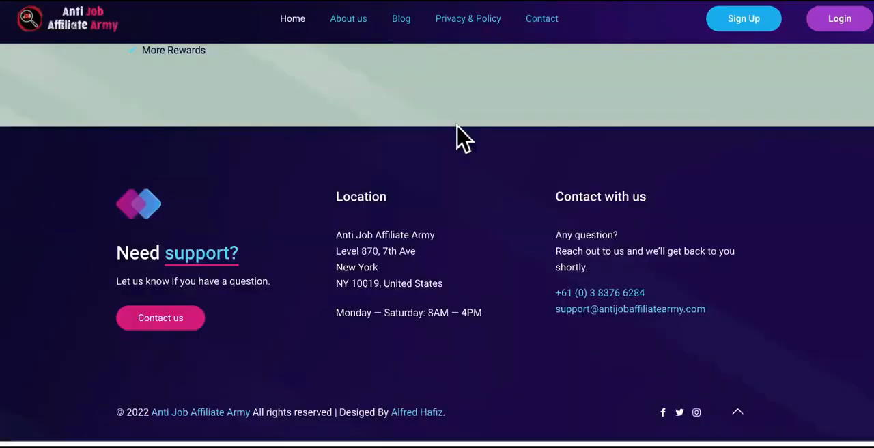
scroll("up", 3)
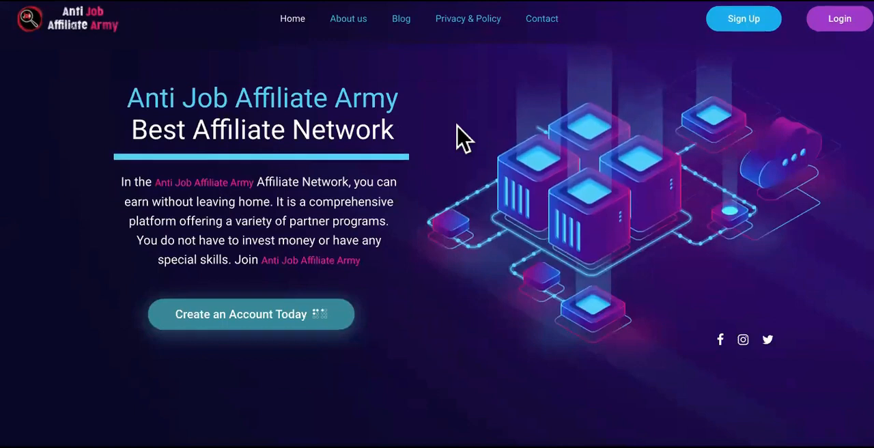